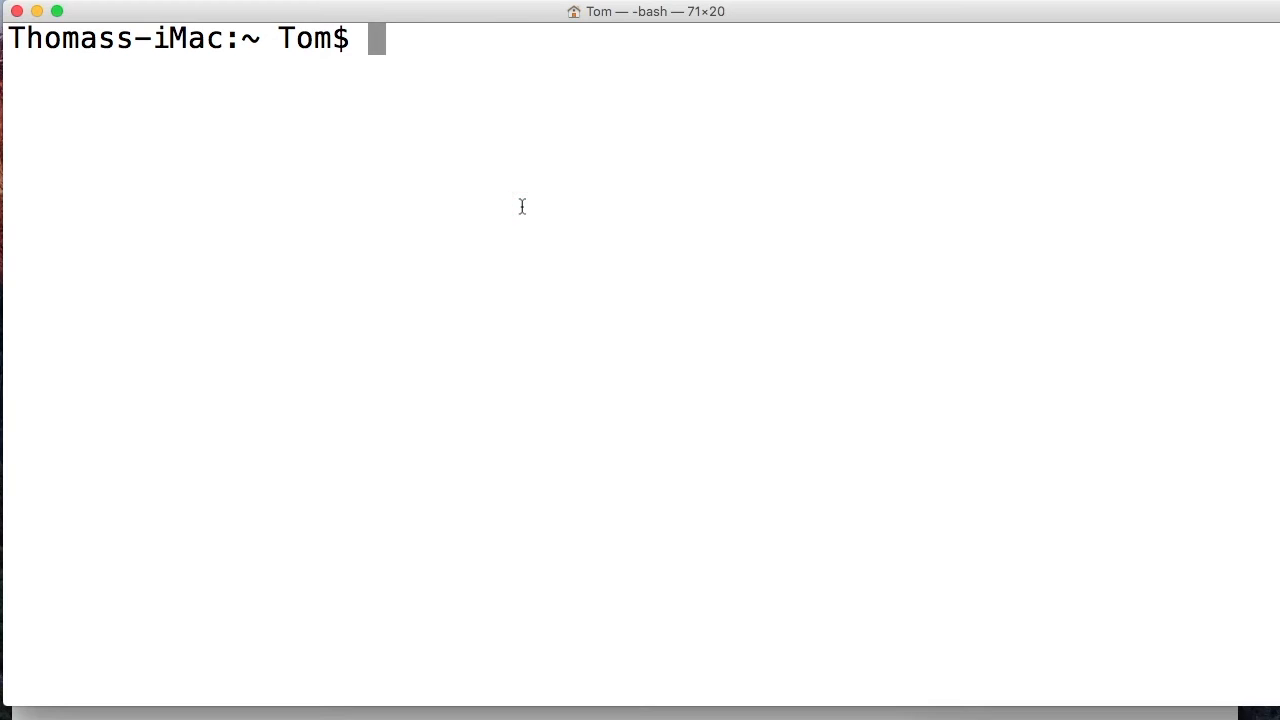
Run 'pip3 install virtualenv' and see it report the requirement already satisfied
type("pip")
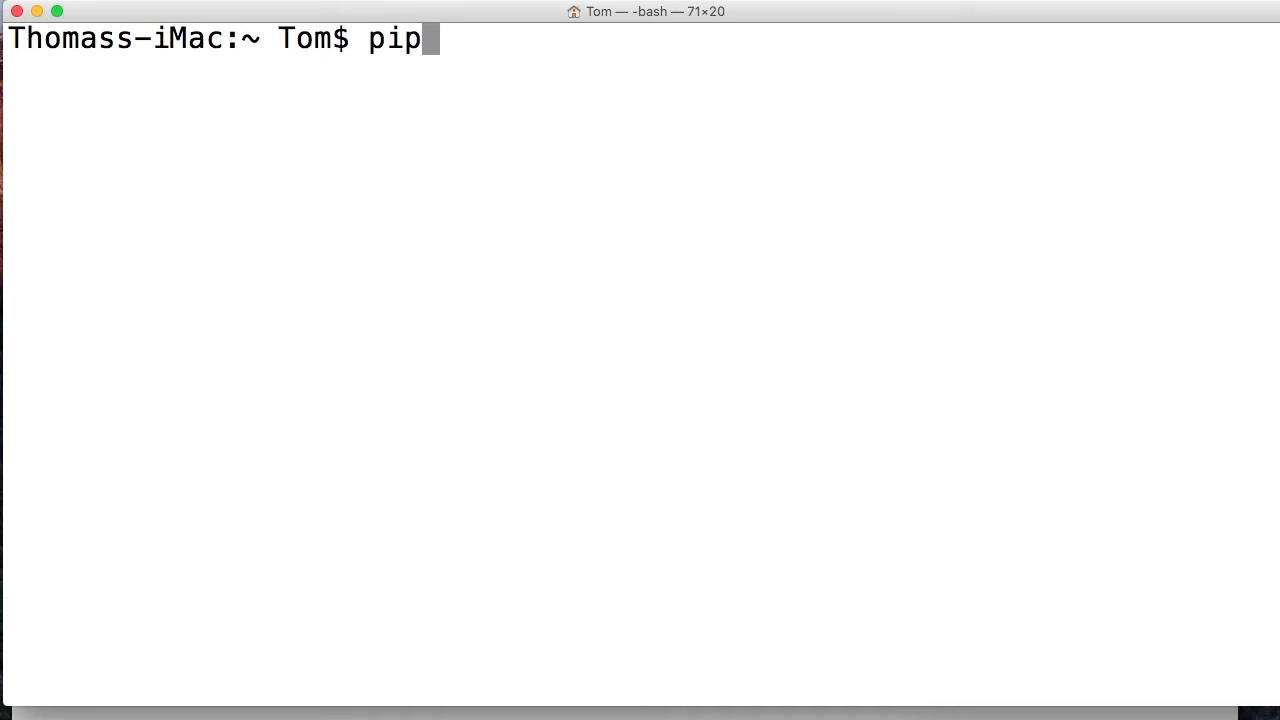
type("3")
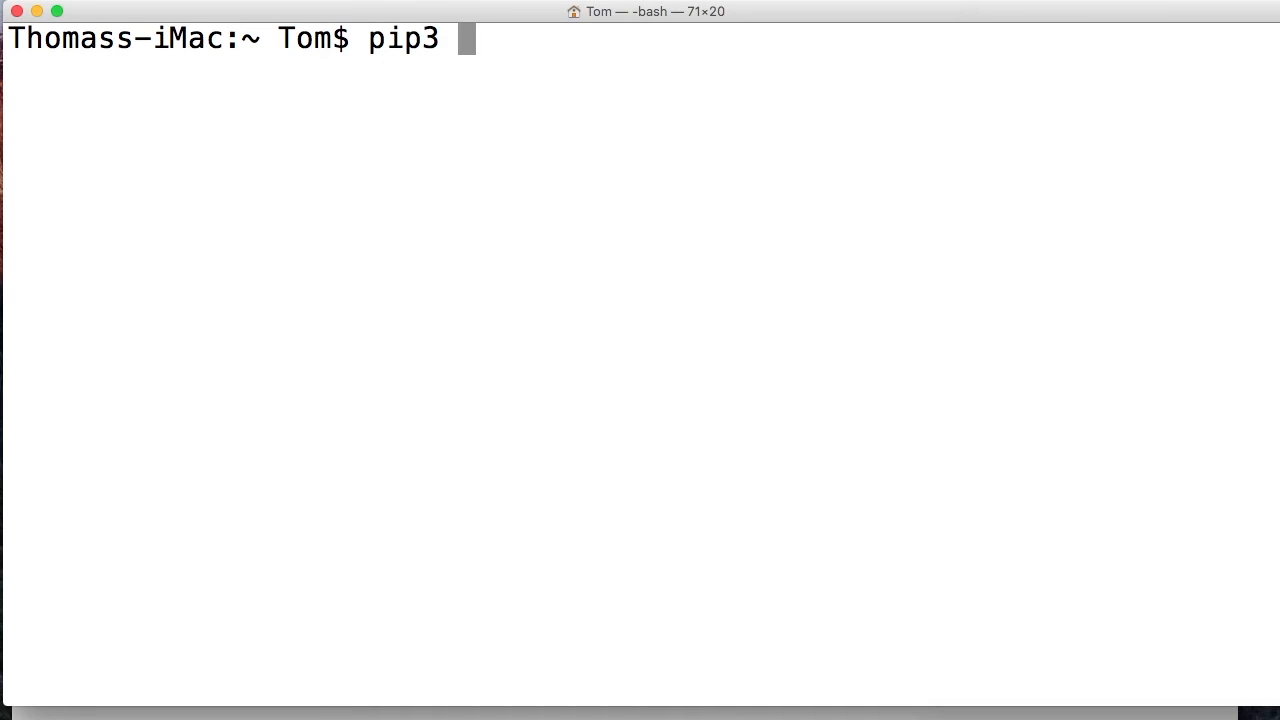
type("install")
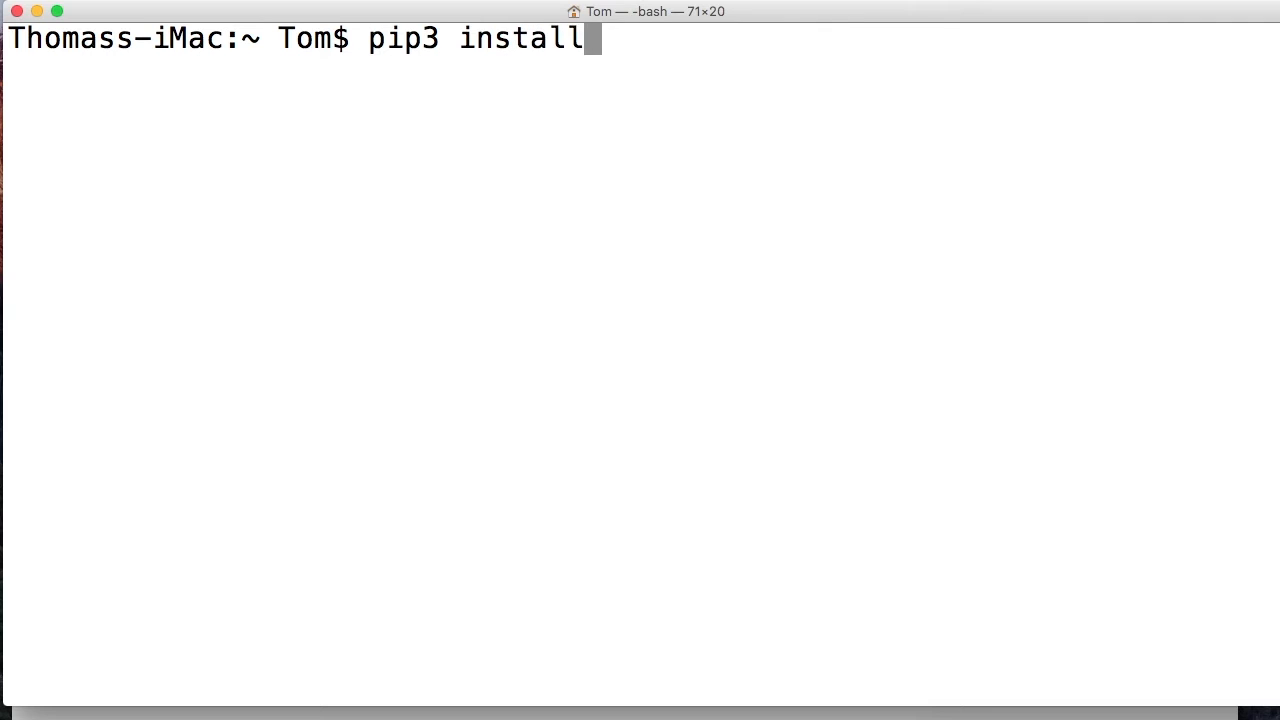
type("virtu")
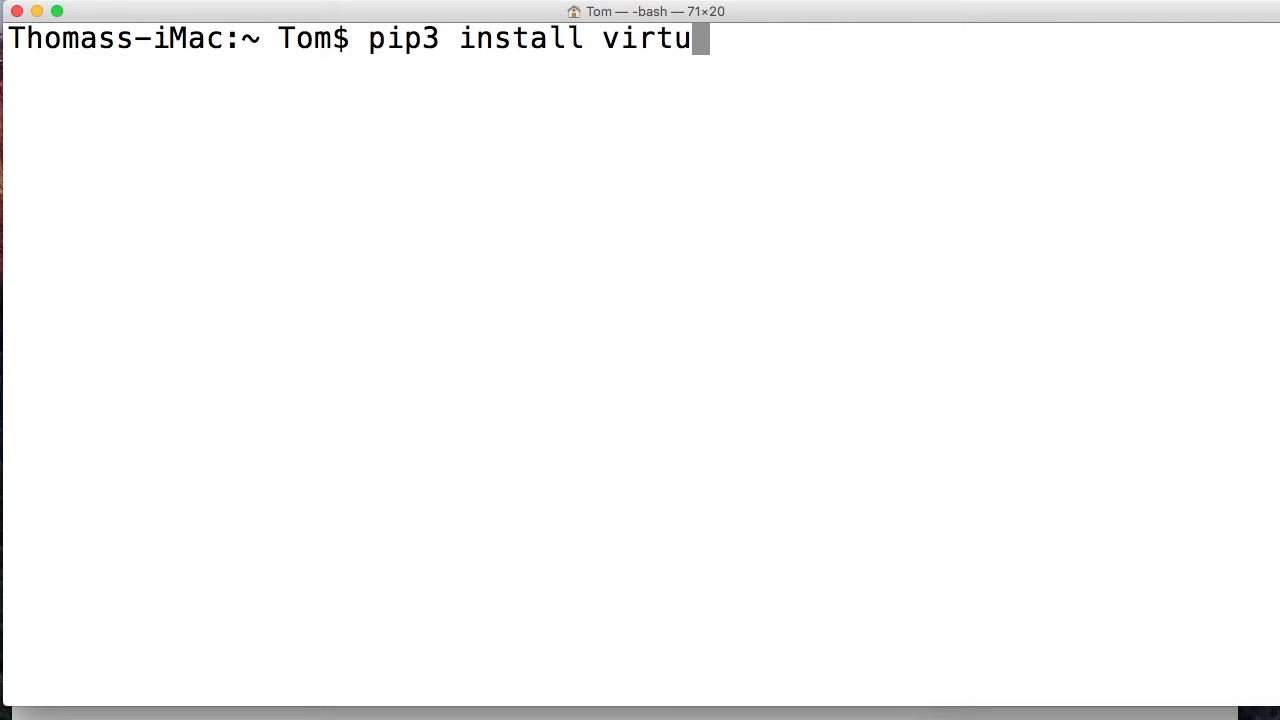
type("lenv")
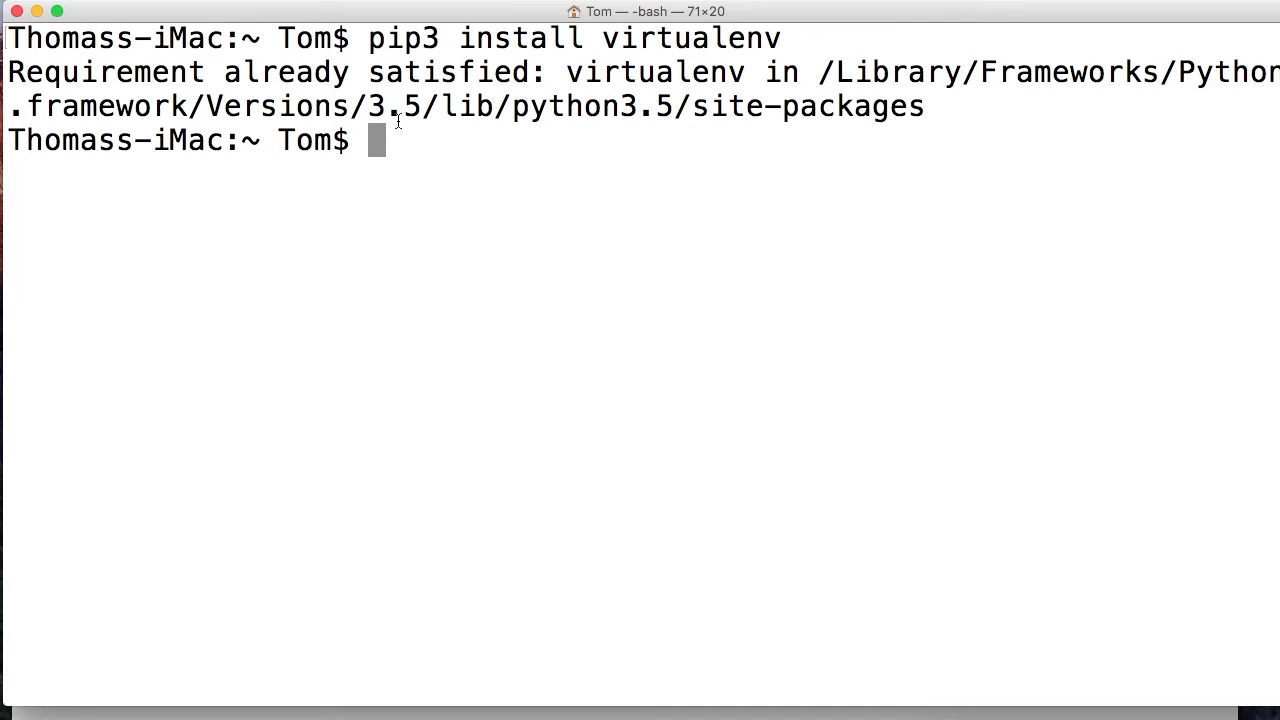
mouse_move(196, 48)
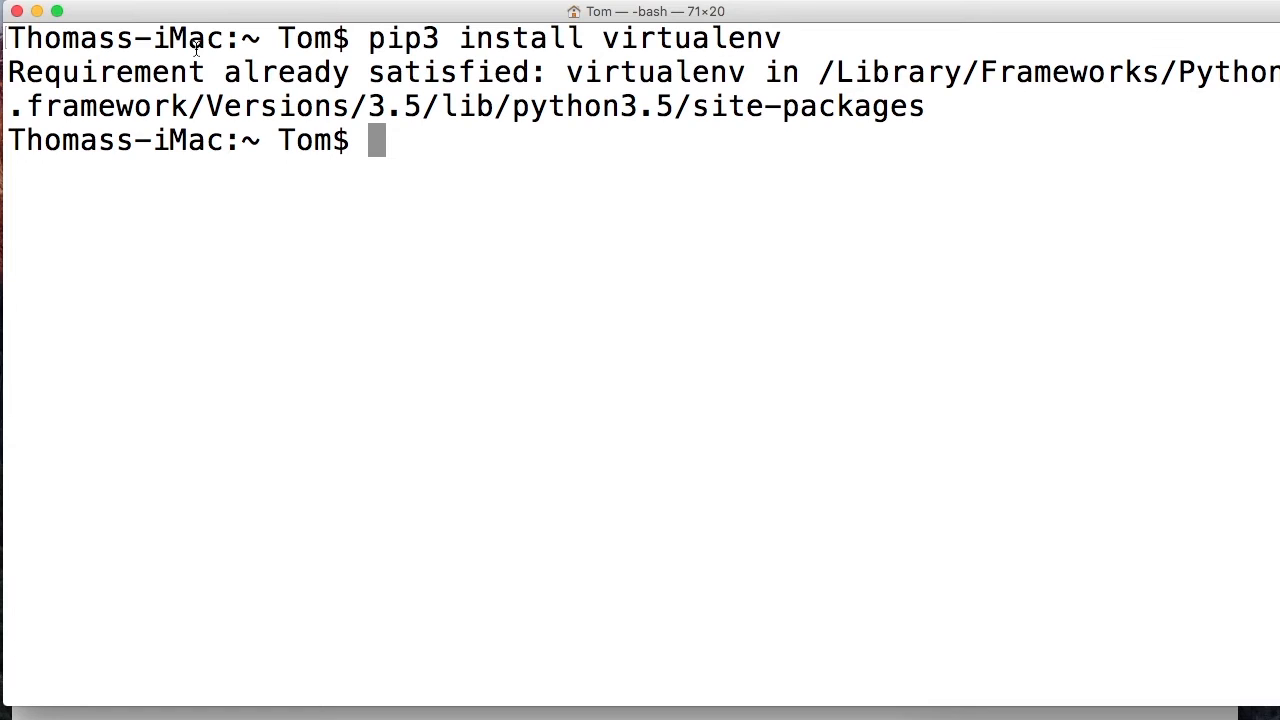
Run 'virtualenv --version', which reports 15.0.3
type("virtu")
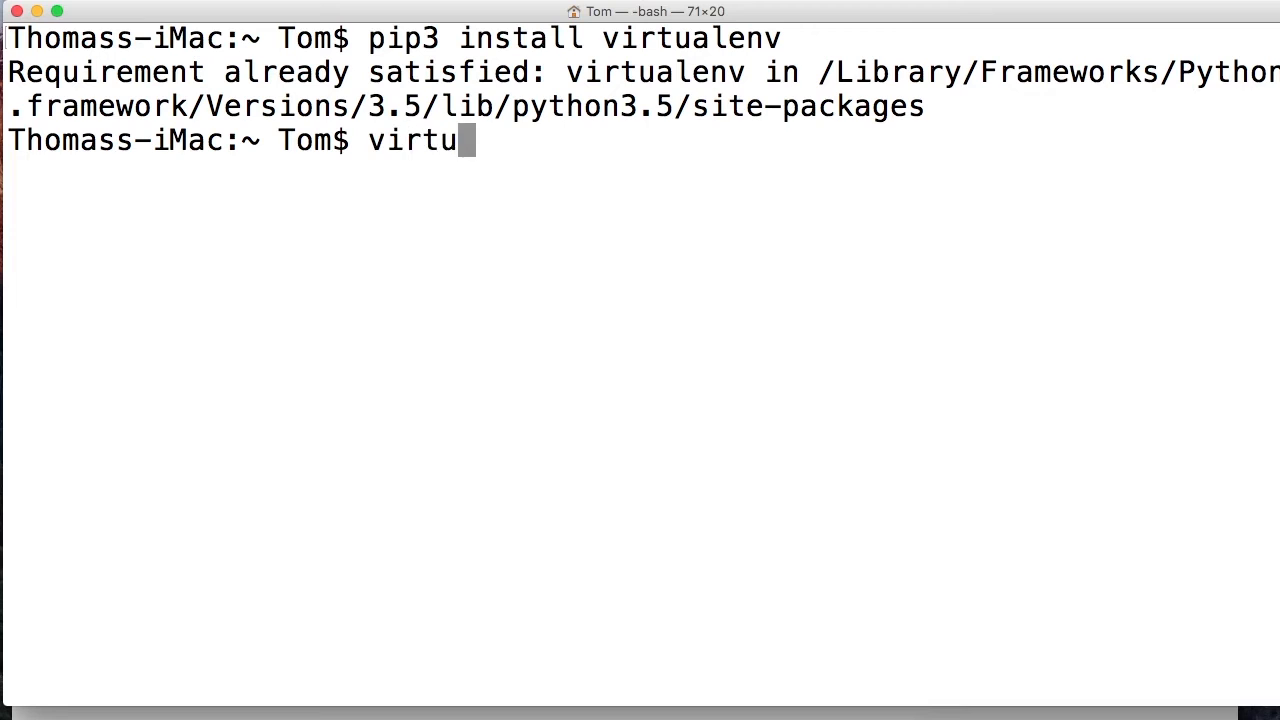
type("alenv --version")
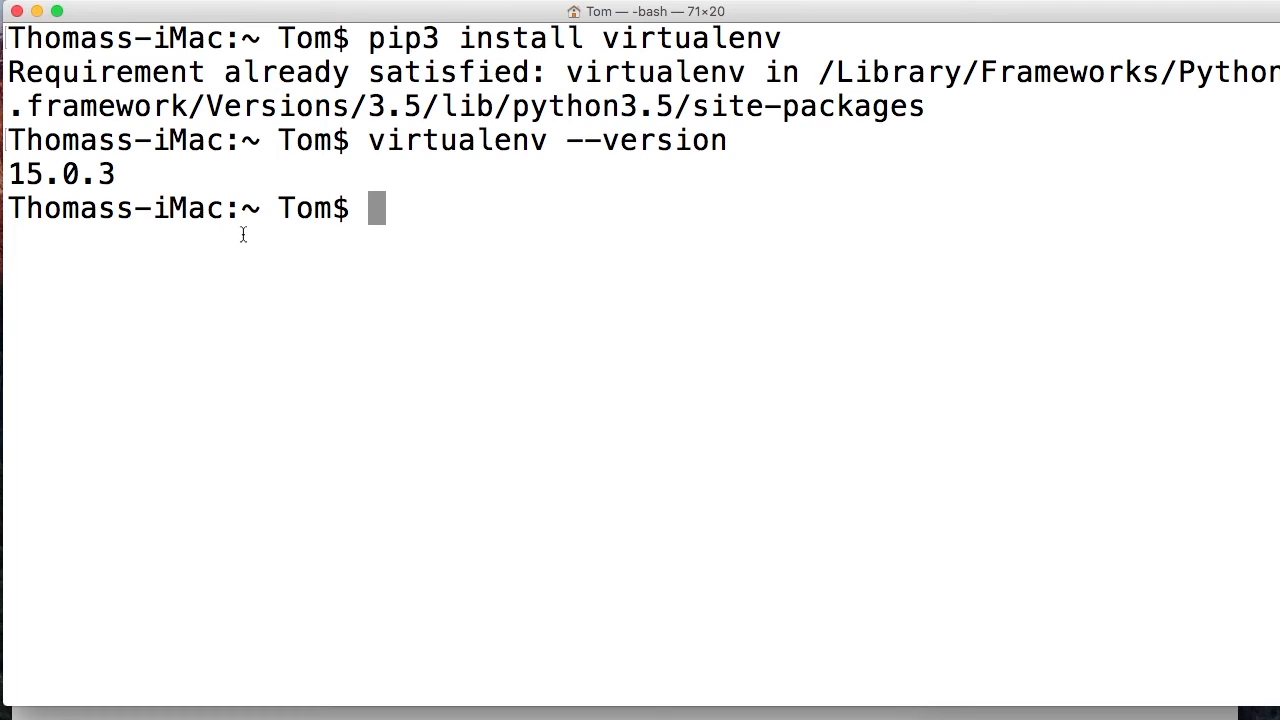
mouse_move(280, 218)
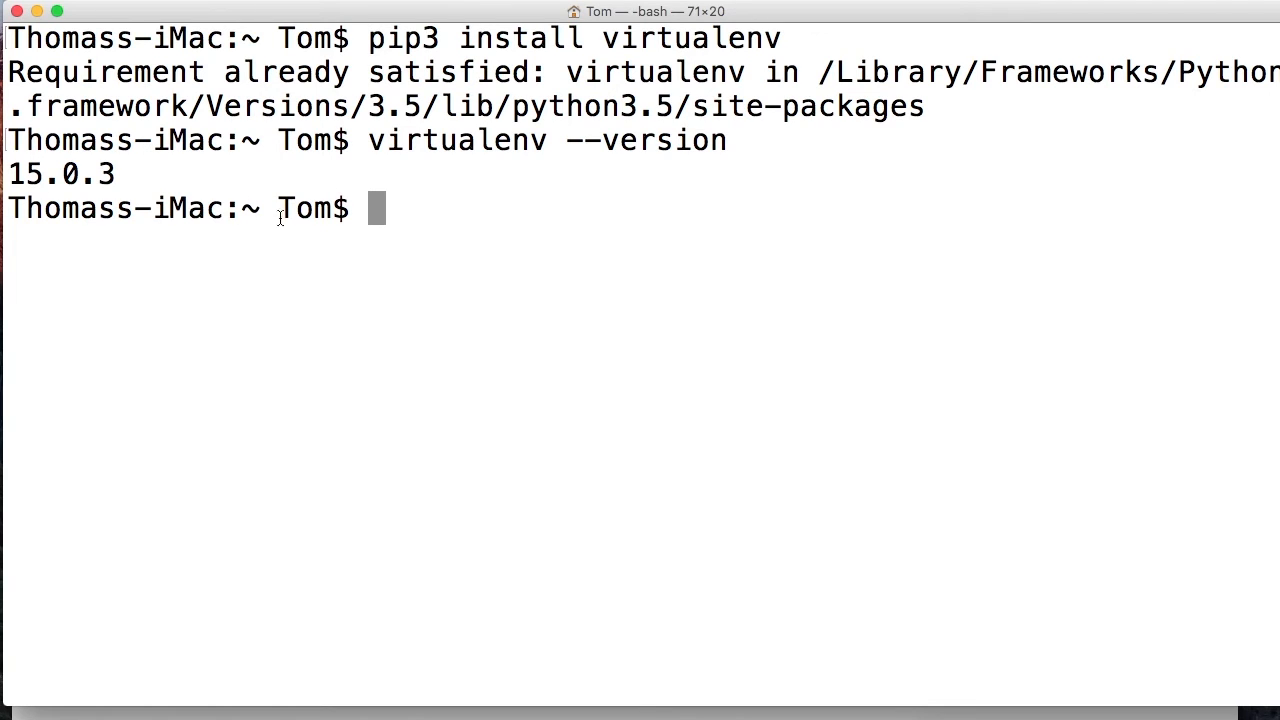
mouse_move(486, 208)
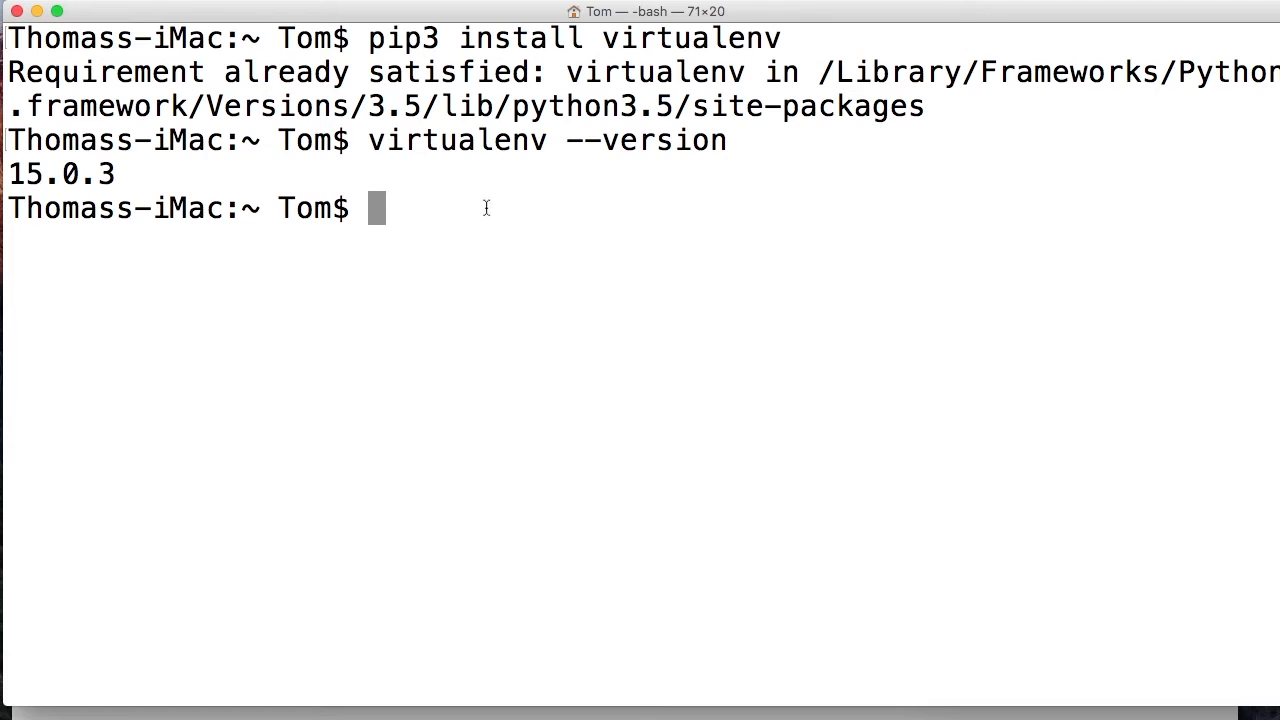
cd to the Desktop, attempt 'mkdir django' (already exists), then cd into django
type("cd desktop")
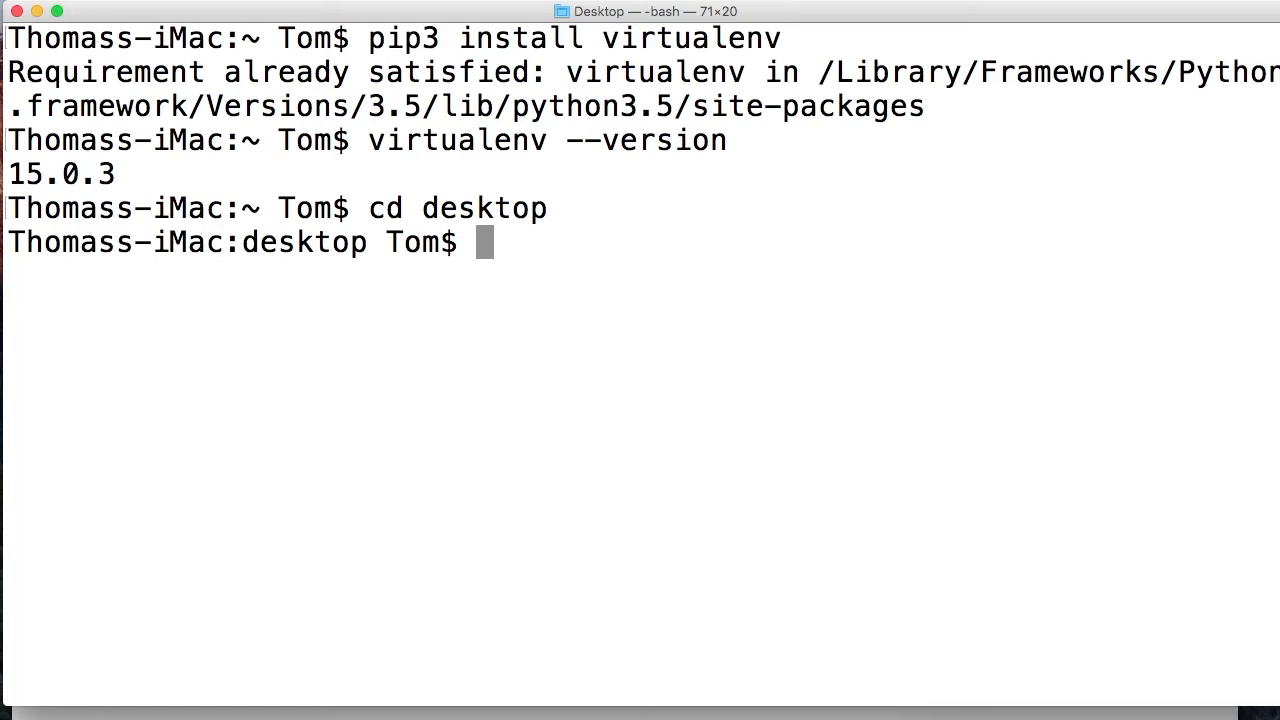
type("mkd")
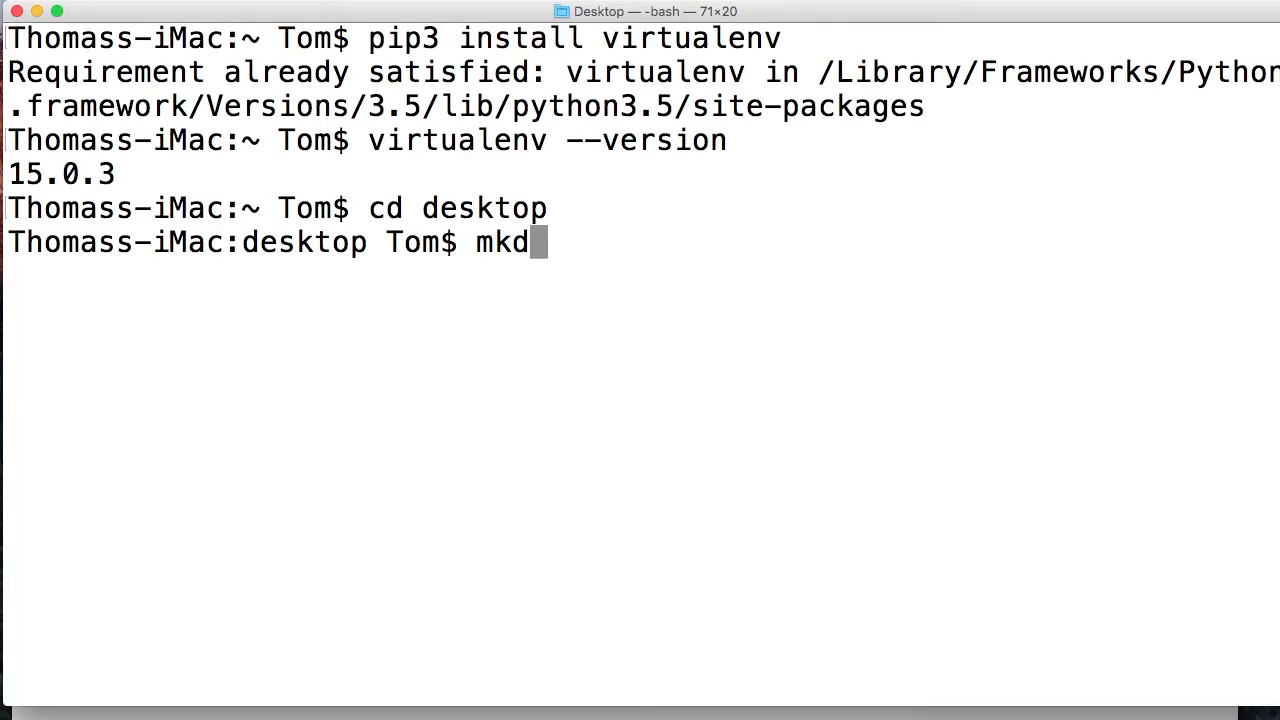
type("ir")
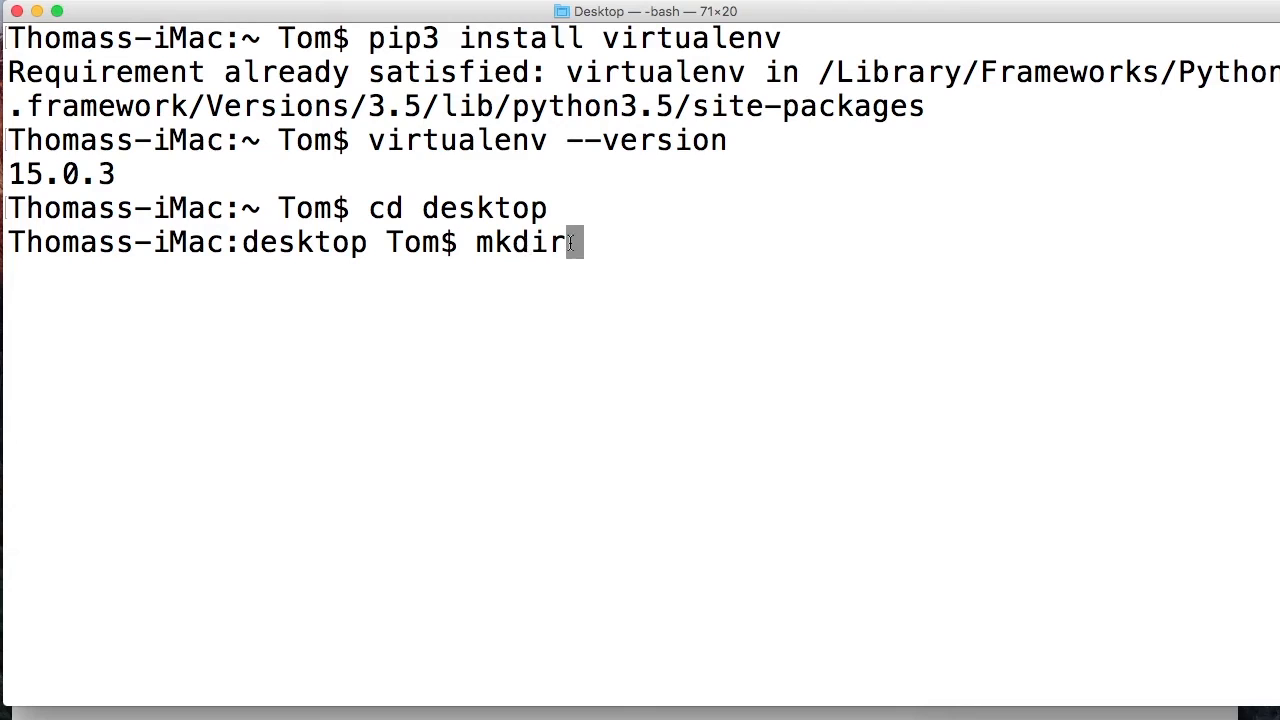
type("django")
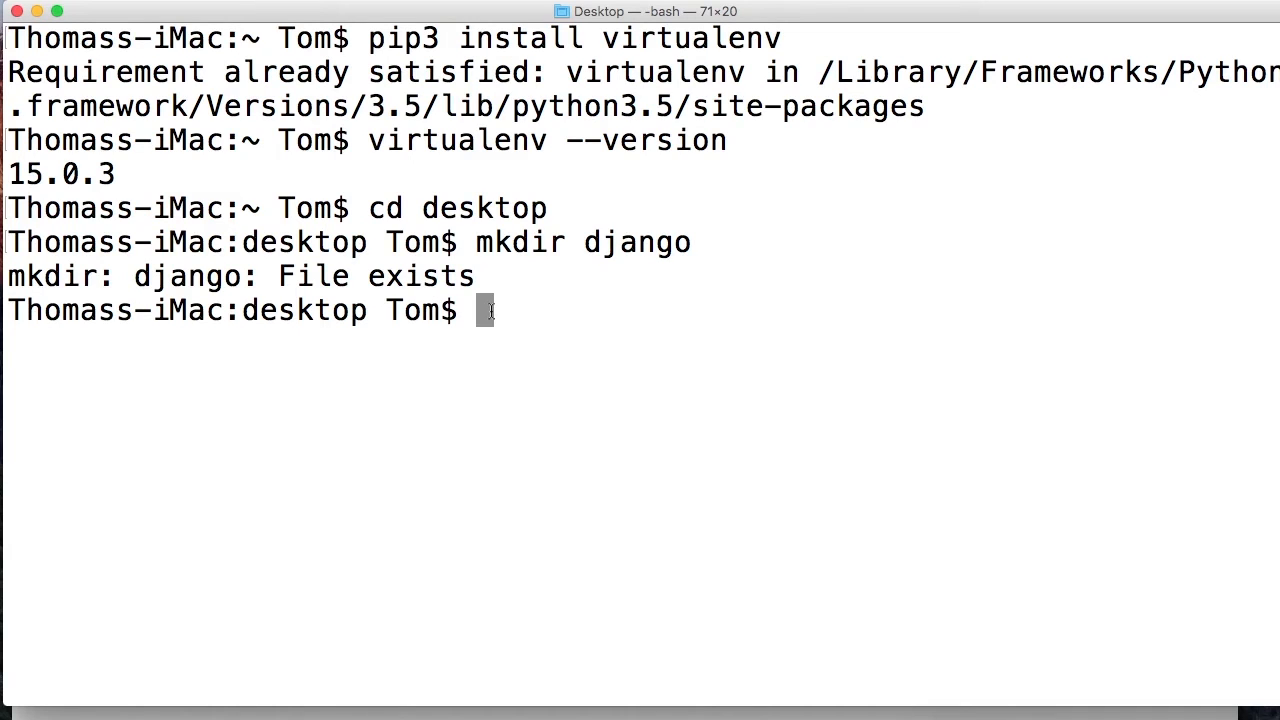
type("cd django")
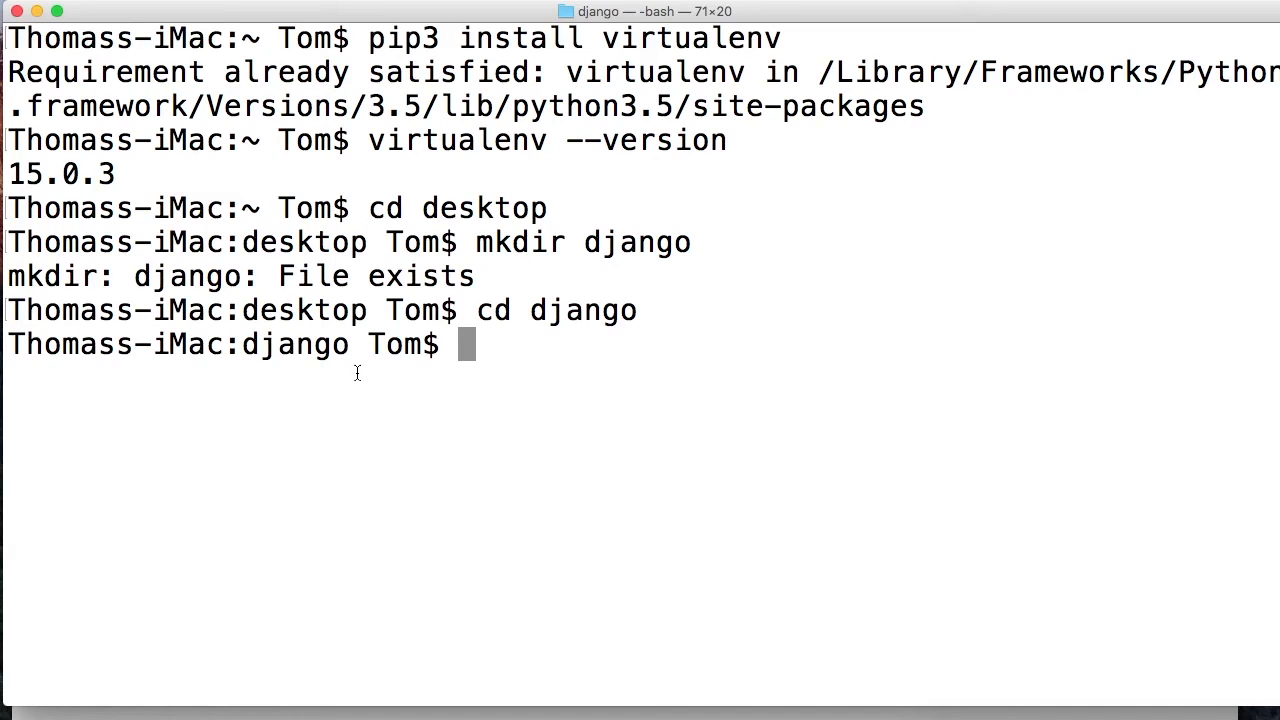
Enter 'virtualenv test' in the django folder to create the test environment
type("virtual")
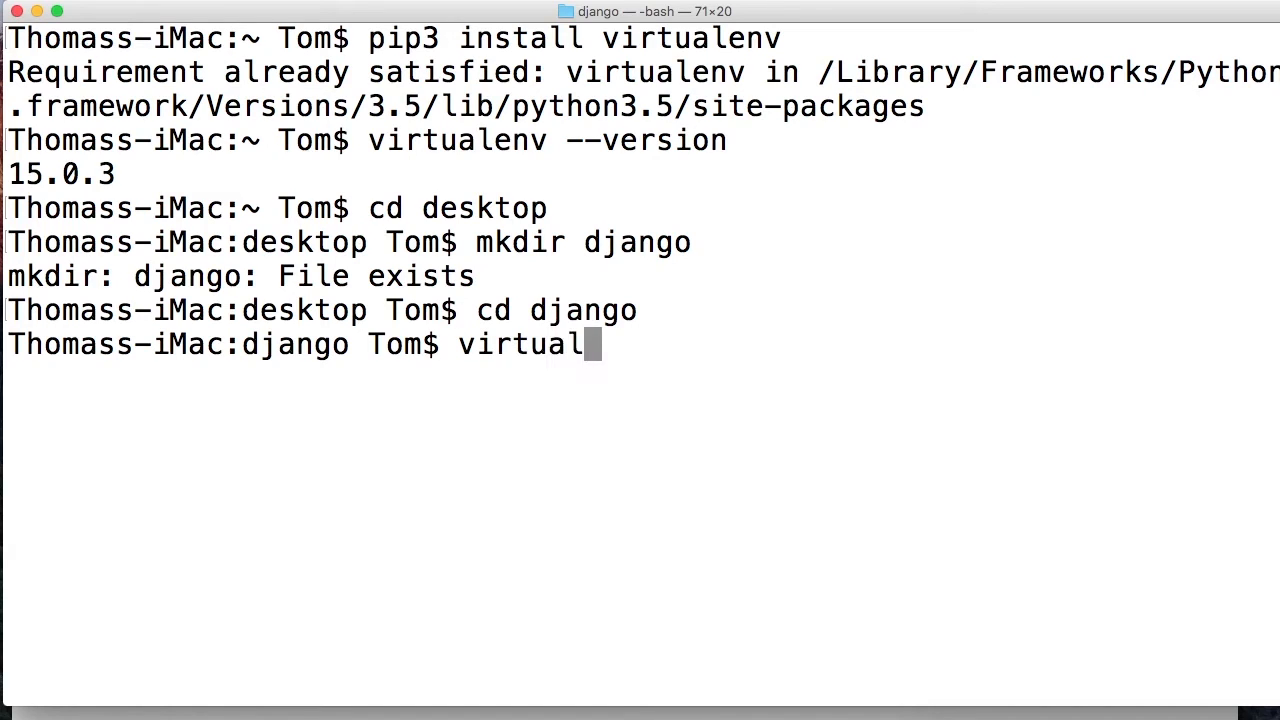
type("env")
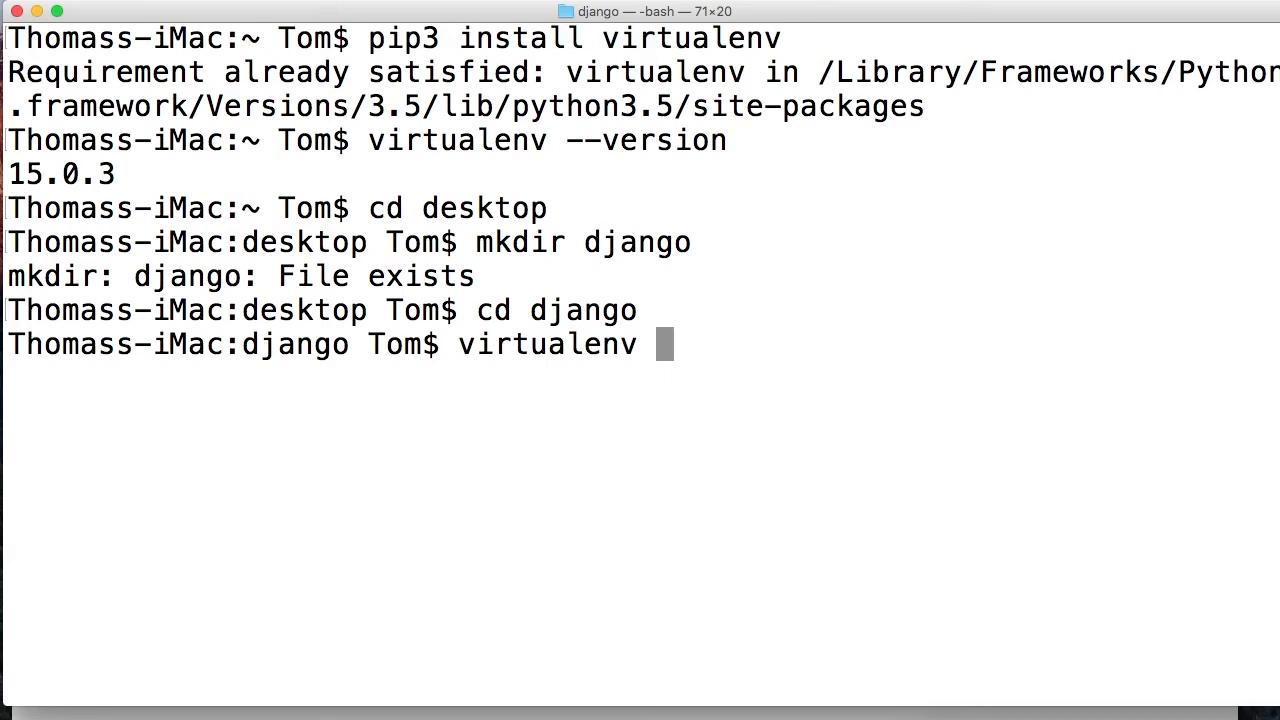
type("test")
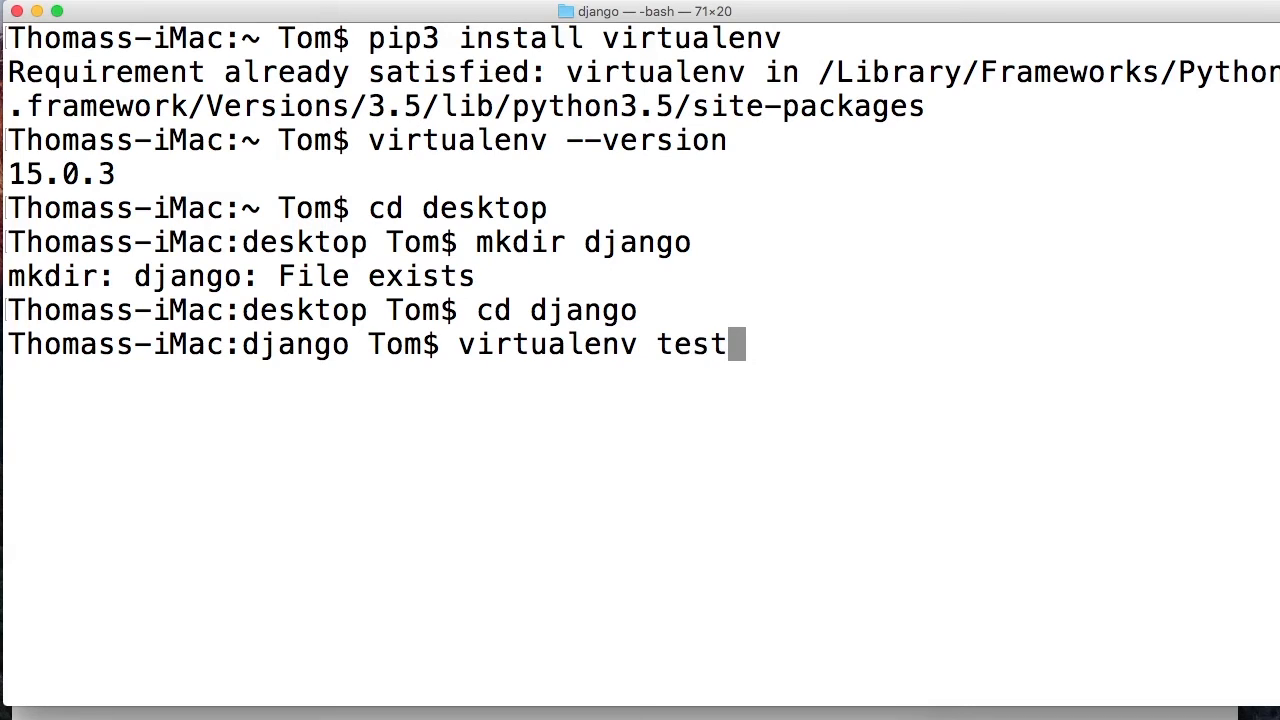
mouse_move(210, 388)
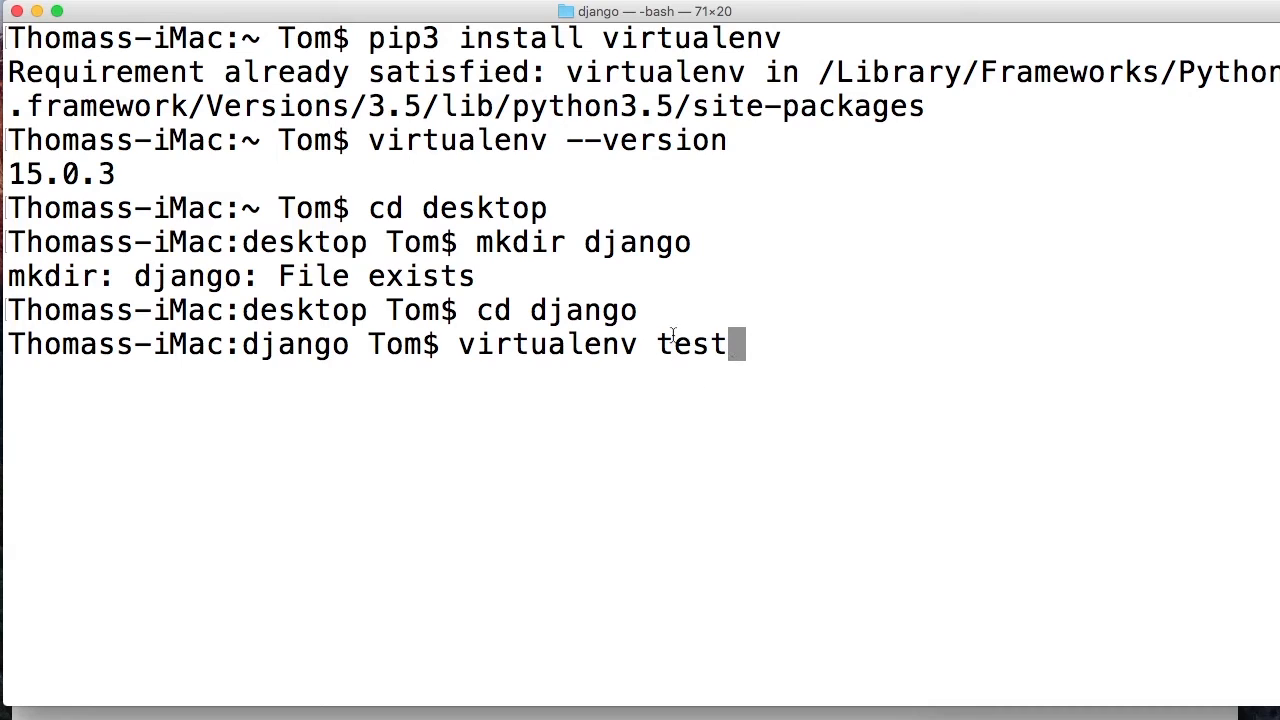
mouse_move(704, 330)
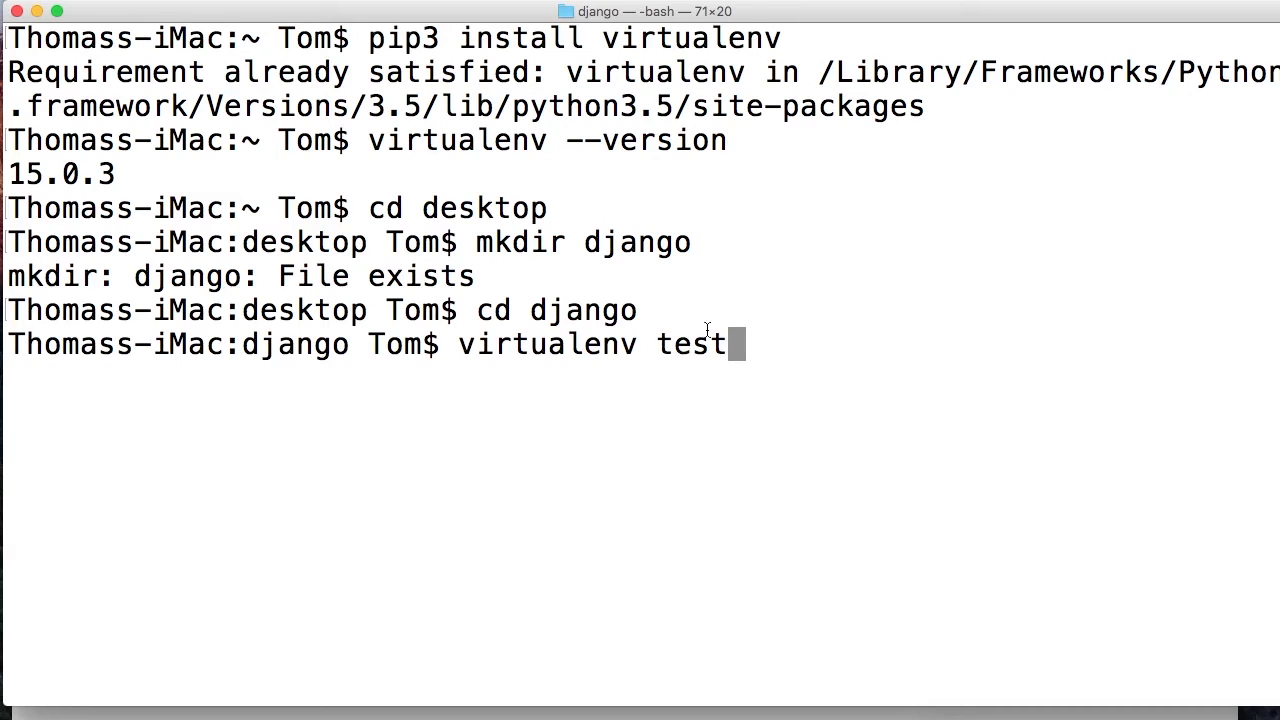
double_click(548, 344)
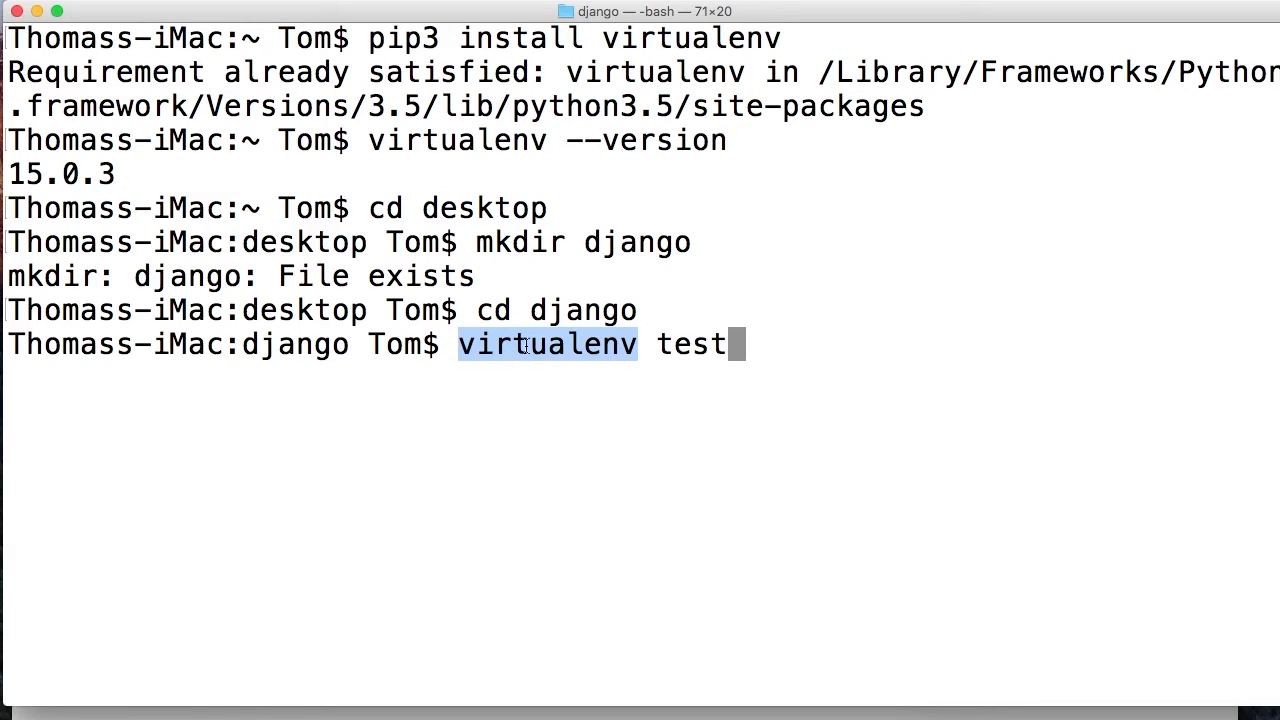
mouse_move(780, 344)
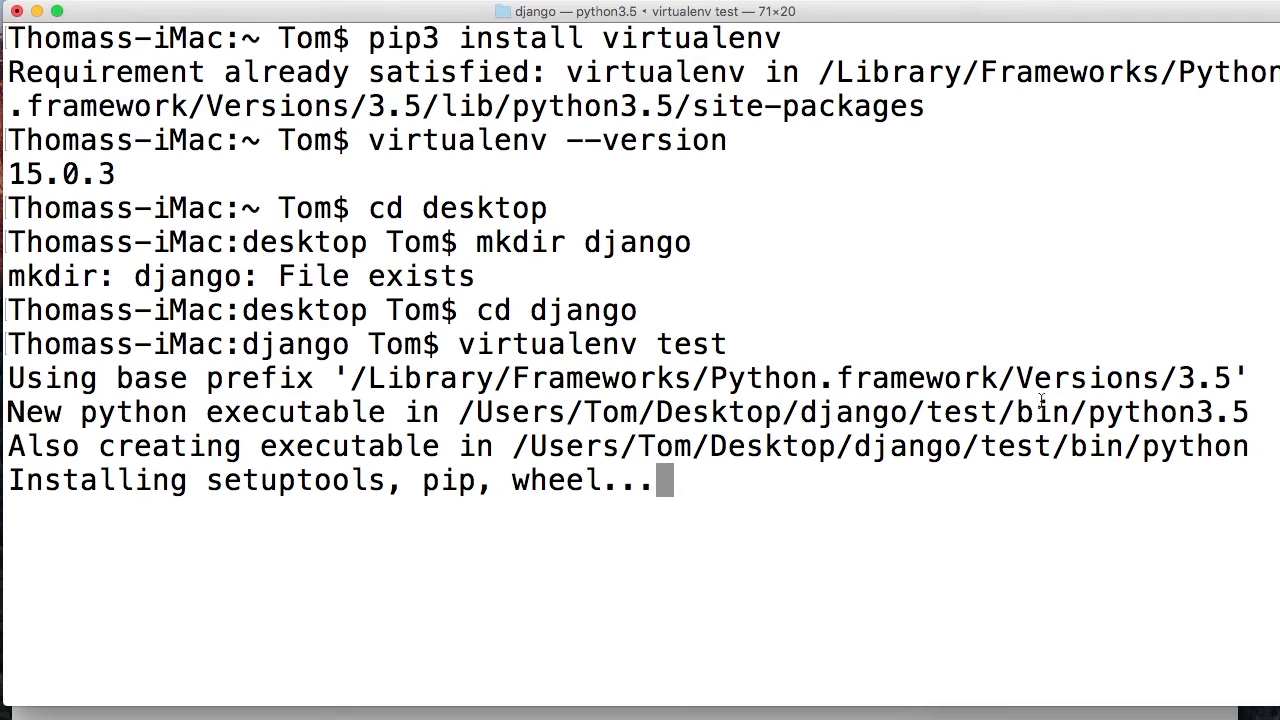
mouse_move(320, 478)
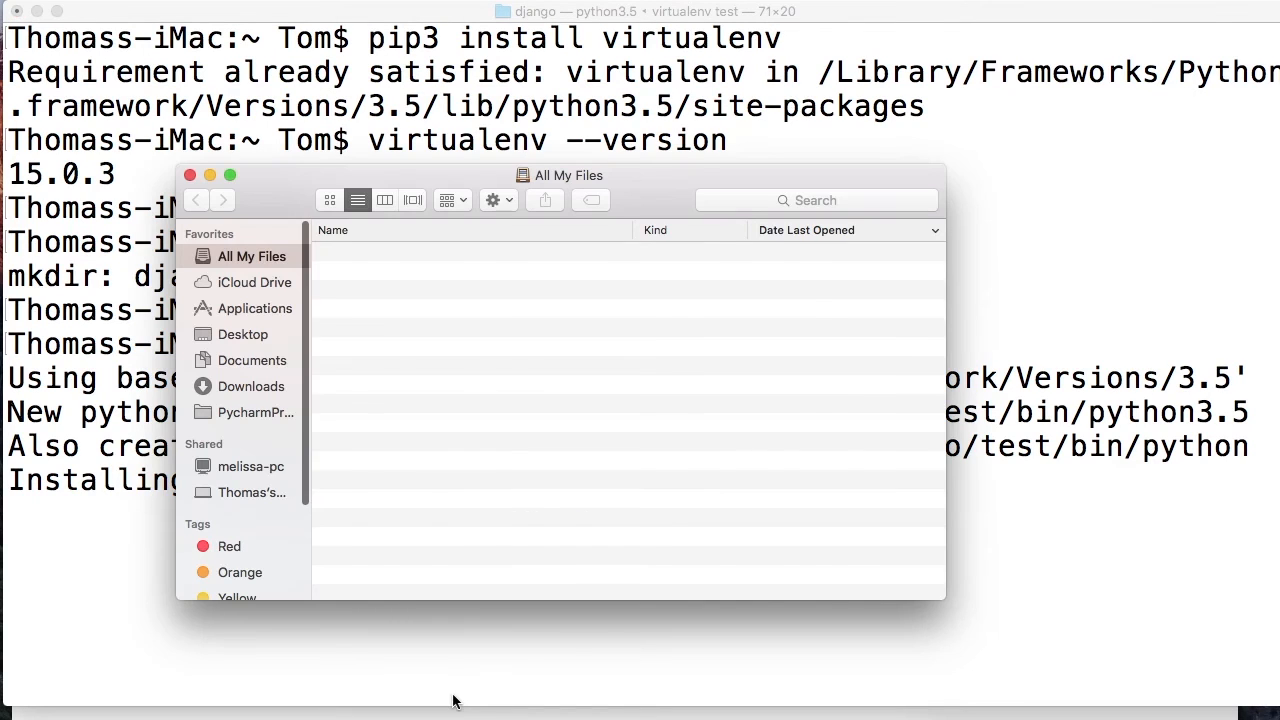
Browse Desktop > django > test > include > python3.5m to reveal the header files
left_click(244, 334)
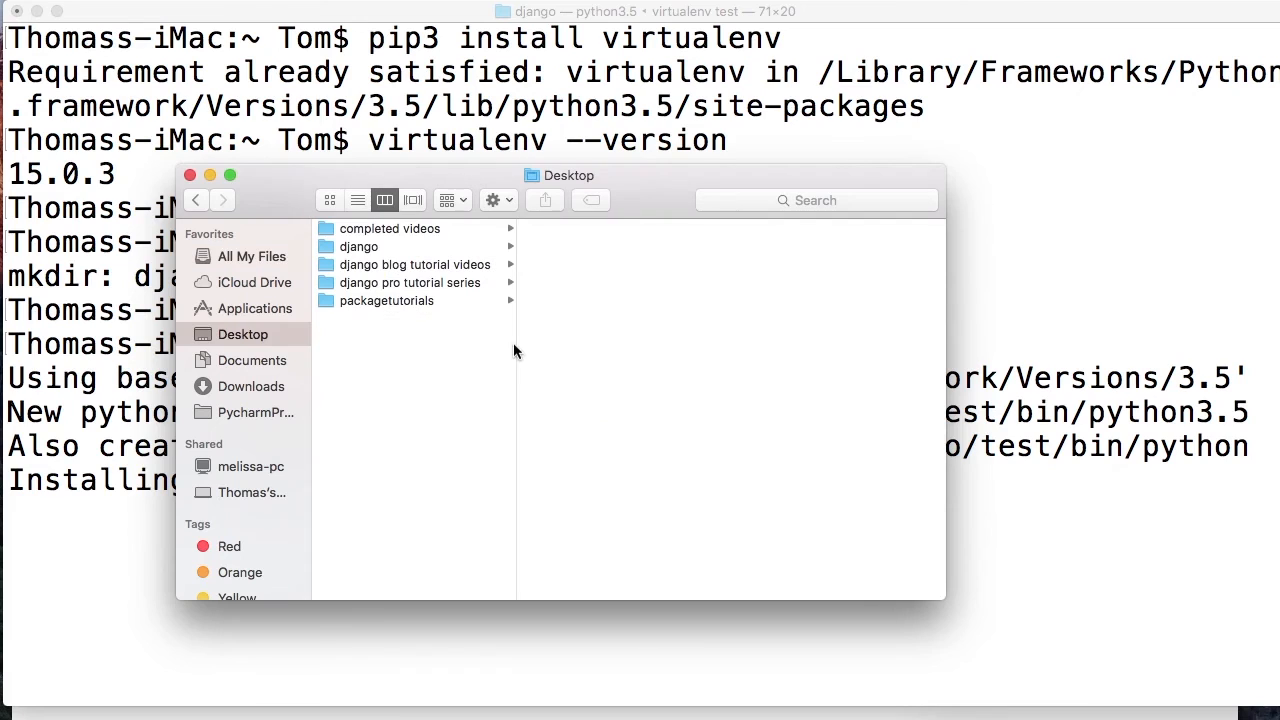
left_click(358, 246)
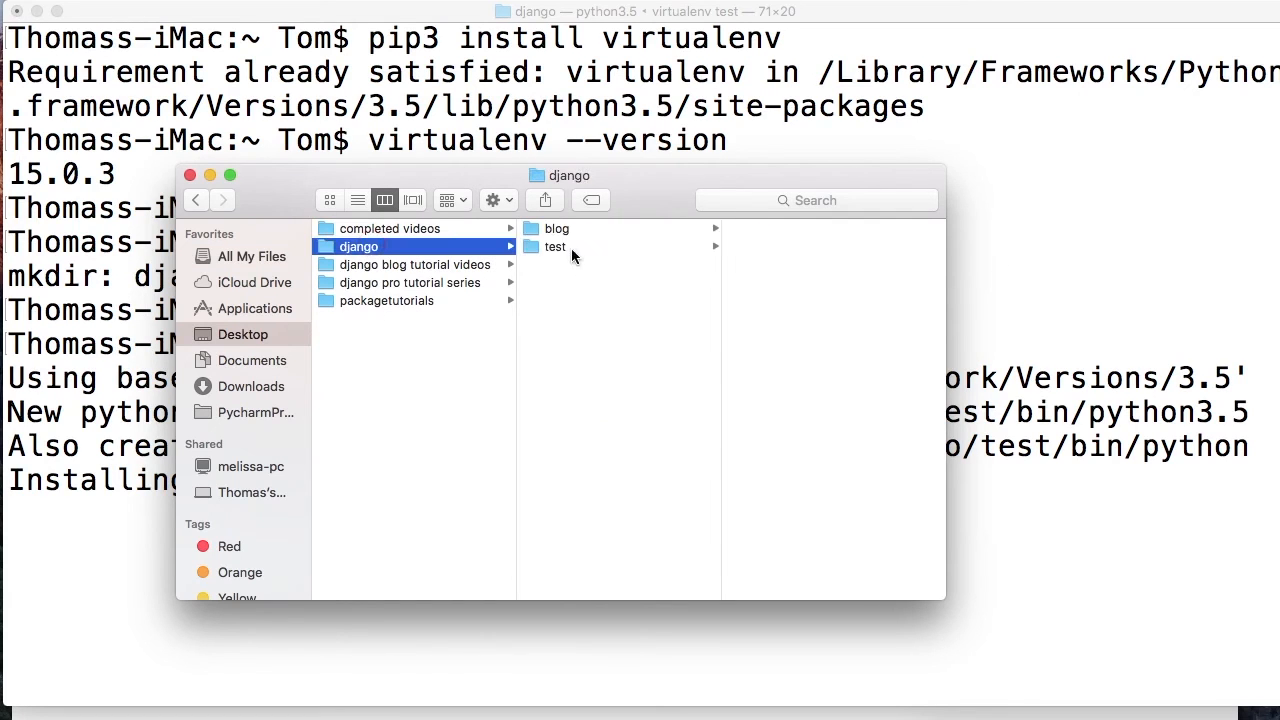
left_click(556, 246)
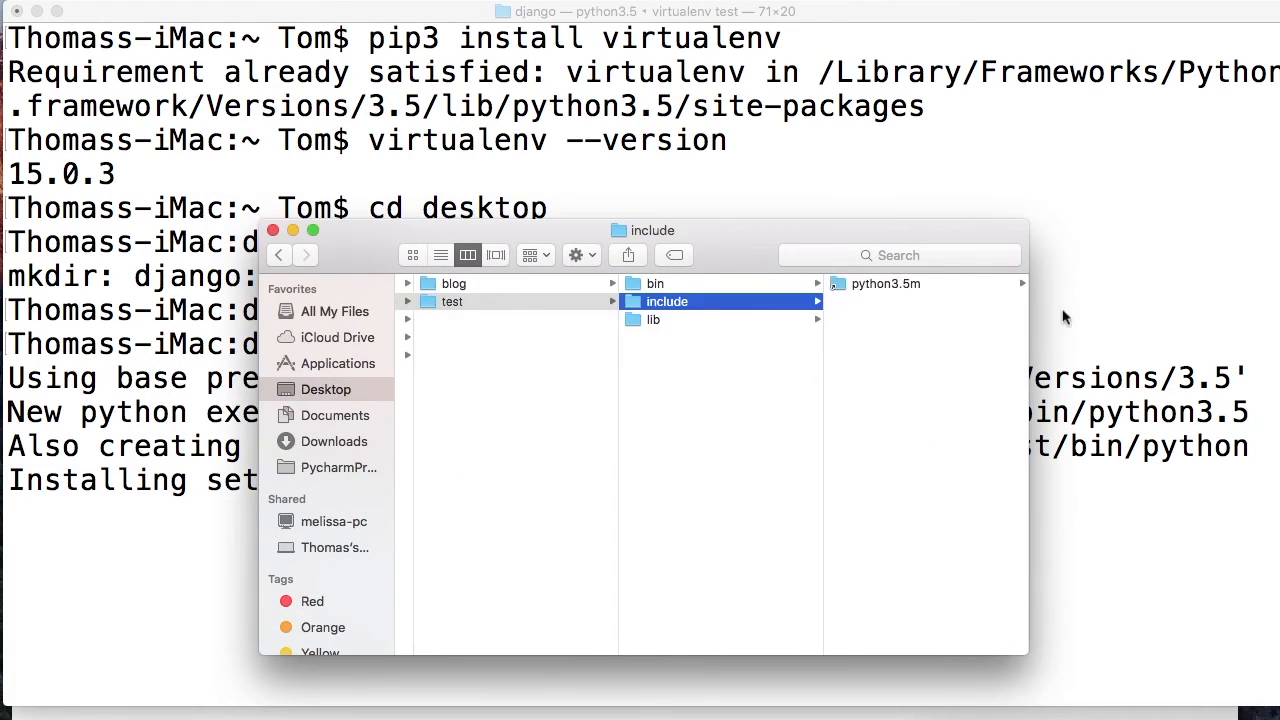
left_click(884, 284)
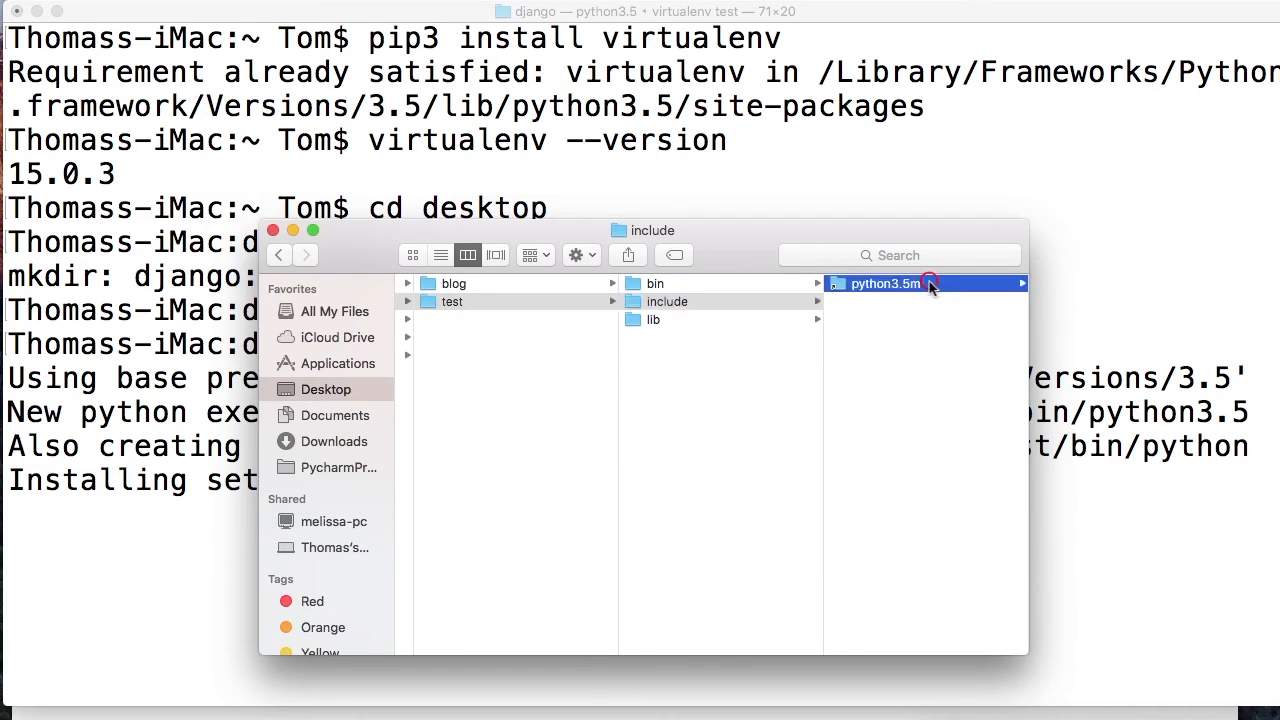
left_click(884, 284)
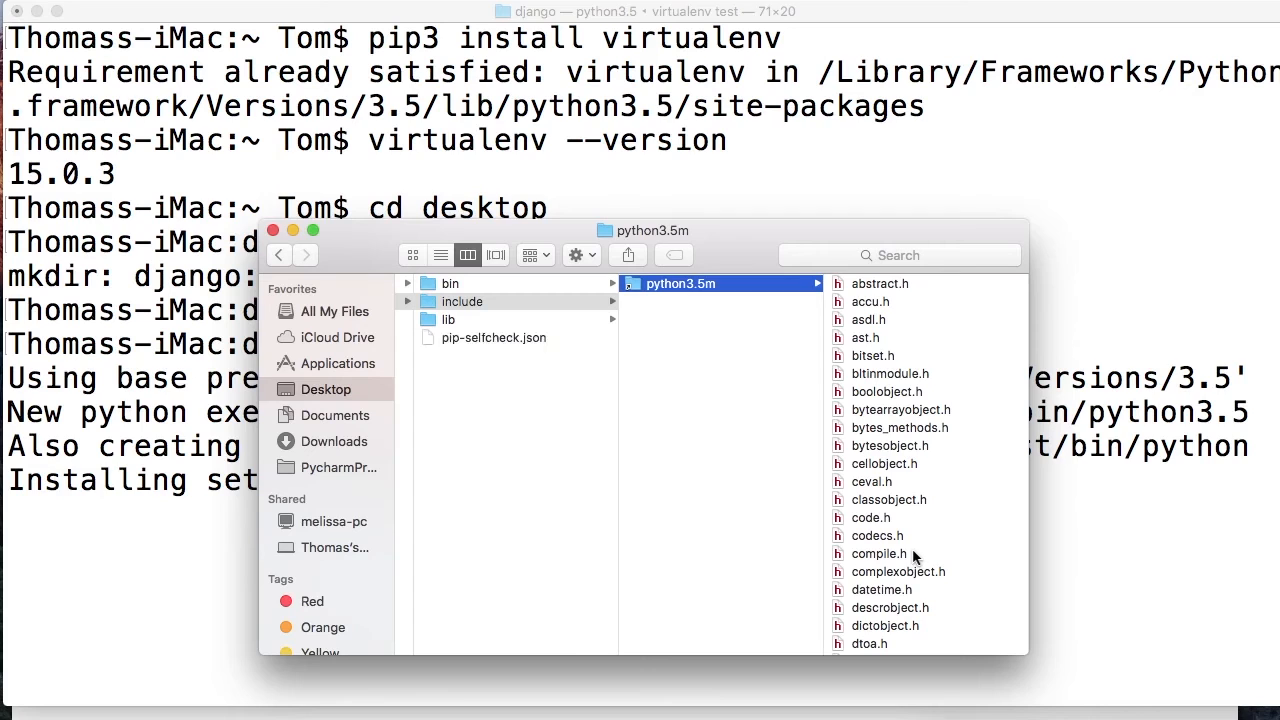
key("enter")
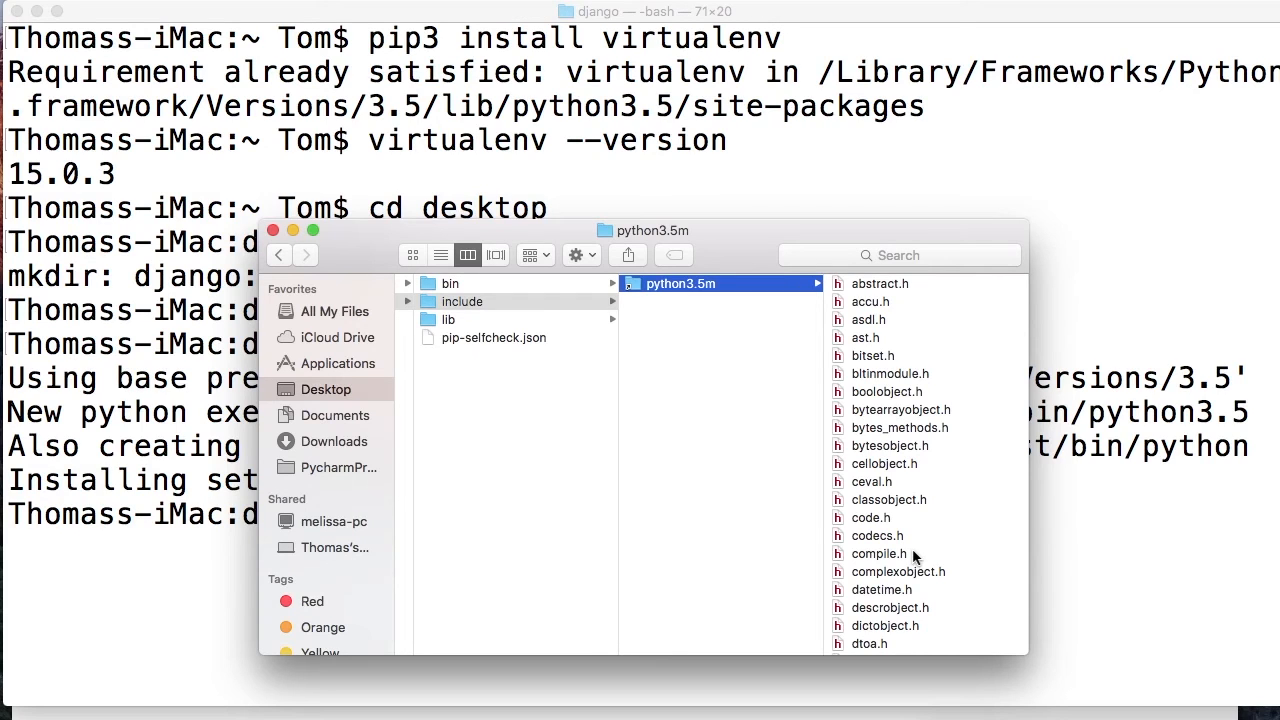
mouse_move(938, 458)
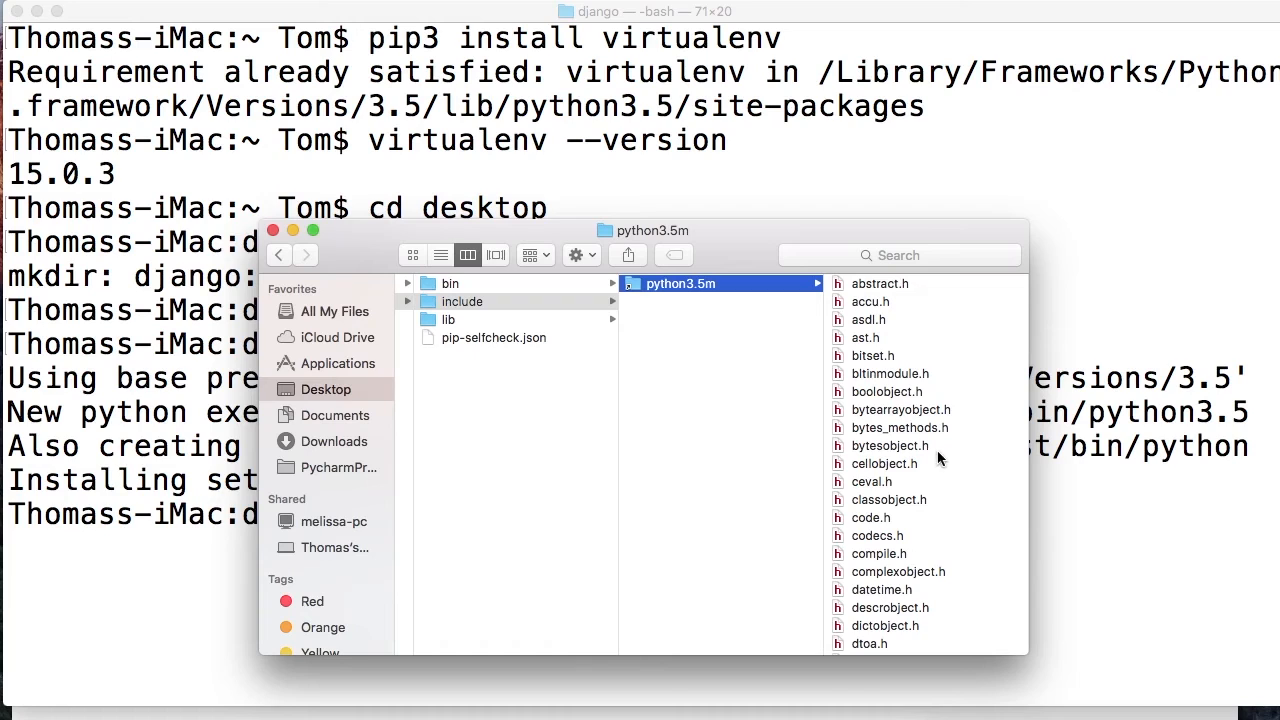
mouse_move(488, 308)
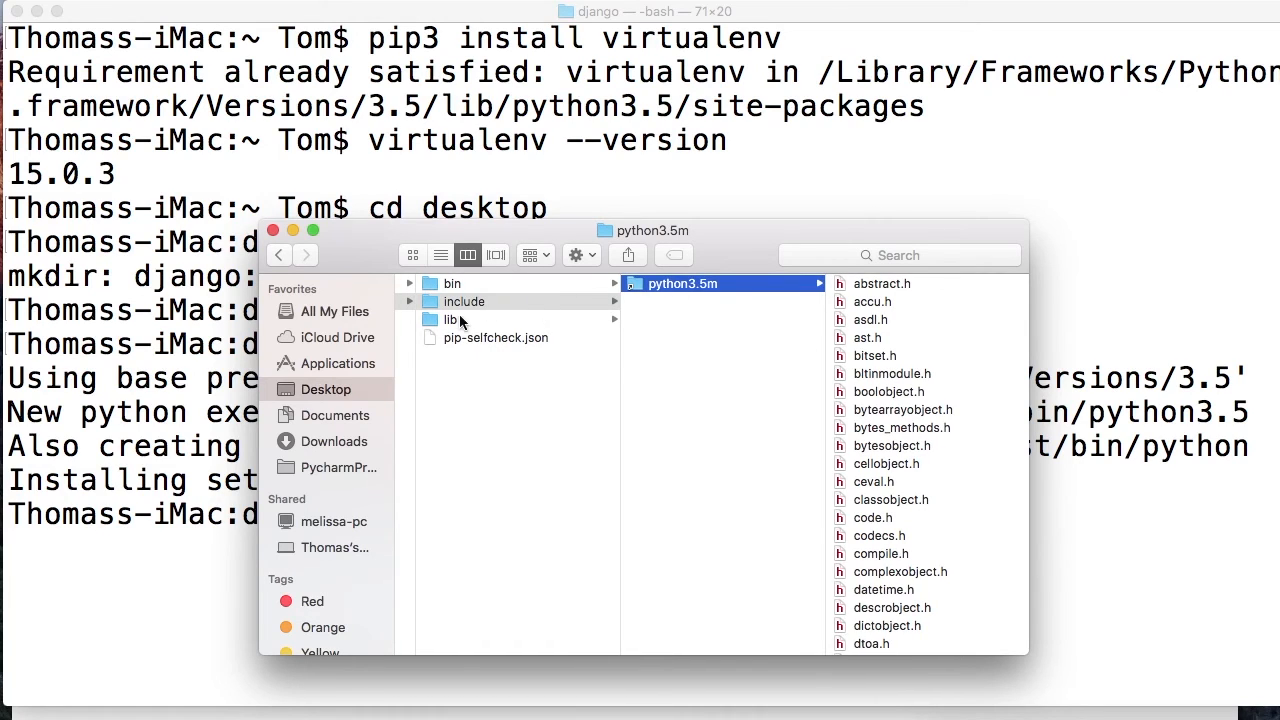
Browse test/lib/python3.5 toward site-packages showing pip, setuptools and wheel
left_click(448, 320)
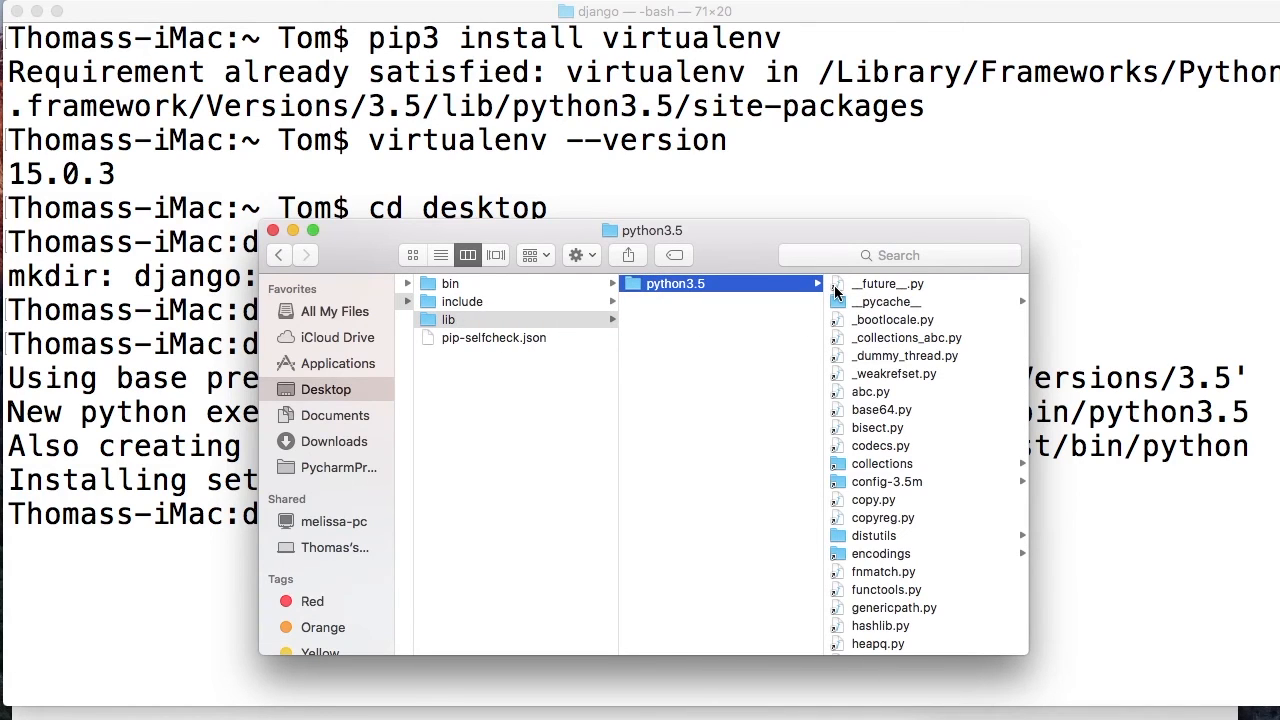
scroll("down", 3)
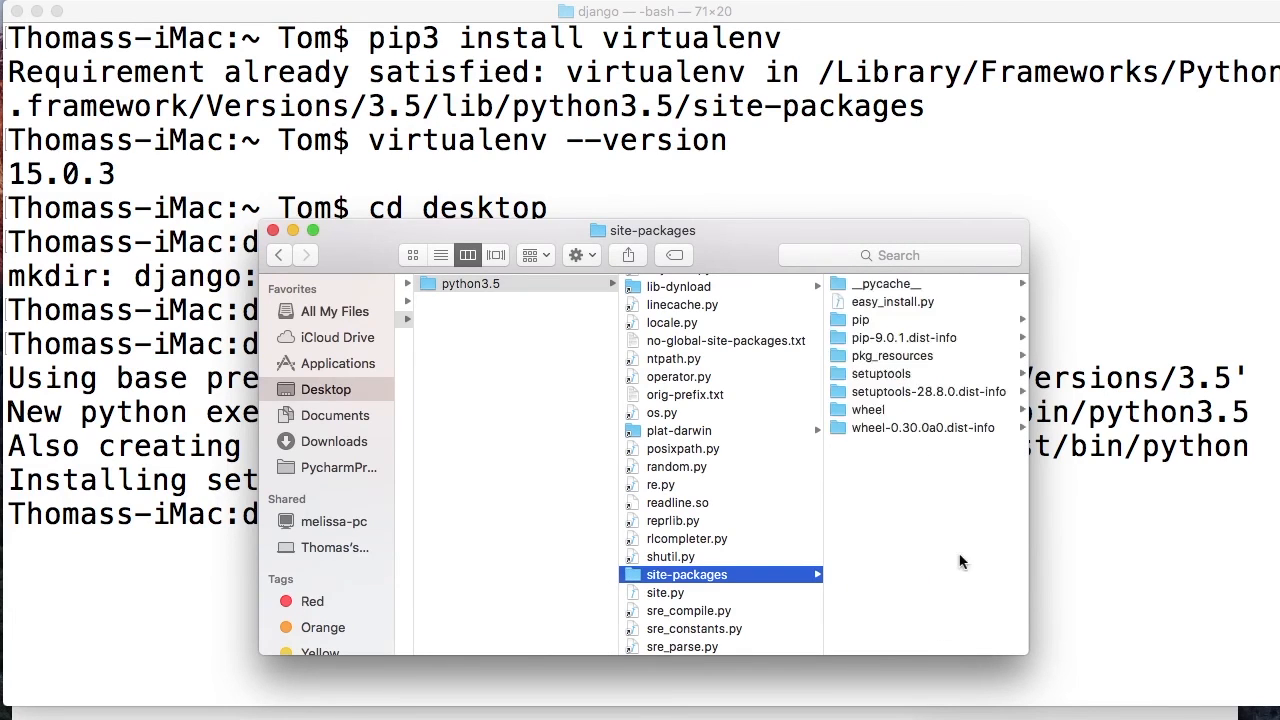
mouse_move(888, 422)
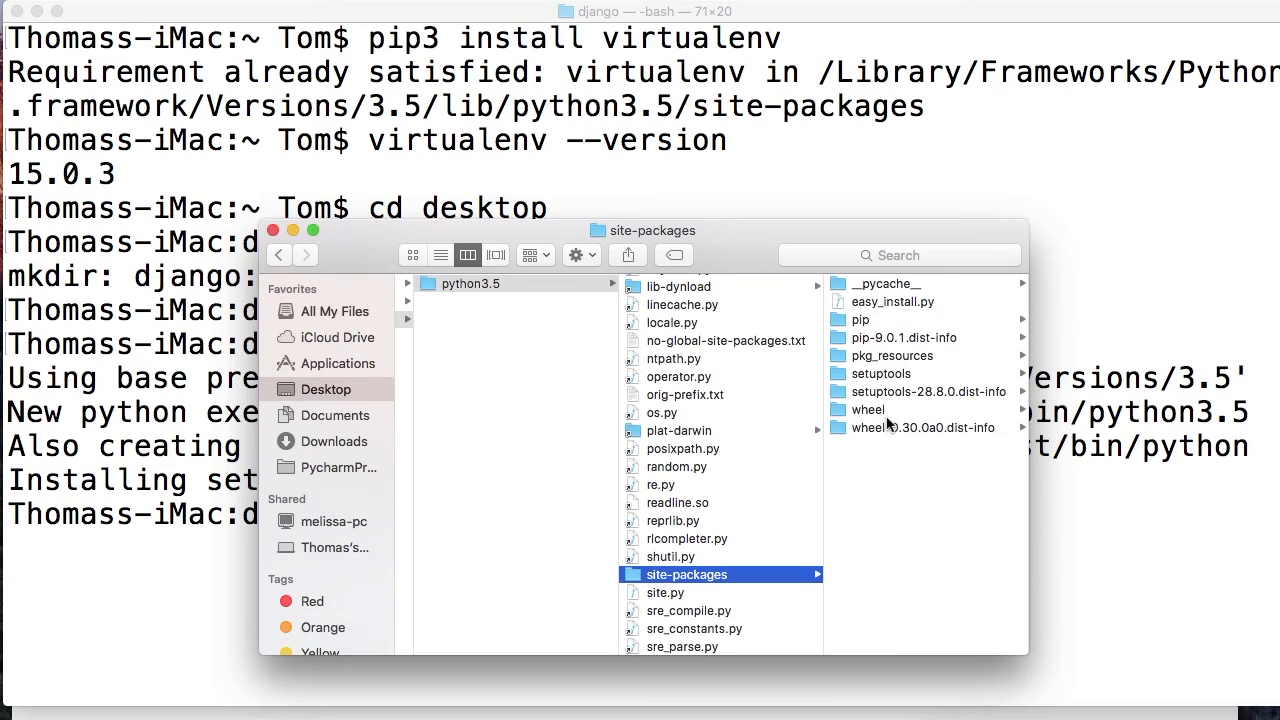
mouse_move(836, 510)
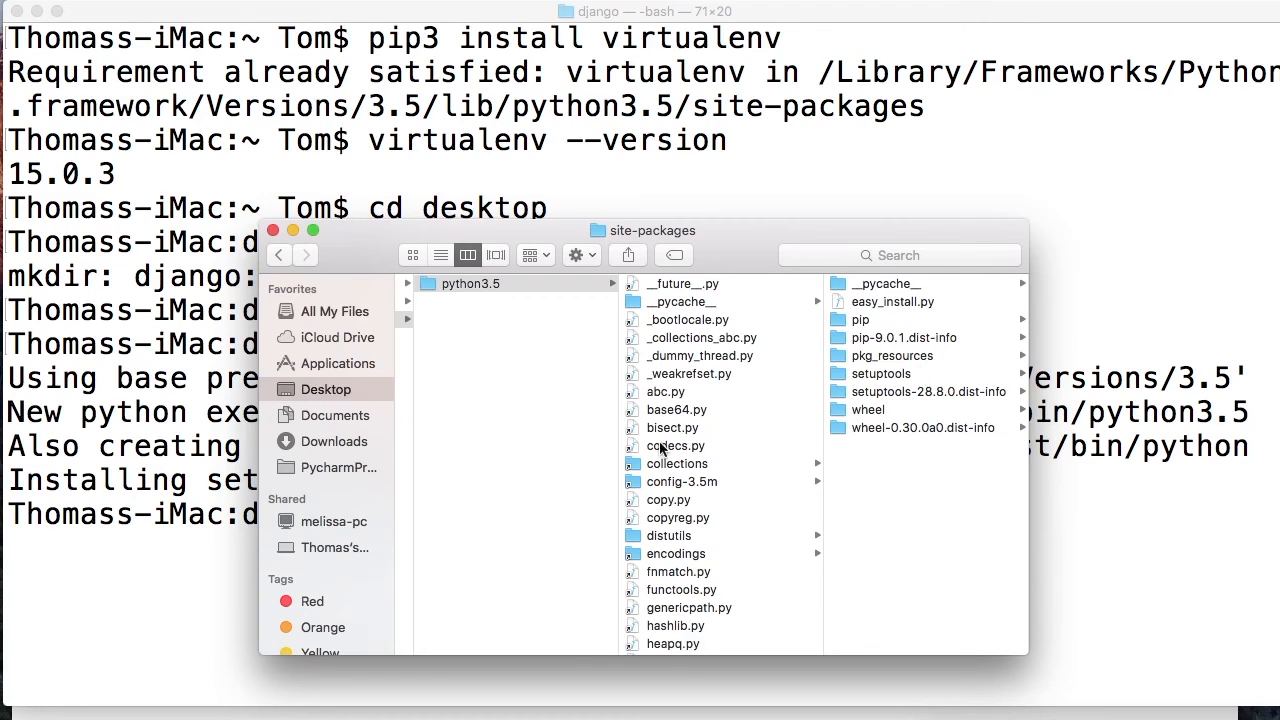
mouse_move(838, 360)
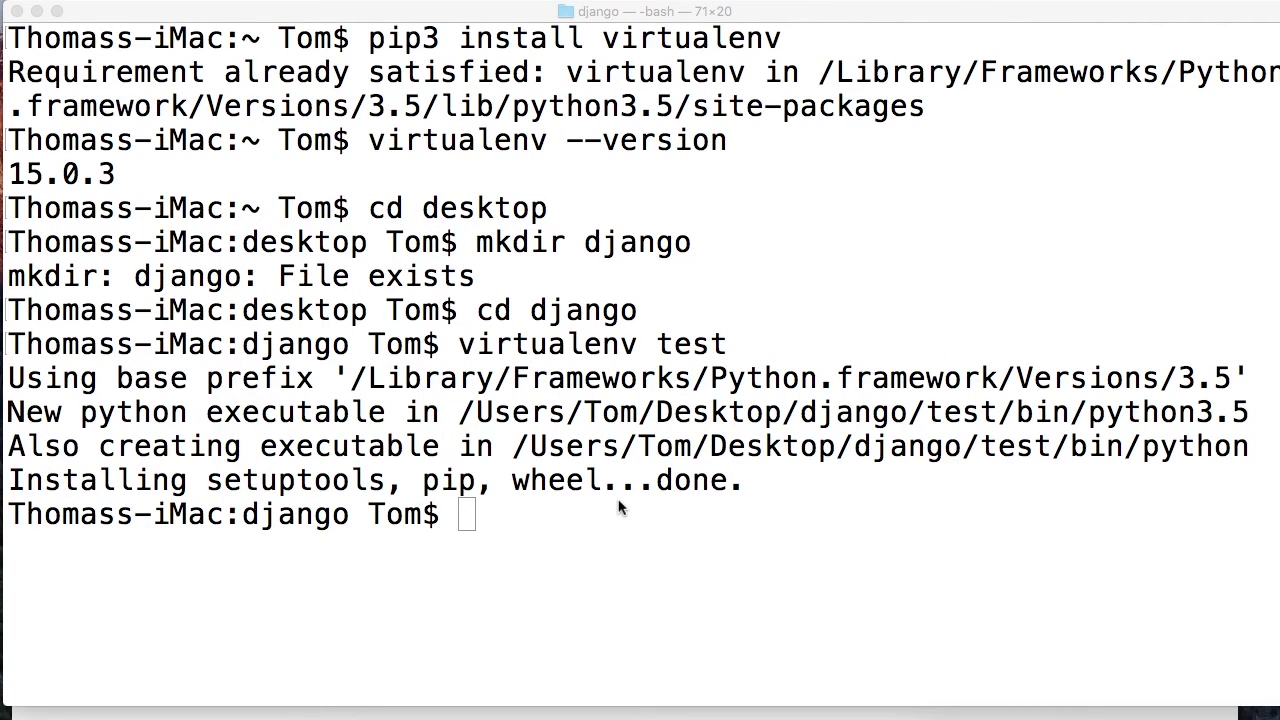
mouse_move(530, 436)
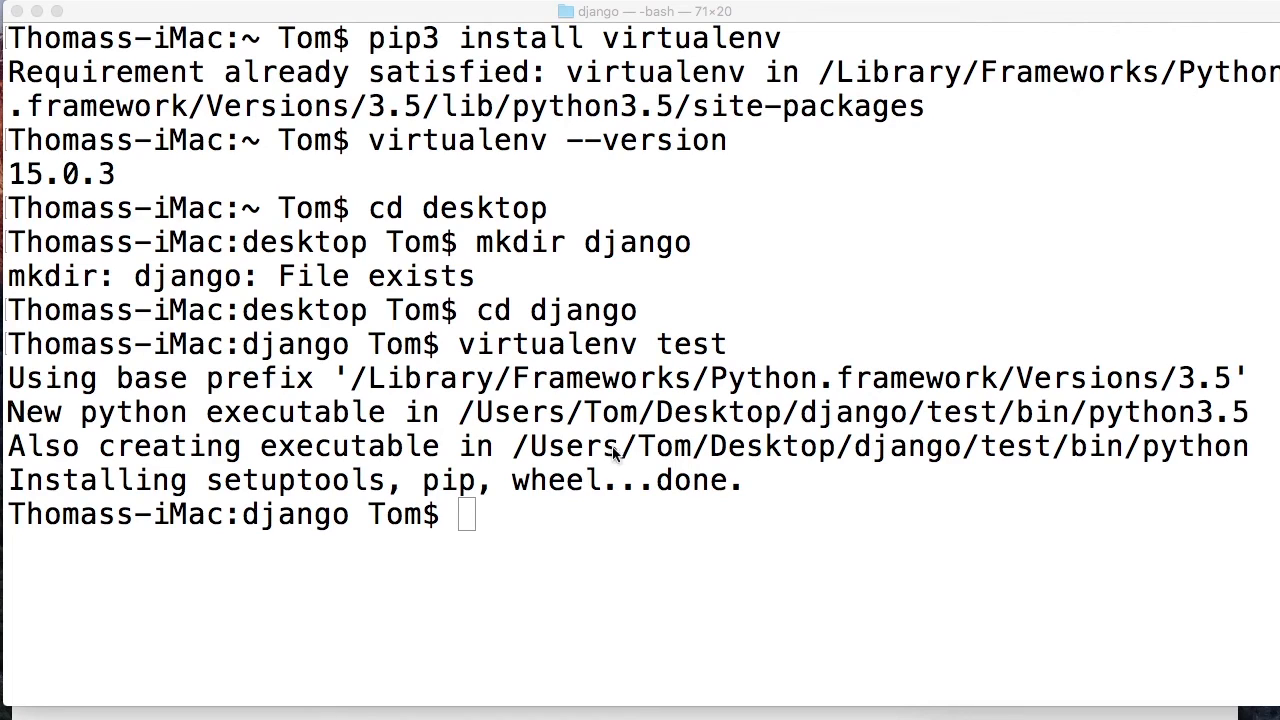
mouse_move(820, 528)
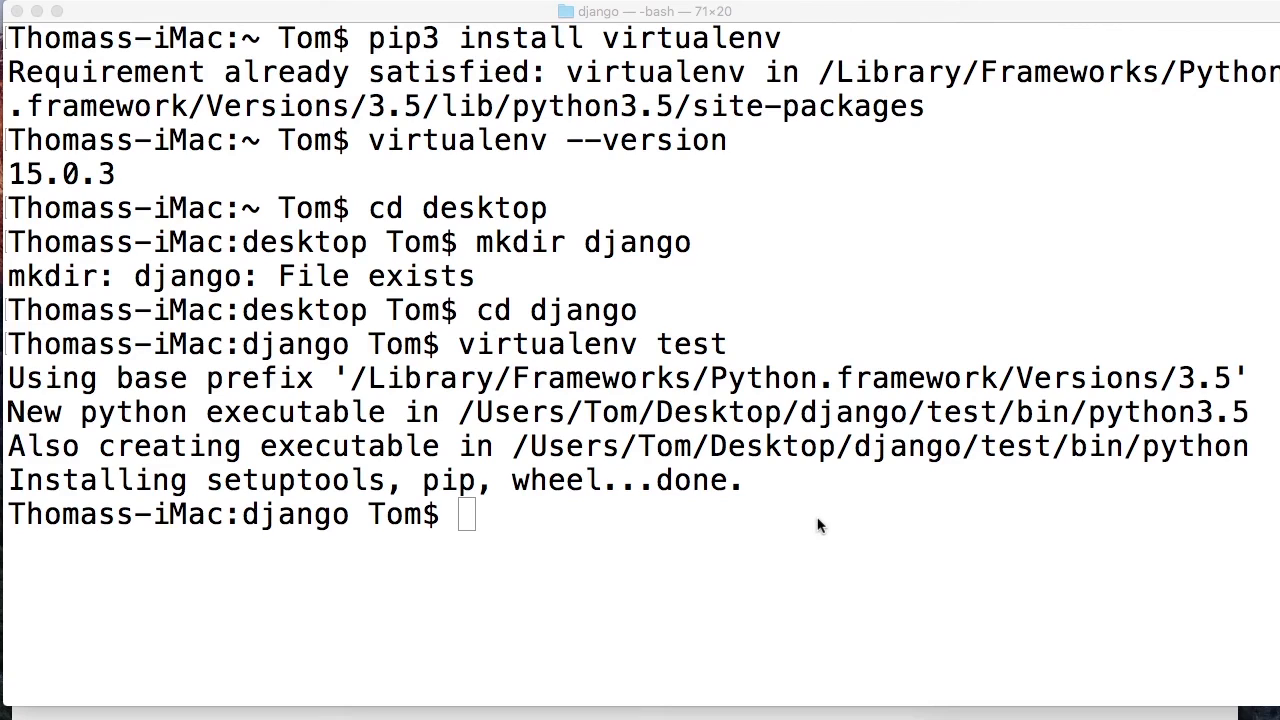
Run 'ls' to see blog and test, then 'cd test' into the environment folder
type("ls")
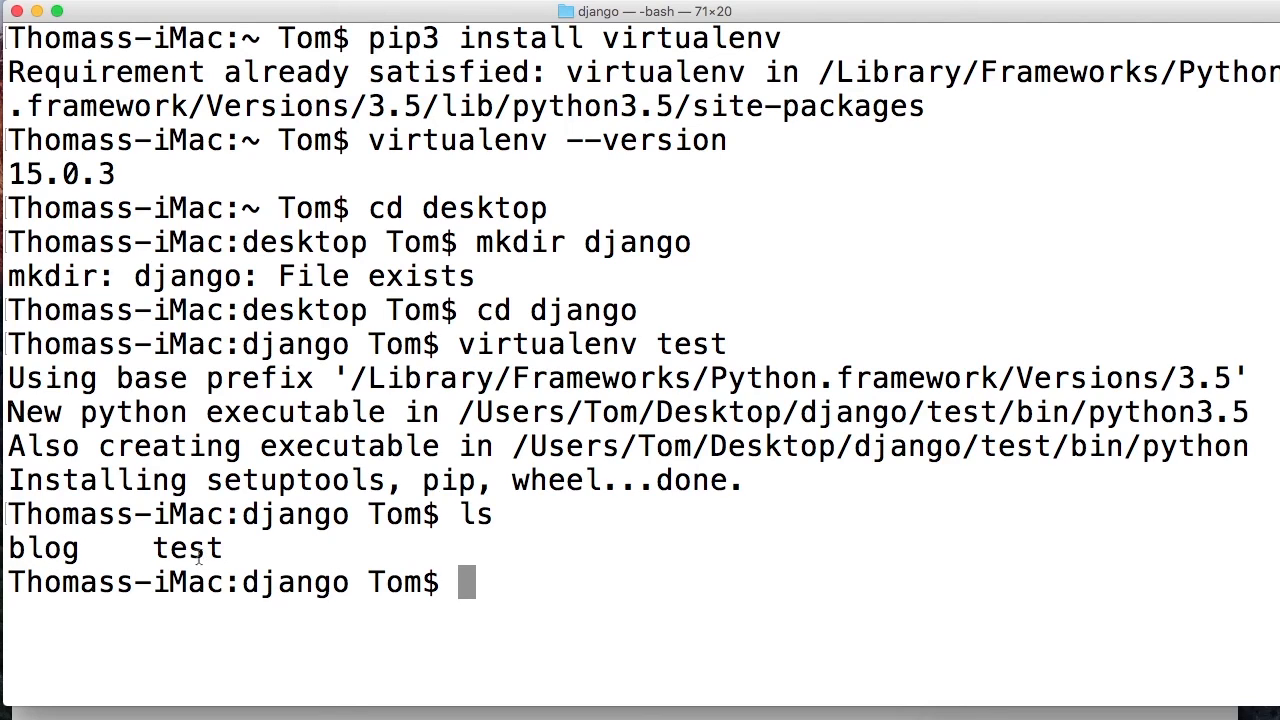
double_click(188, 548)
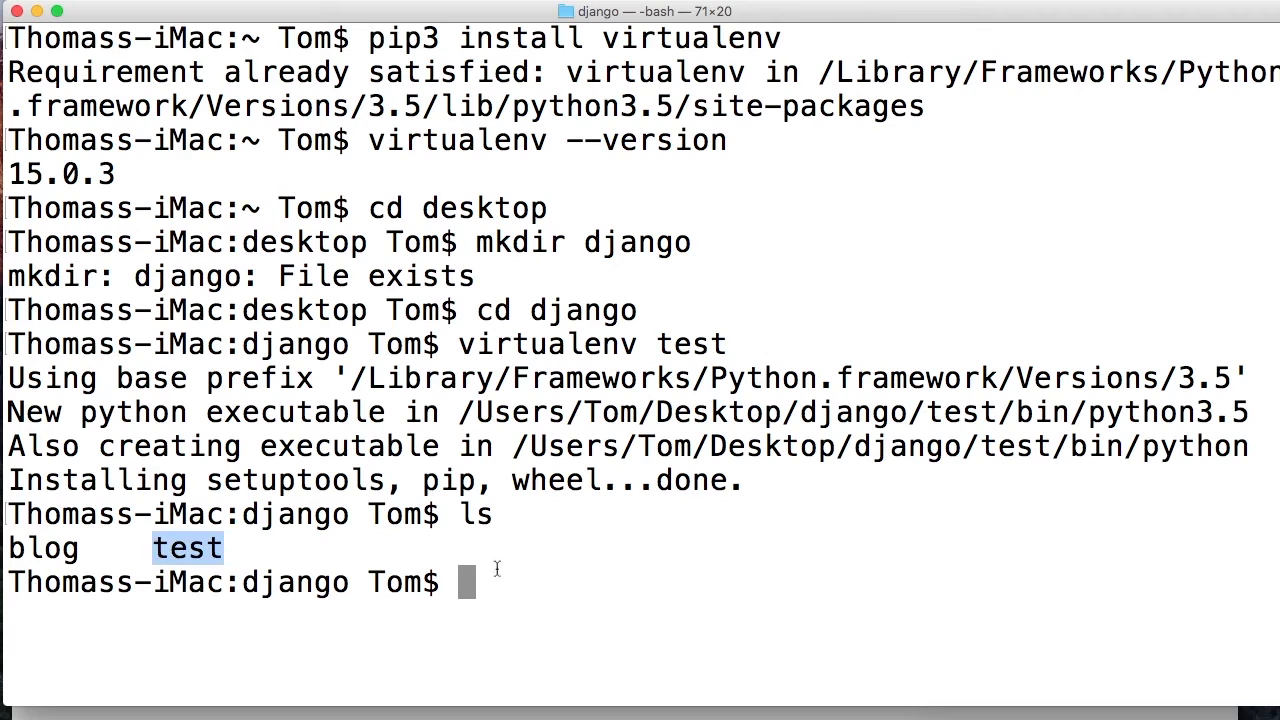
type("cd")
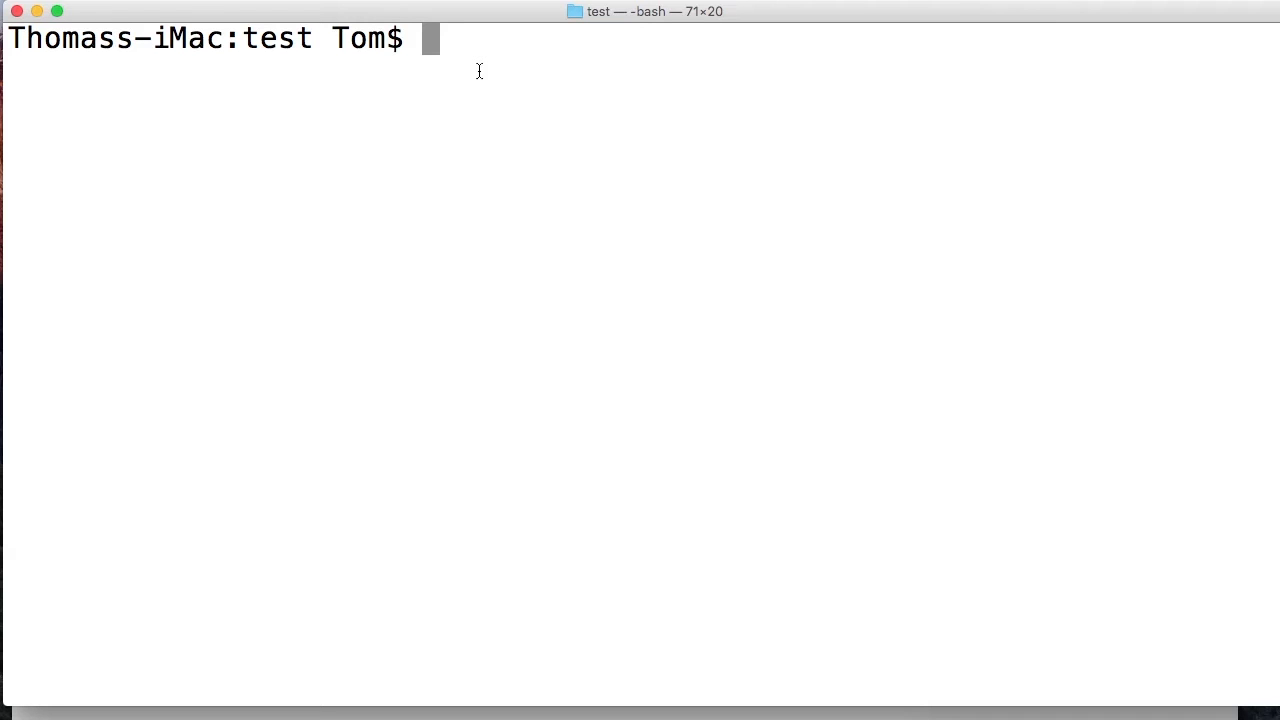
Run 'ls' inside test, listing bin, include, lib and pip-selfcheck.json
type("ls")
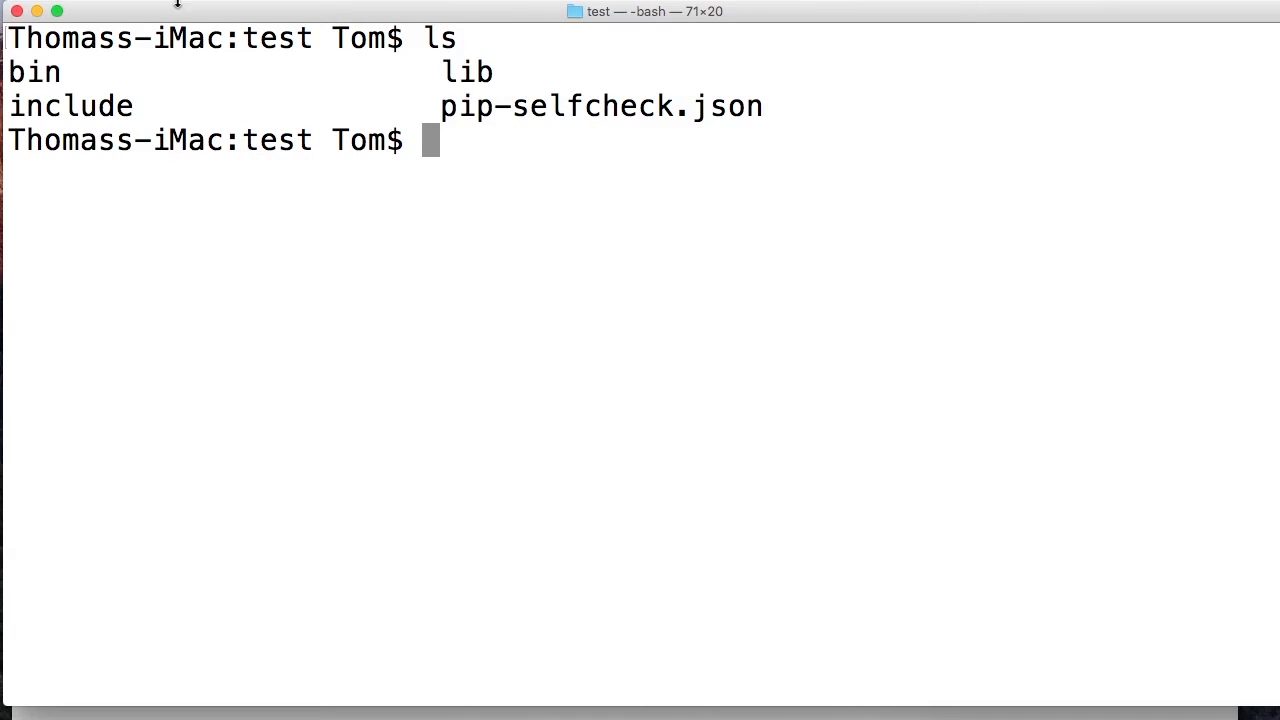
mouse_move(42, 60)
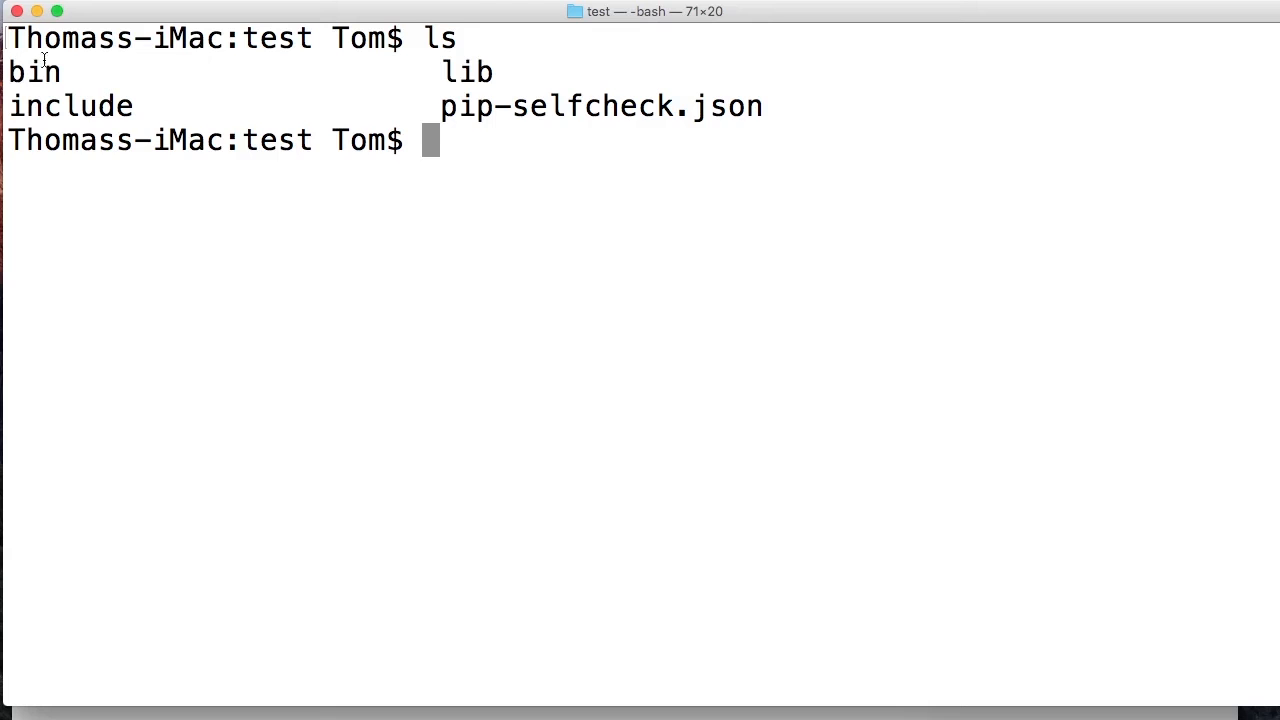
double_click(32, 72)
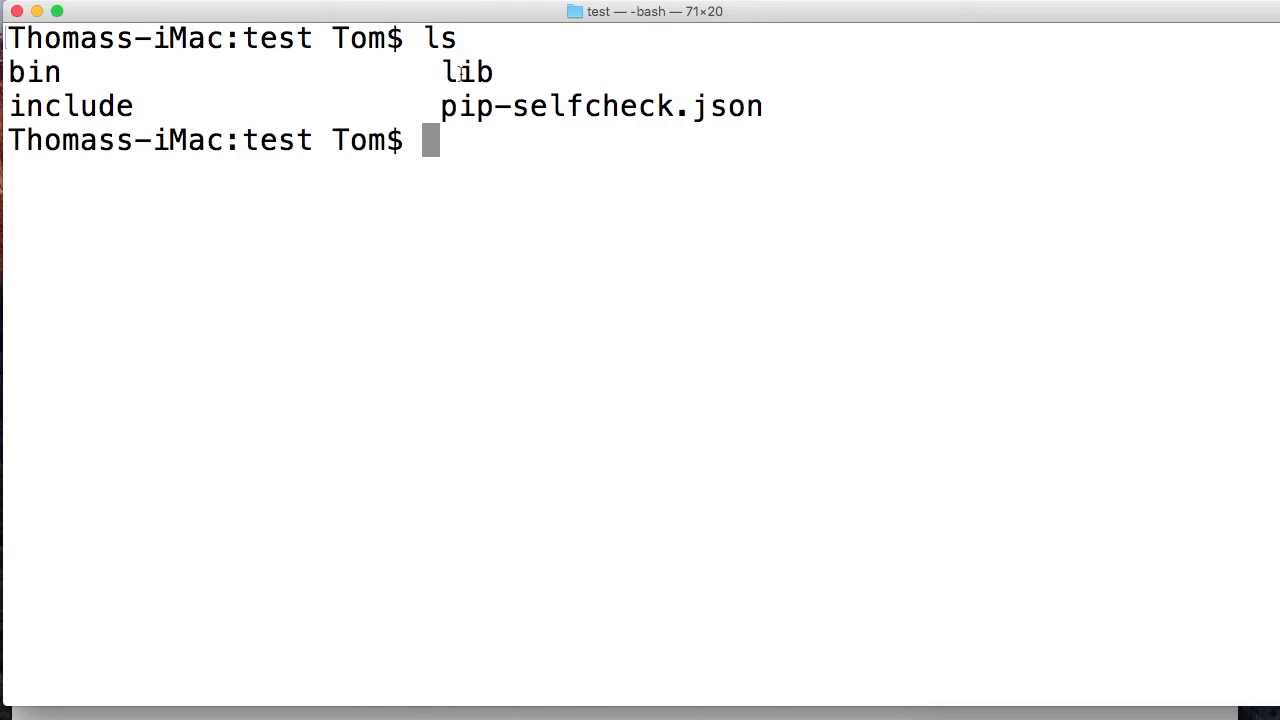
mouse_move(440, 72)
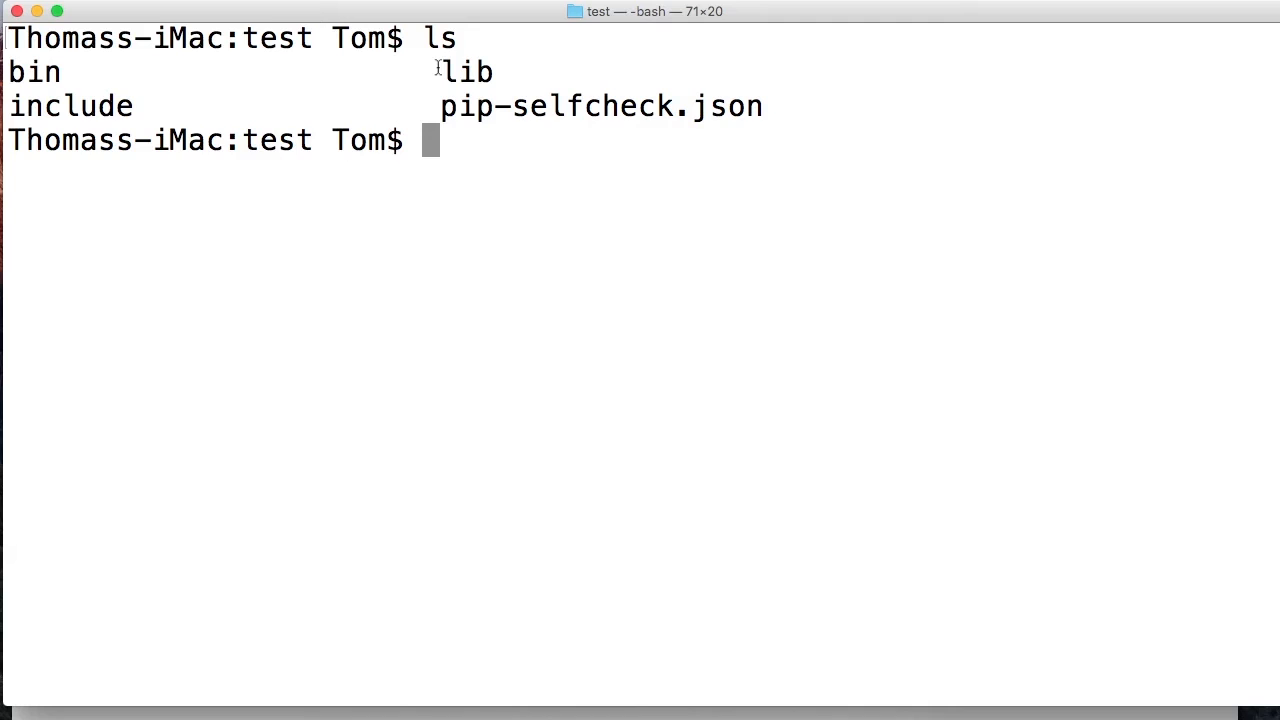
Run 'source bin/activate' so the prompt gains the (test) prefix
type("spi")
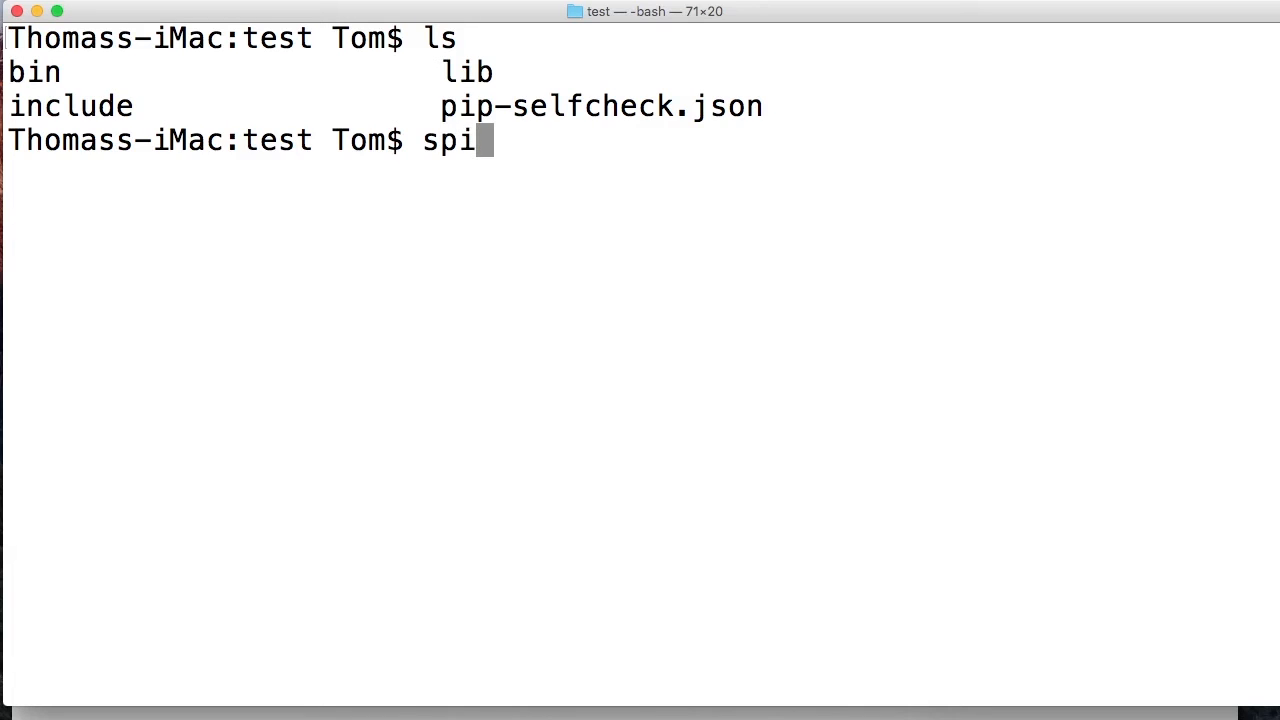
key("Backspace")
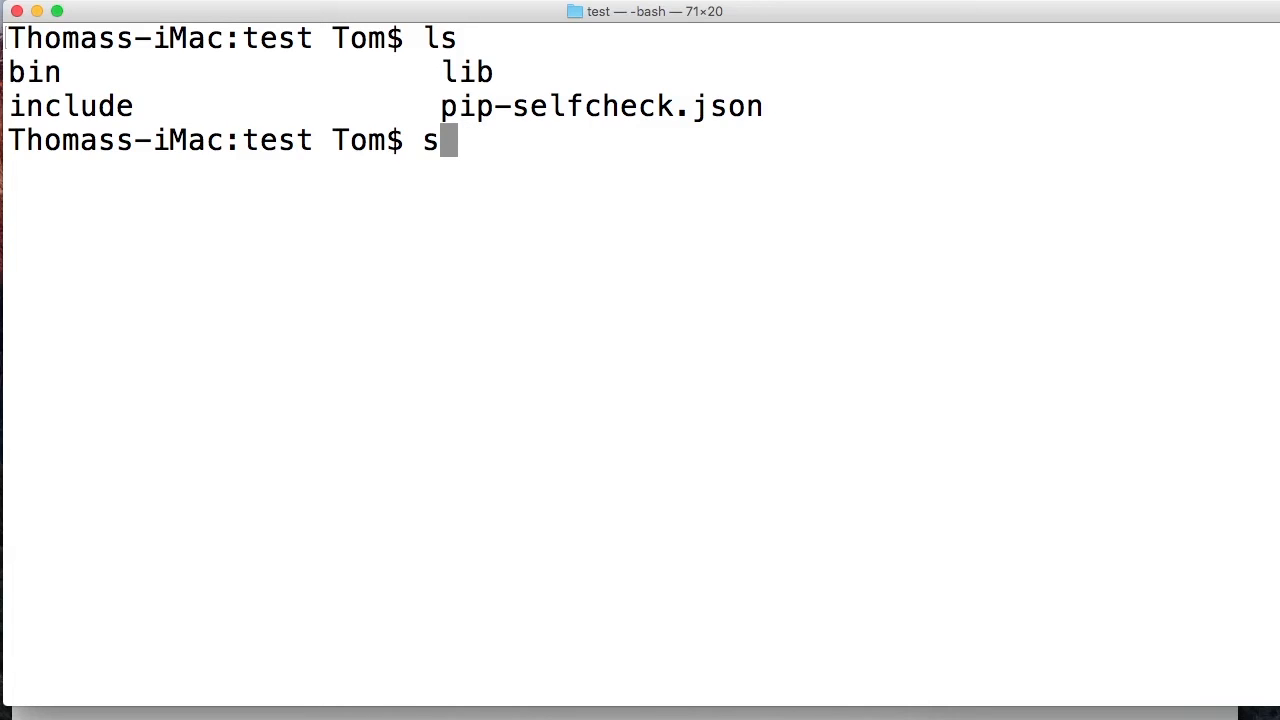
type("ource")
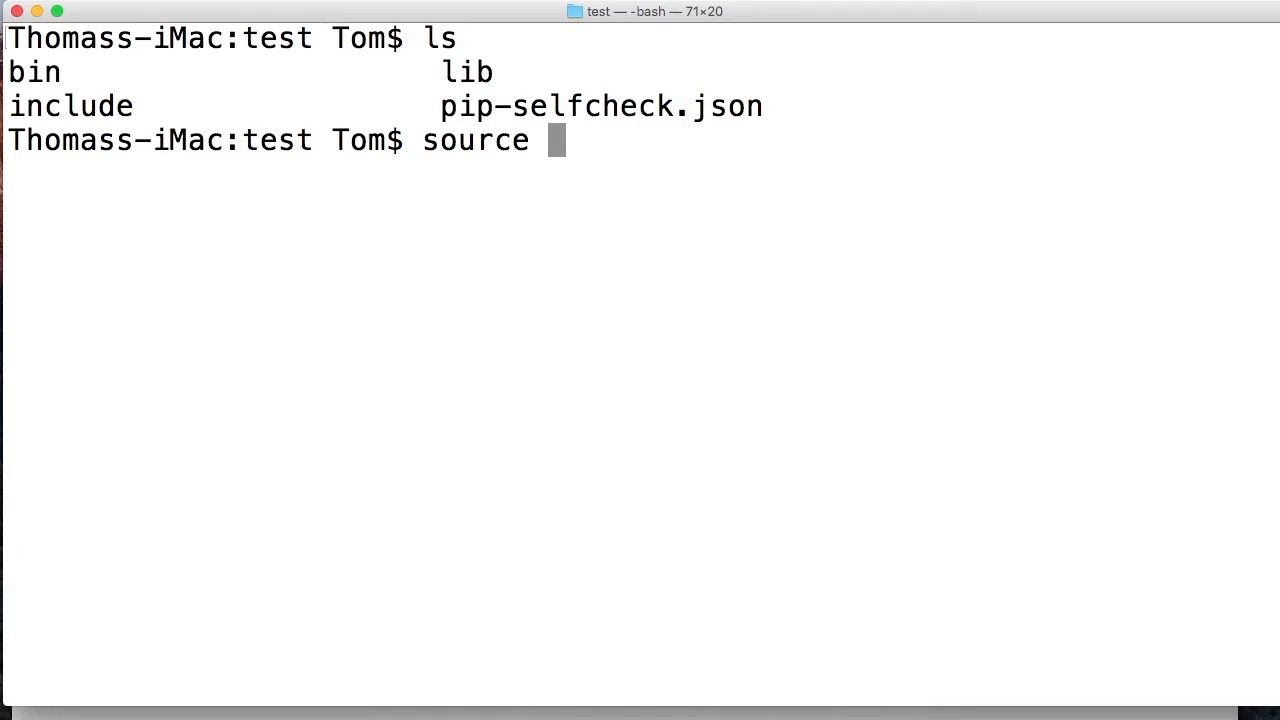
type("b")
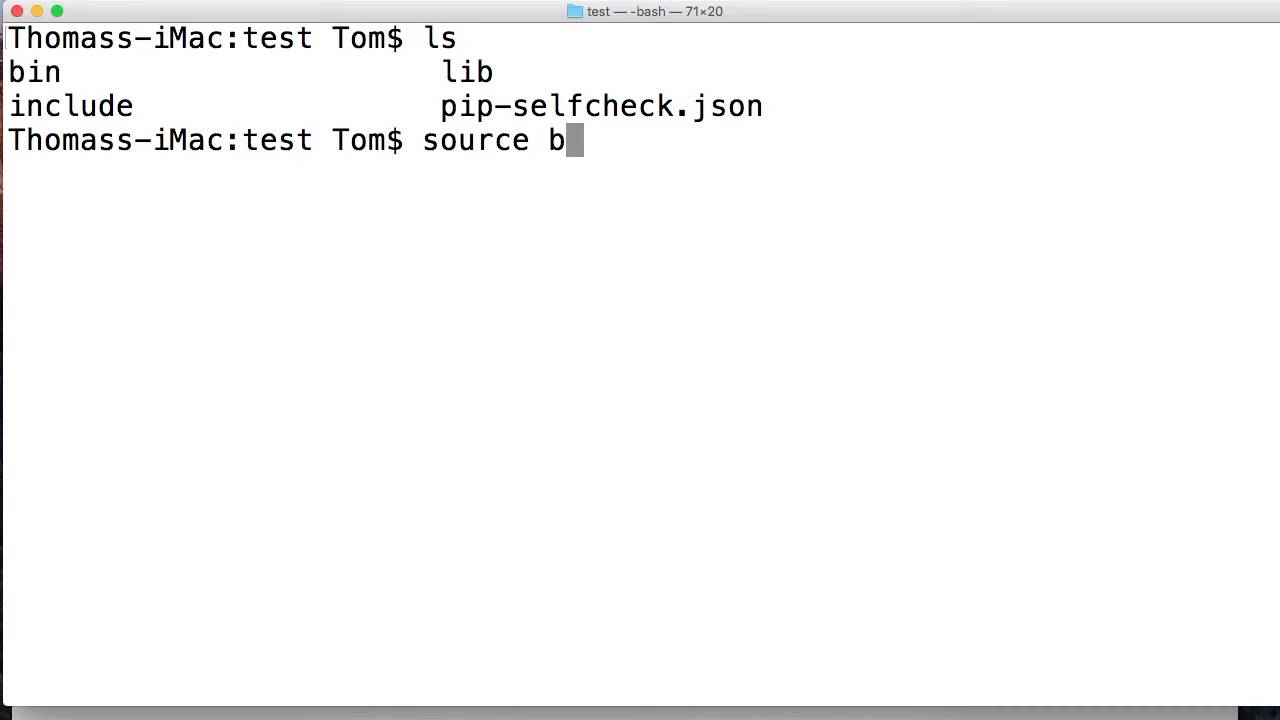
type("in/activate")
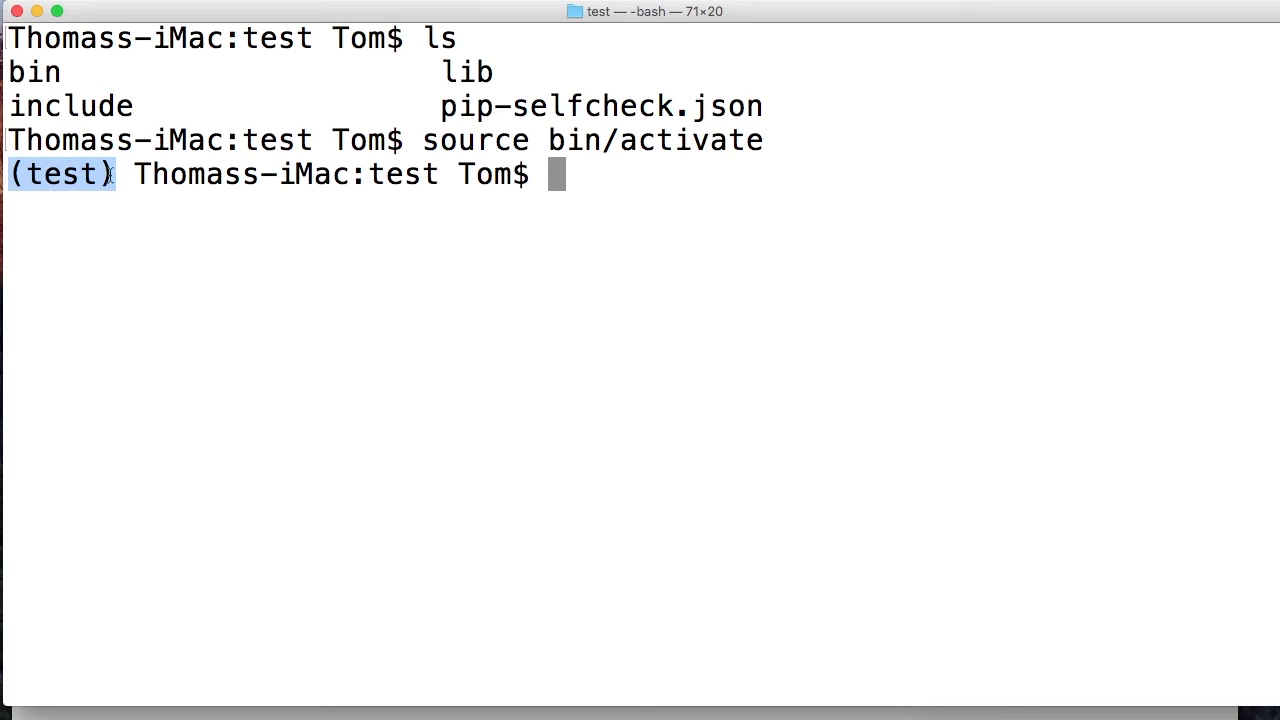
mouse_move(238, 150)
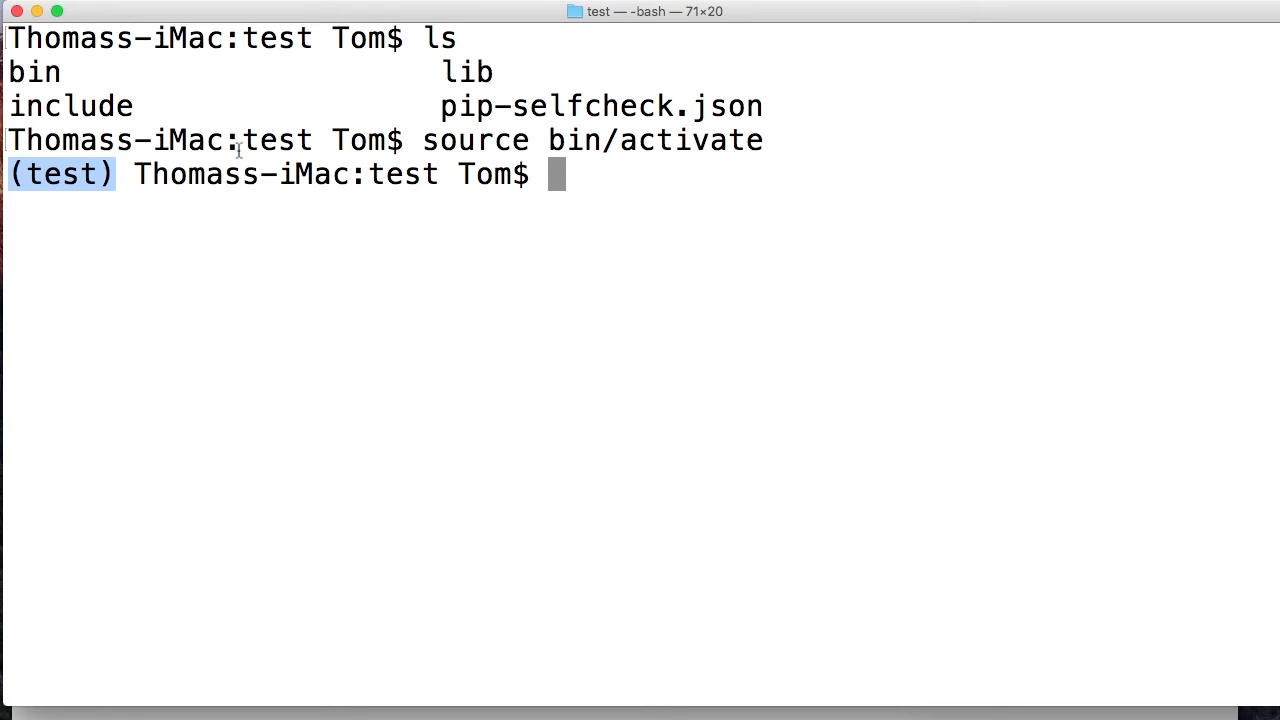
mouse_move(518, 196)
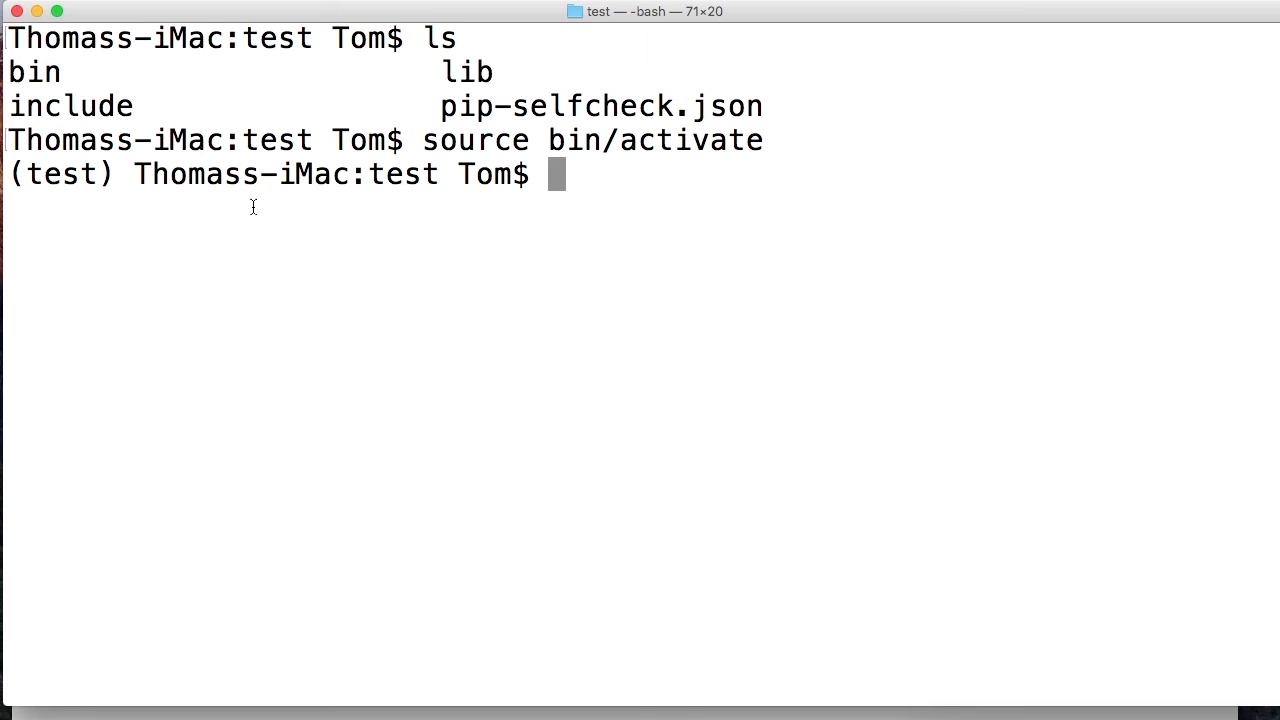
type("deactivate")
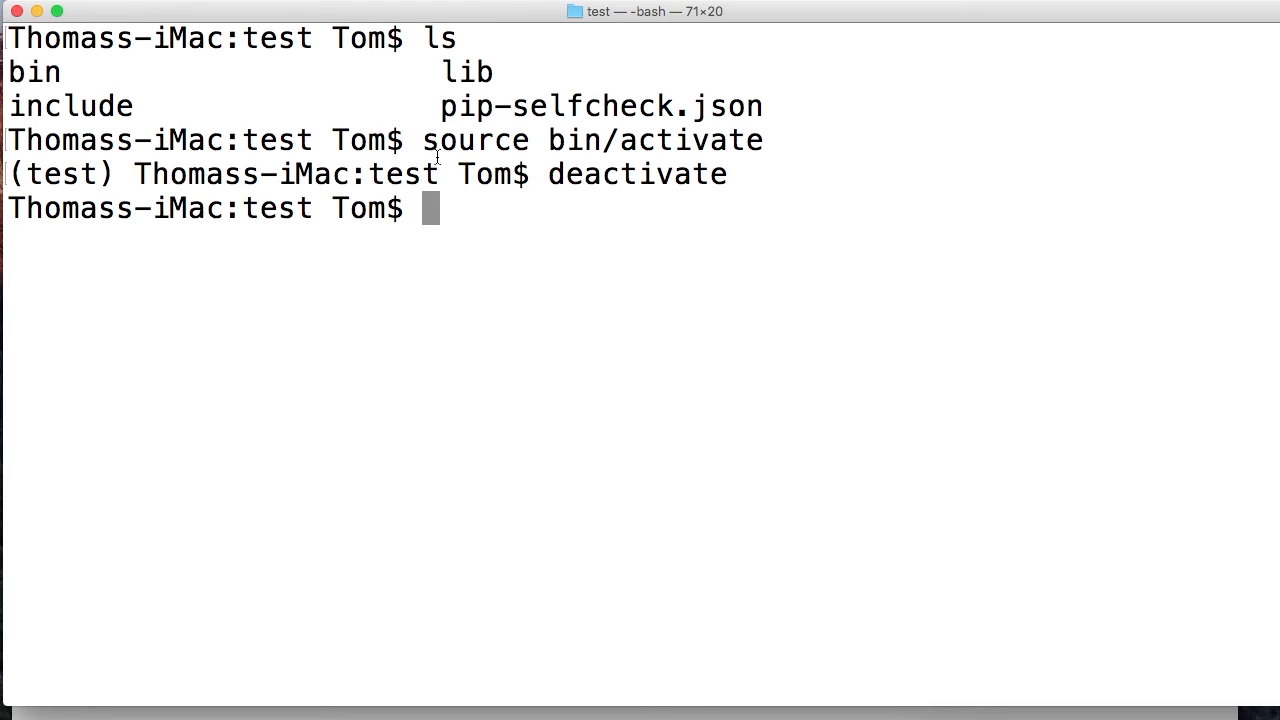
mouse_move(148, 76)
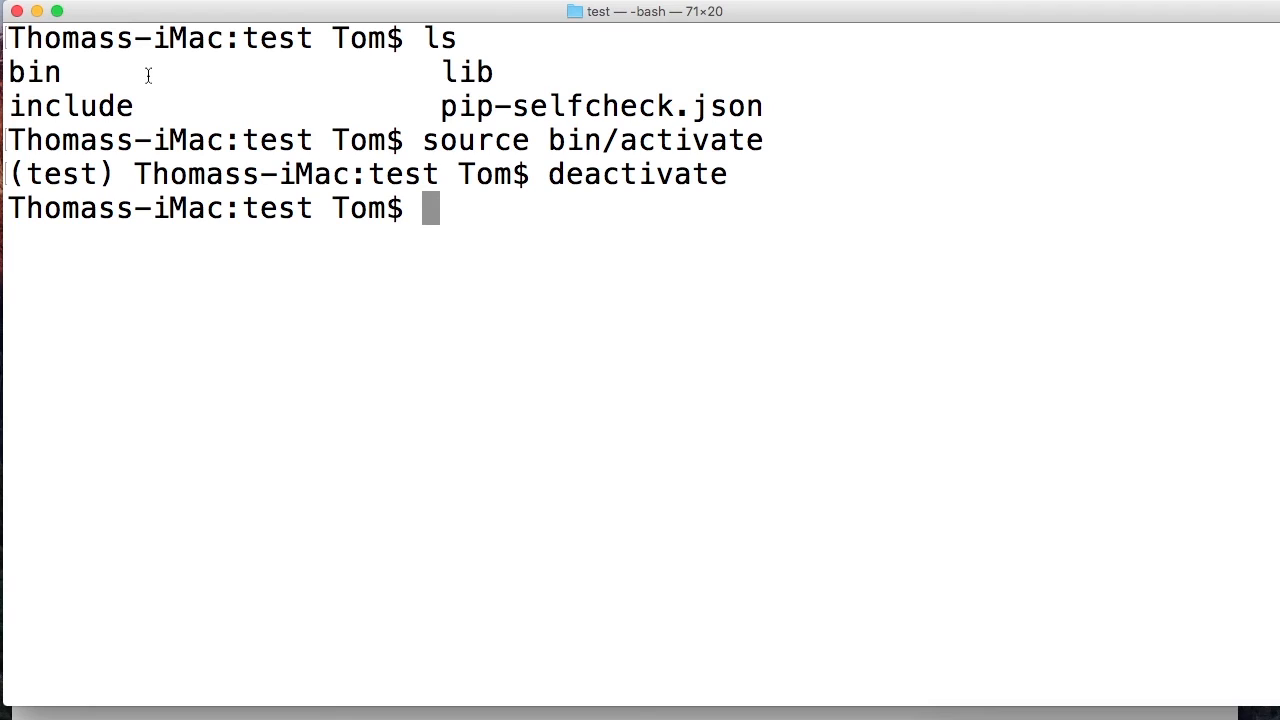
mouse_move(16, 48)
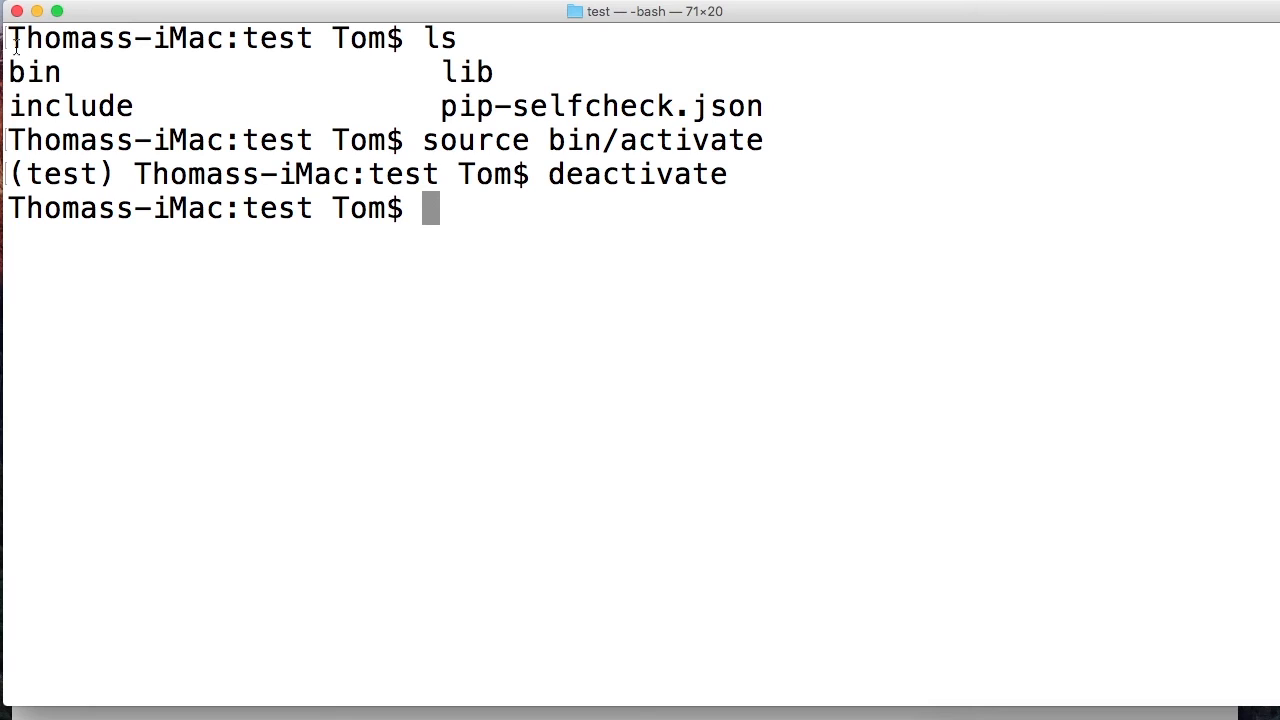
double_click(60, 172)
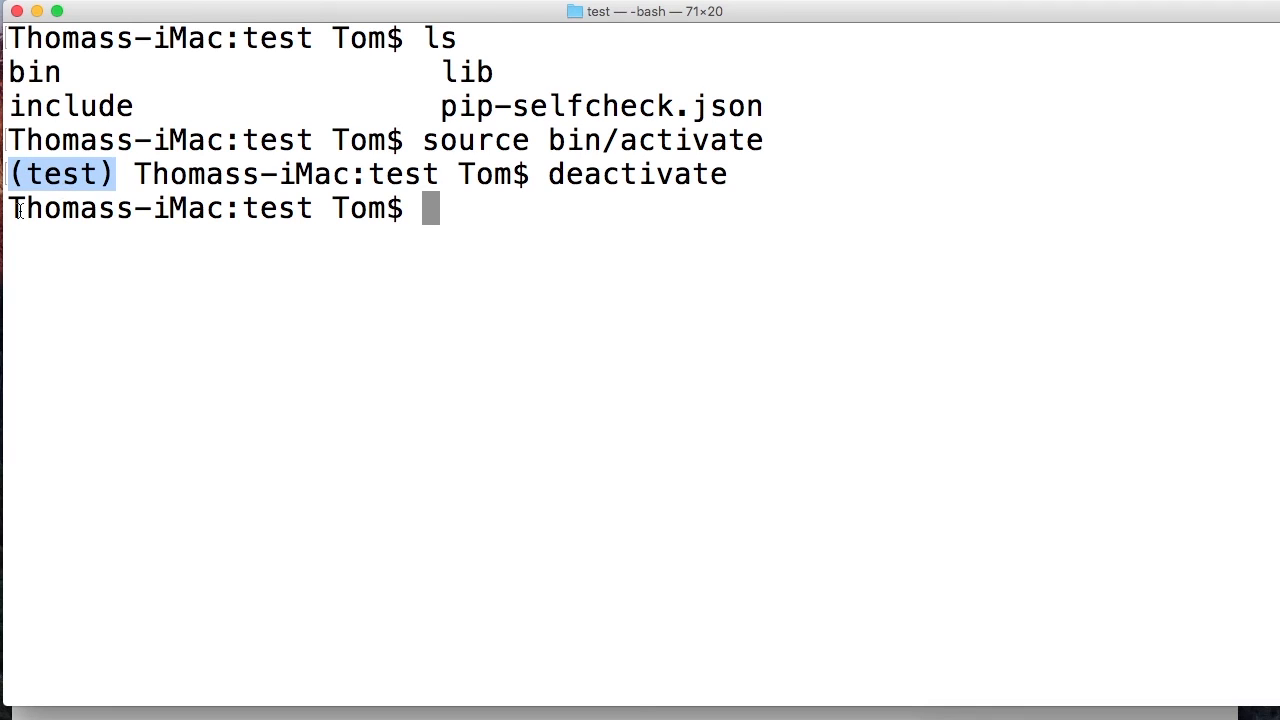
mouse_move(384, 228)
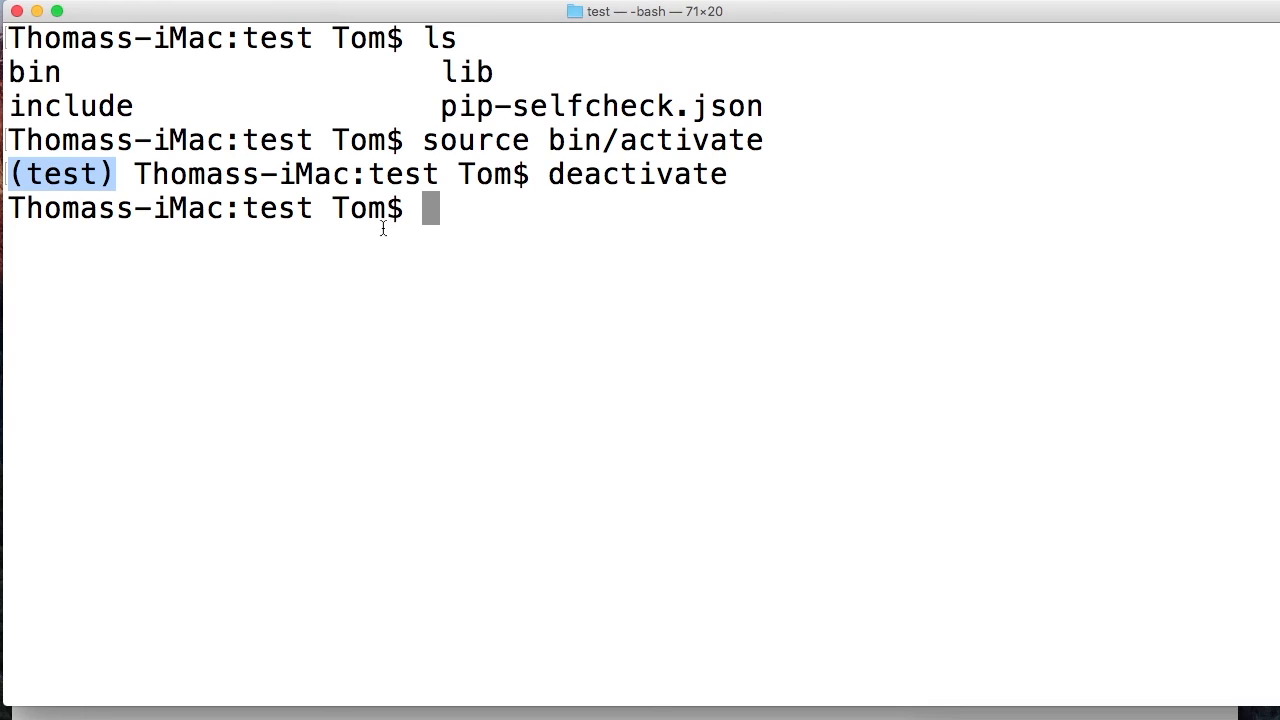
Run ls, 'source bin/activate', 'deactivate', then cd up to the django folder
type("ls")
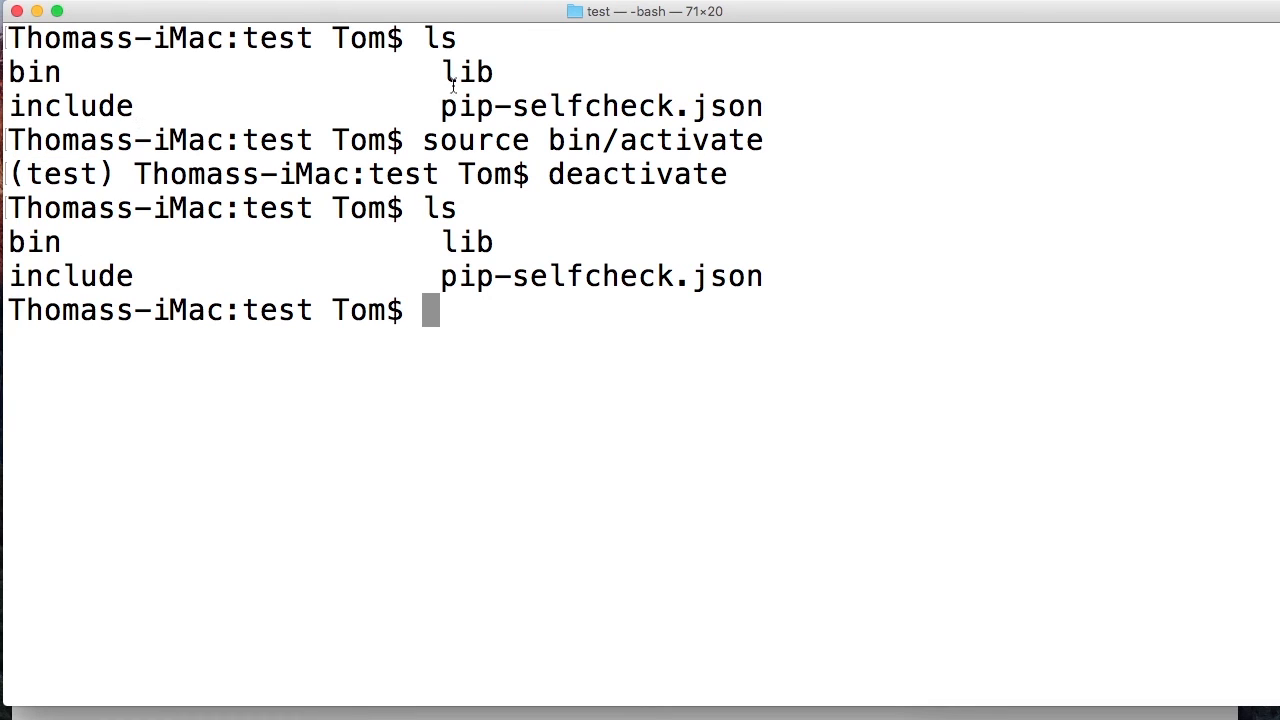
type("sour")
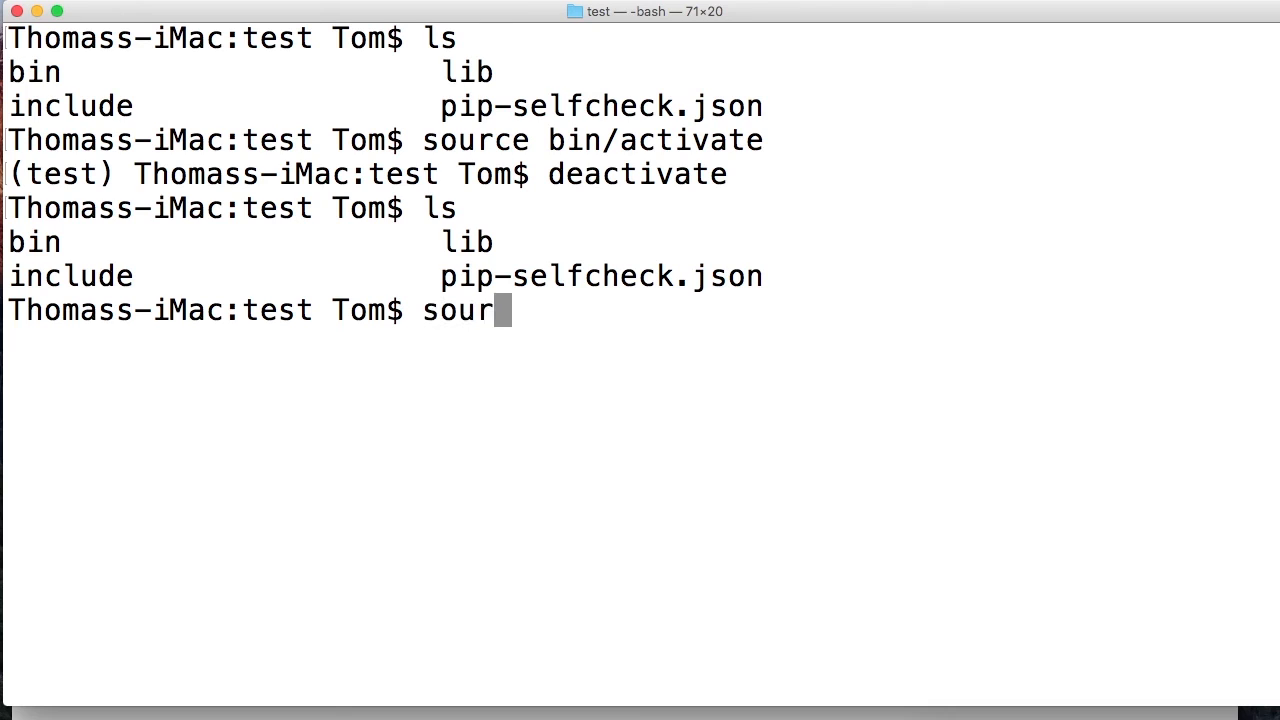
type("ce bin/activate")
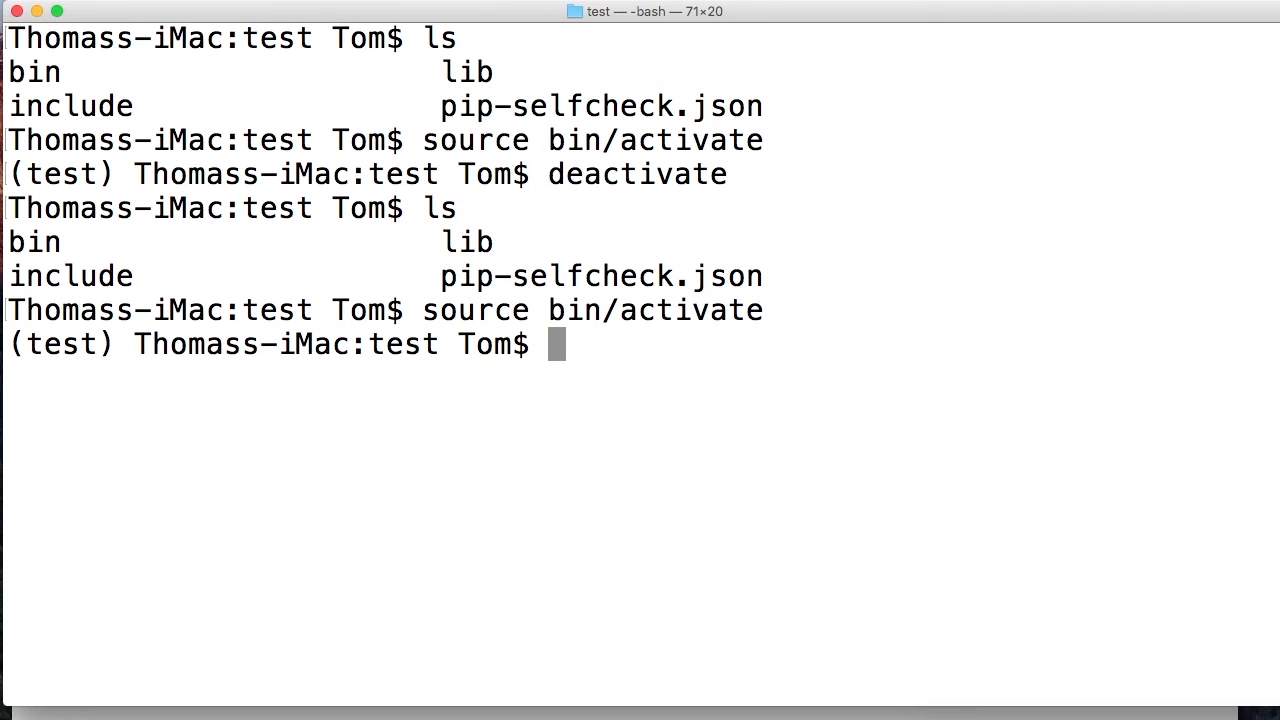
type("deactivate")
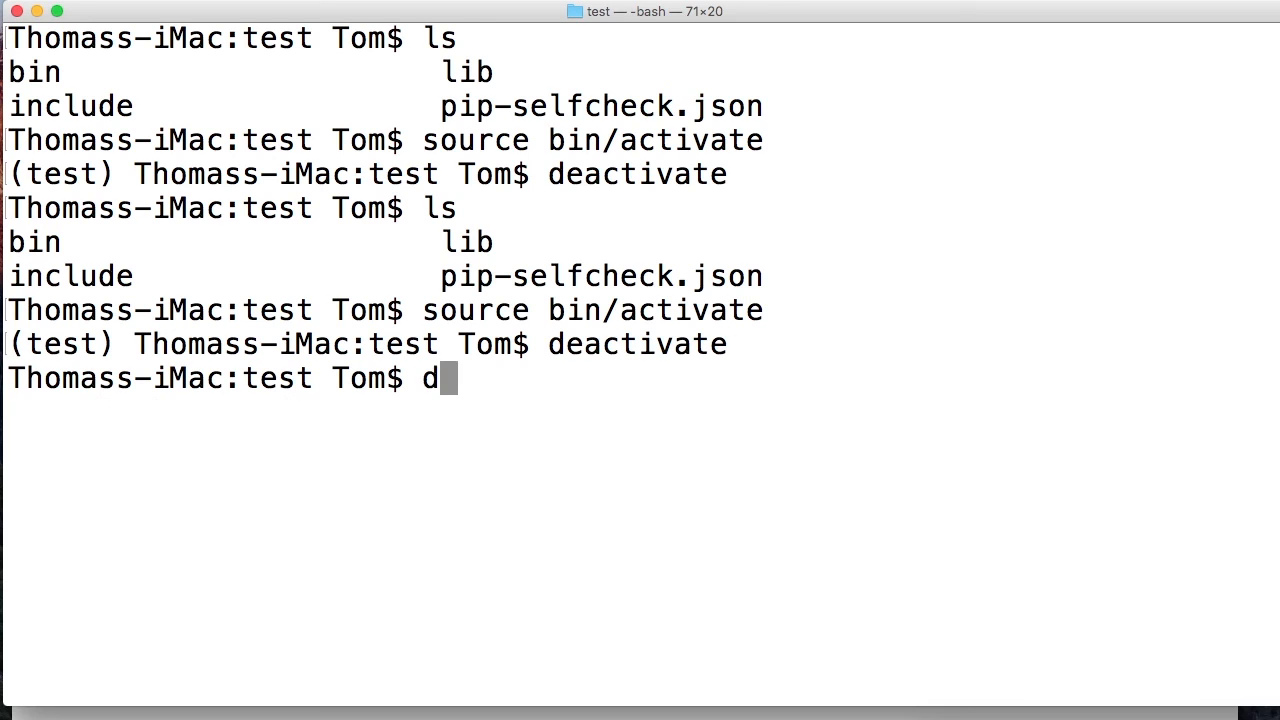
type("jango")
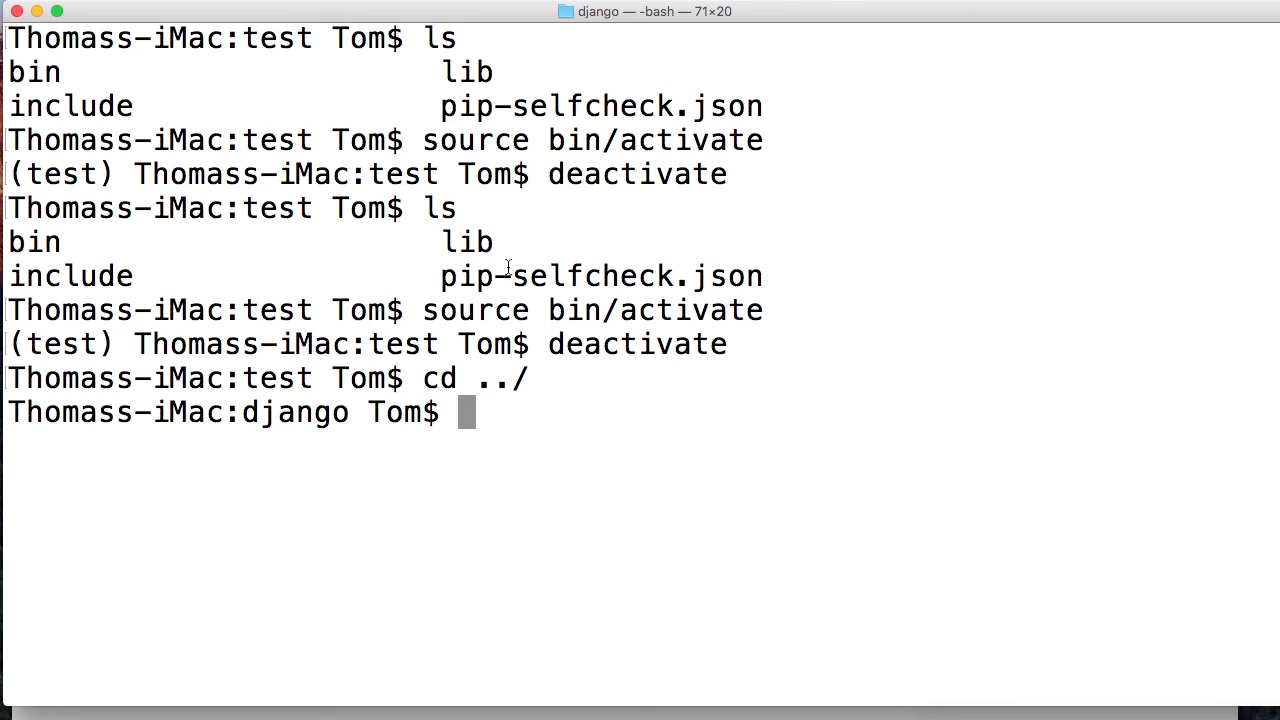
Enter the test folder and activate its environment with the chained command cd test && source bin/activate
type("cd")
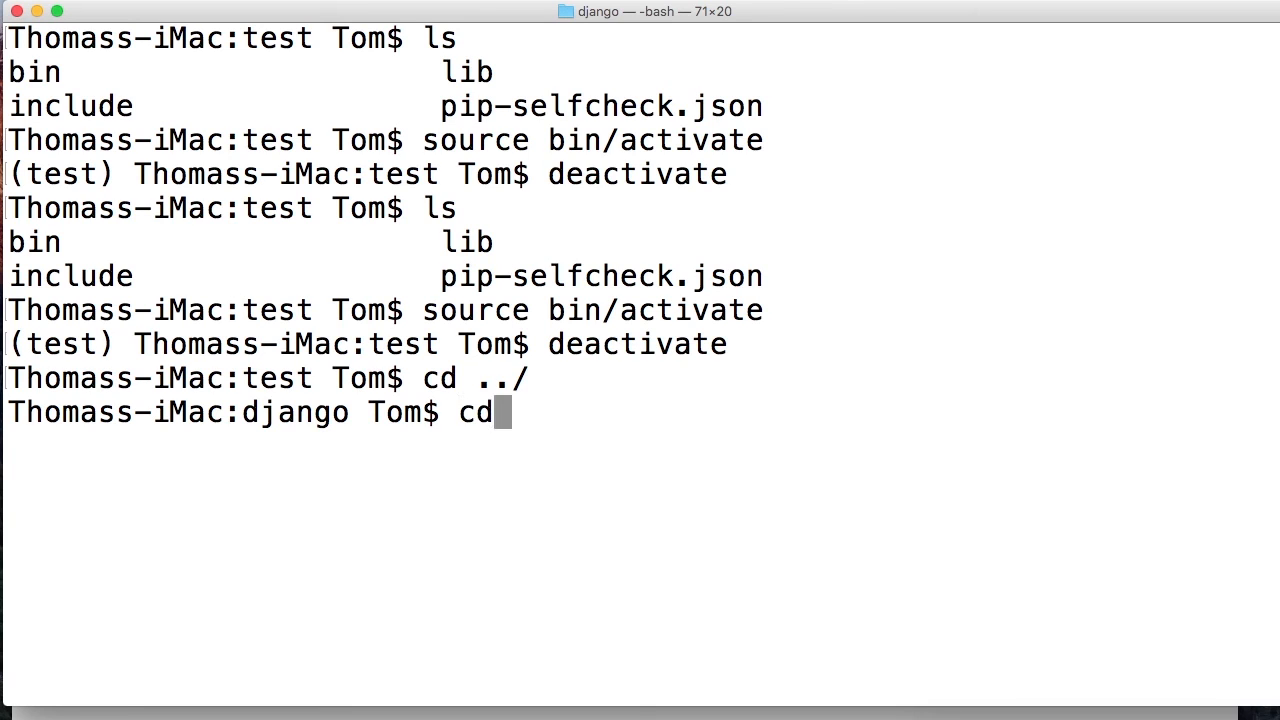
type("test && s")
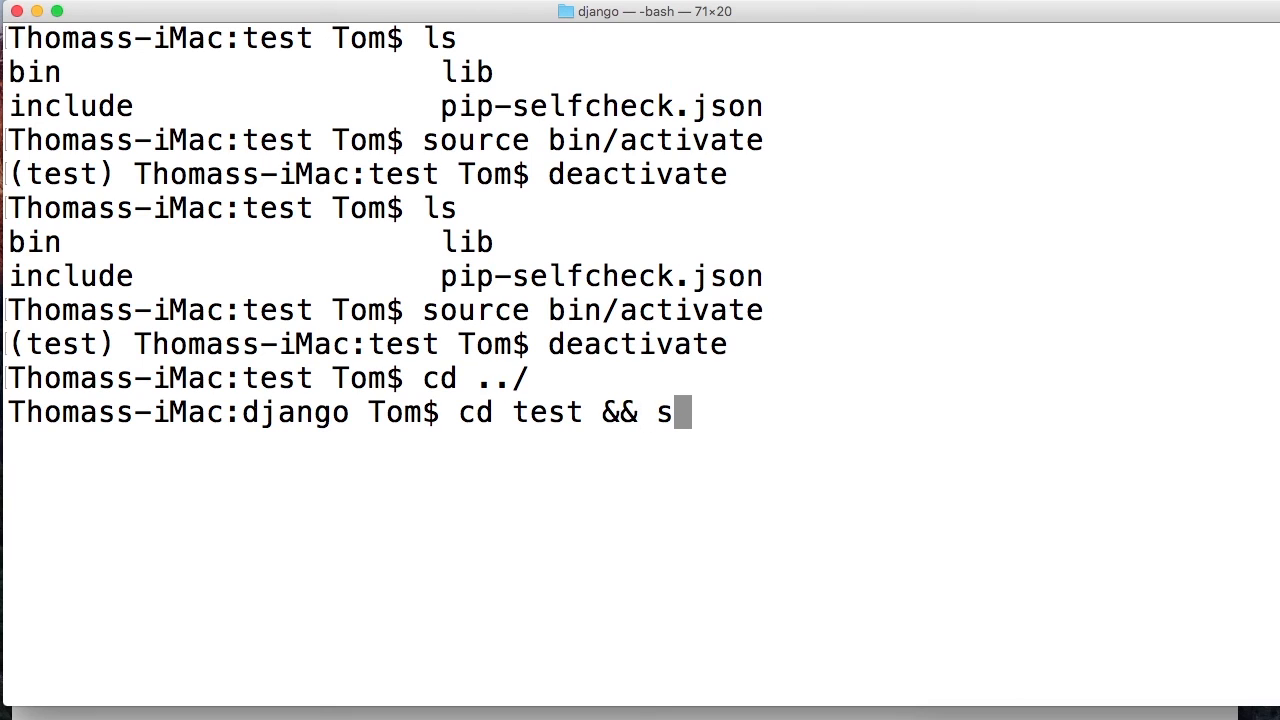
type("ource bin")
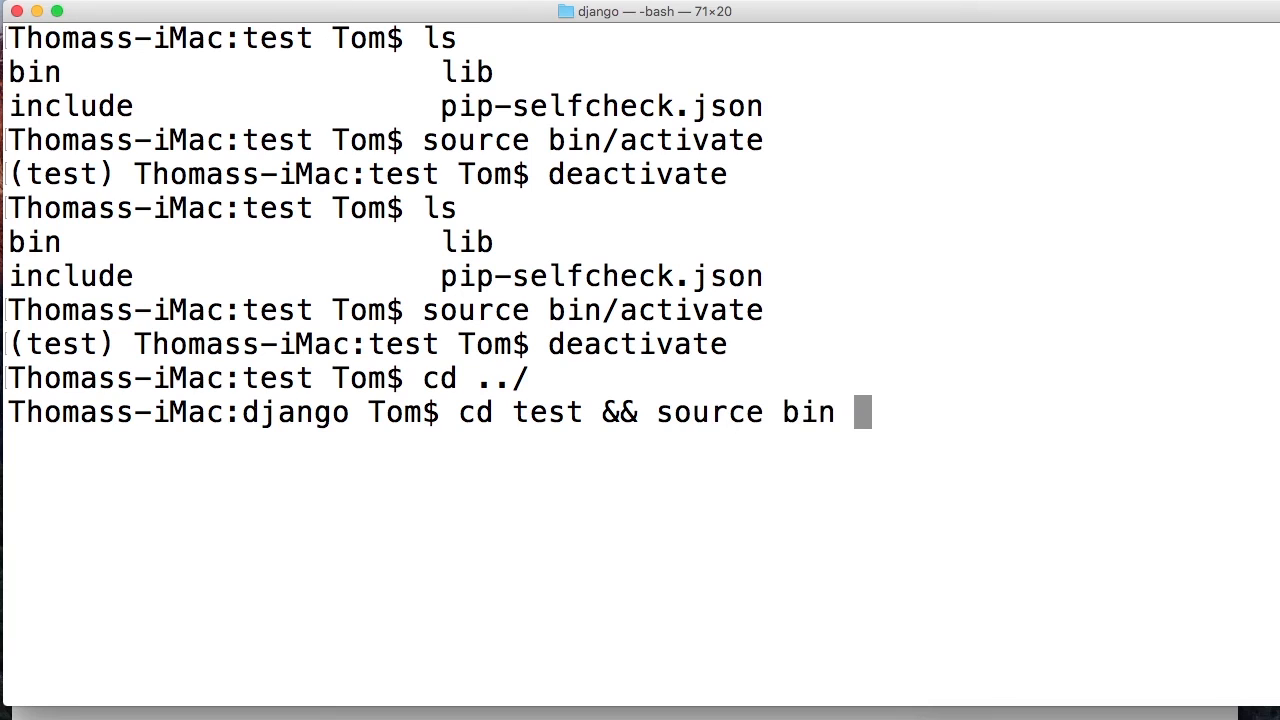
type("/actiav")
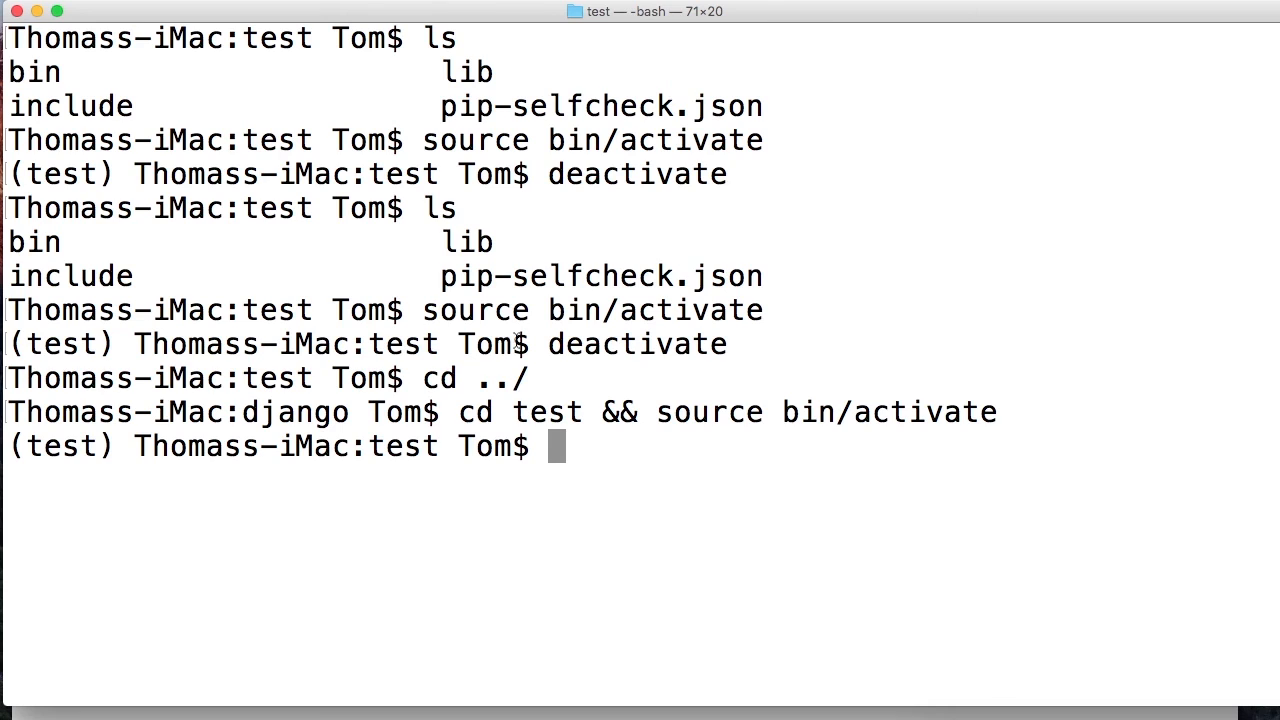
mouse_move(630, 152)
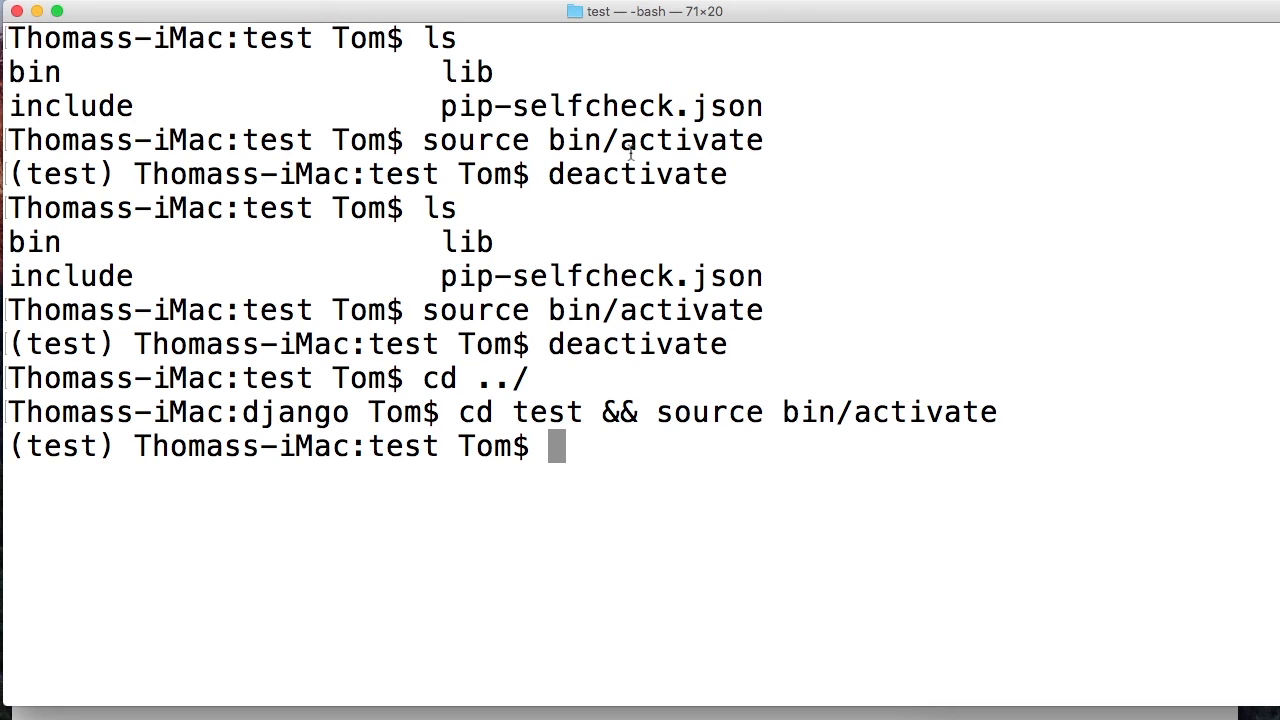
mouse_move(508, 420)
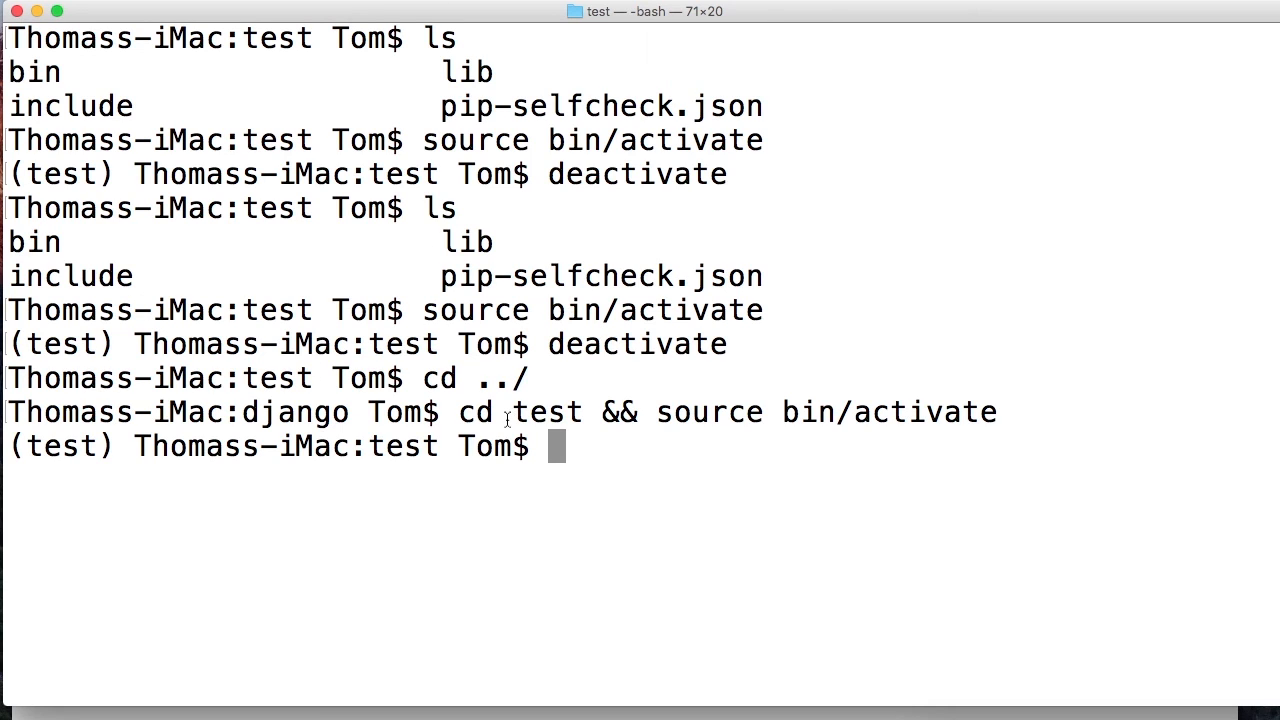
mouse_move(200, 344)
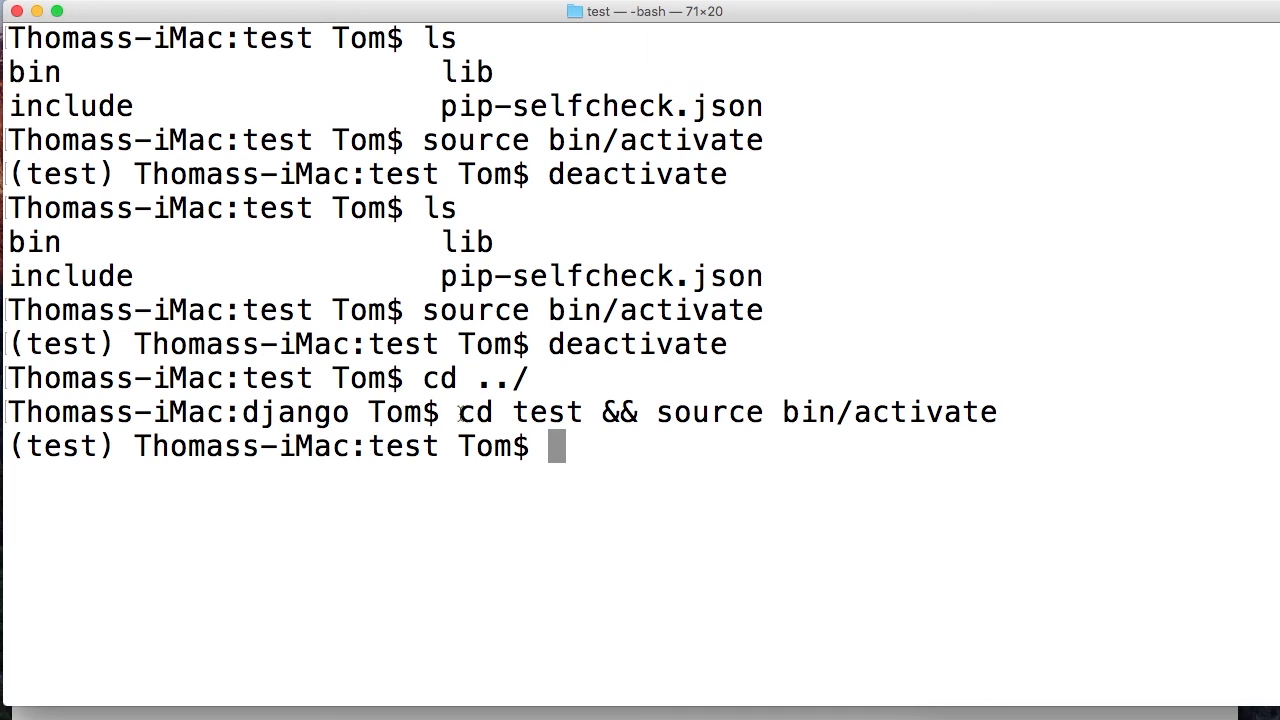
mouse_move(584, 418)
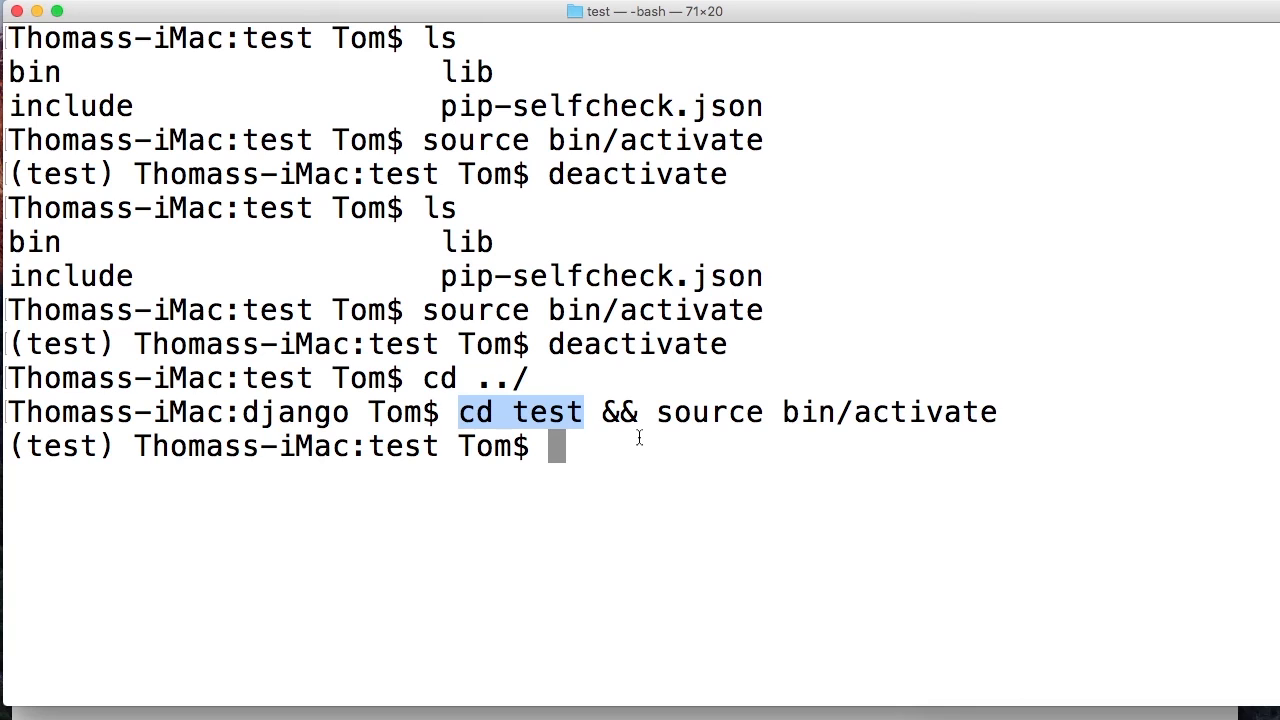
Deactivate the environment again with the deactivate command
type("deacti")
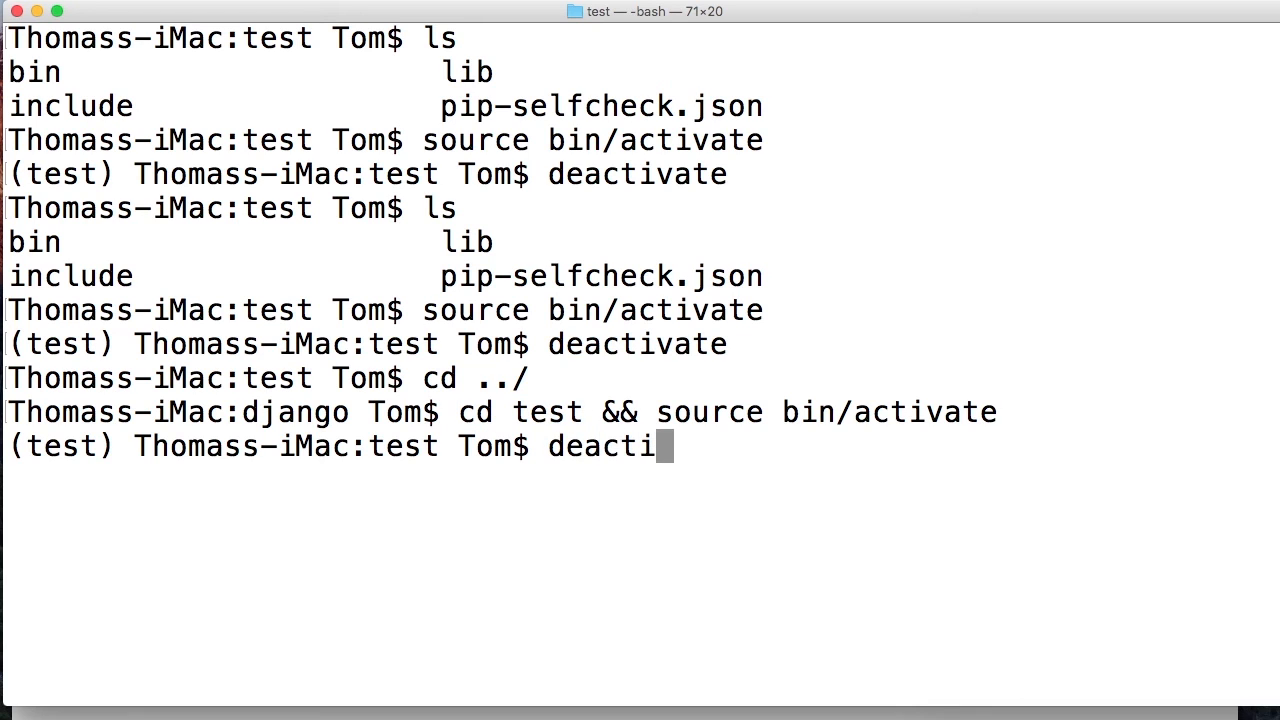
type("vate")
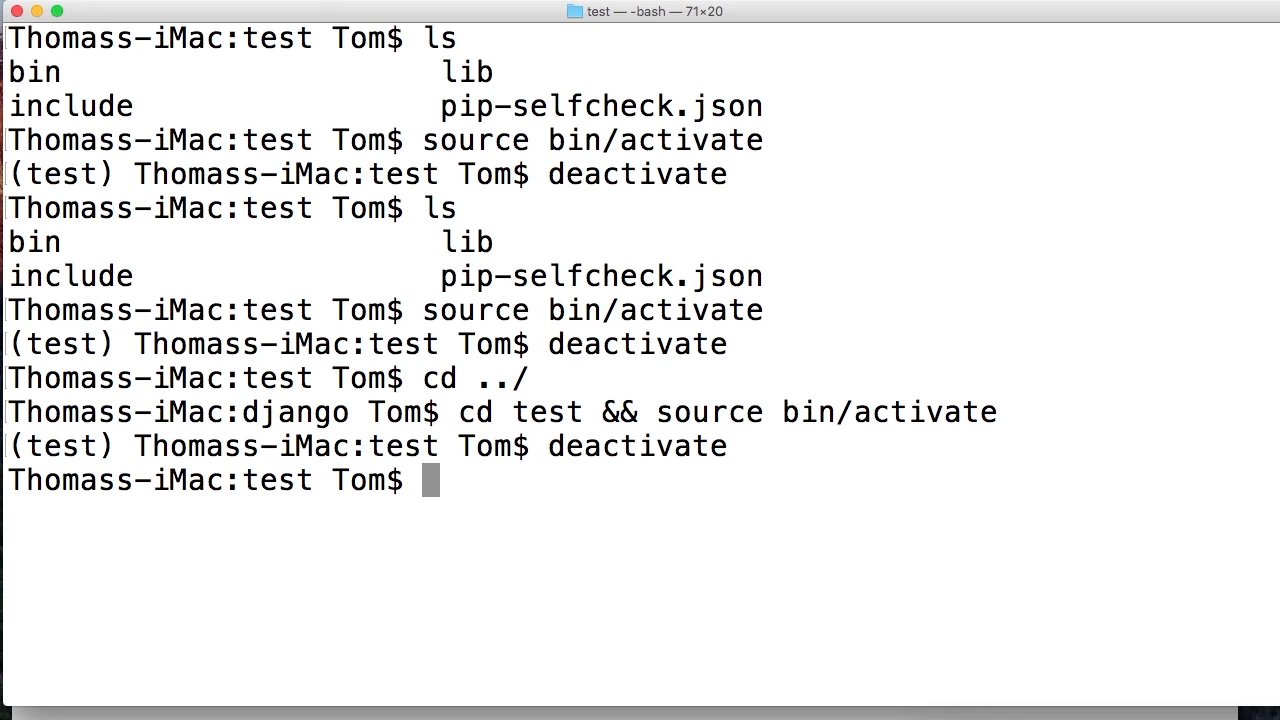
Return to the django folder with cd .., remove the test environment with rm -r test, and list the folder with ls
type("cd")
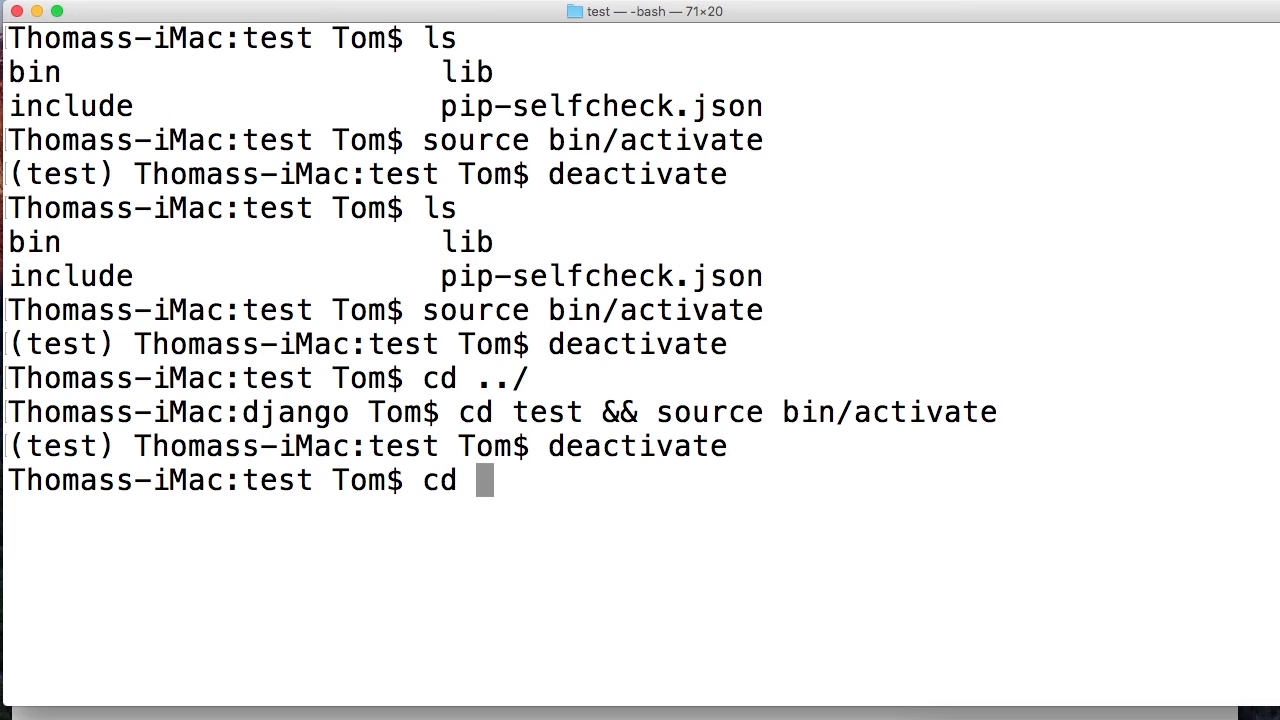
type("../")
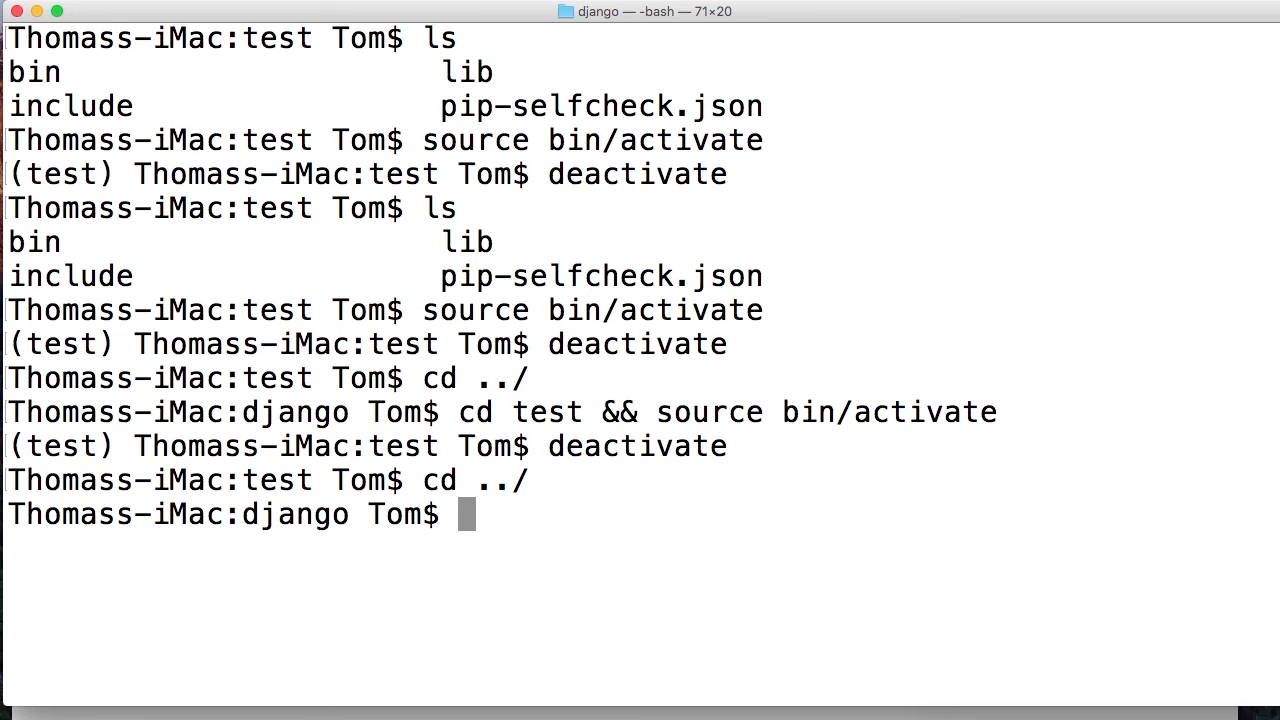
type("rm -r")
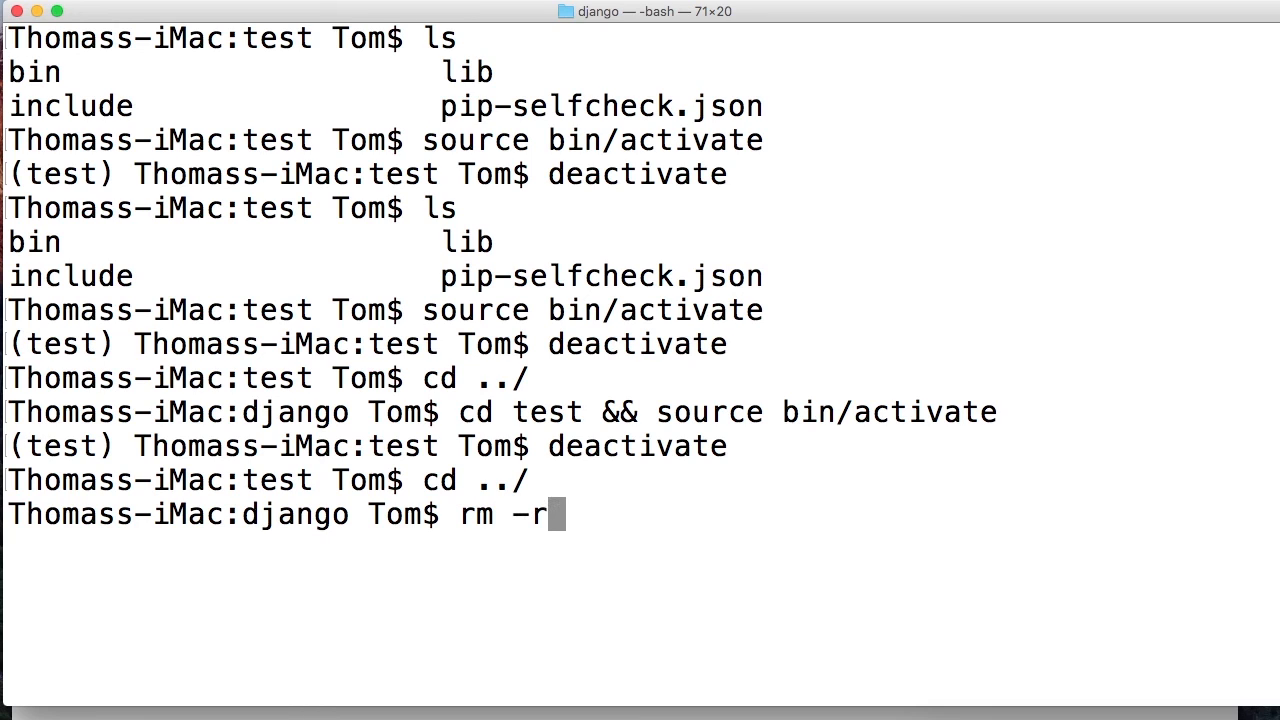
type("test")
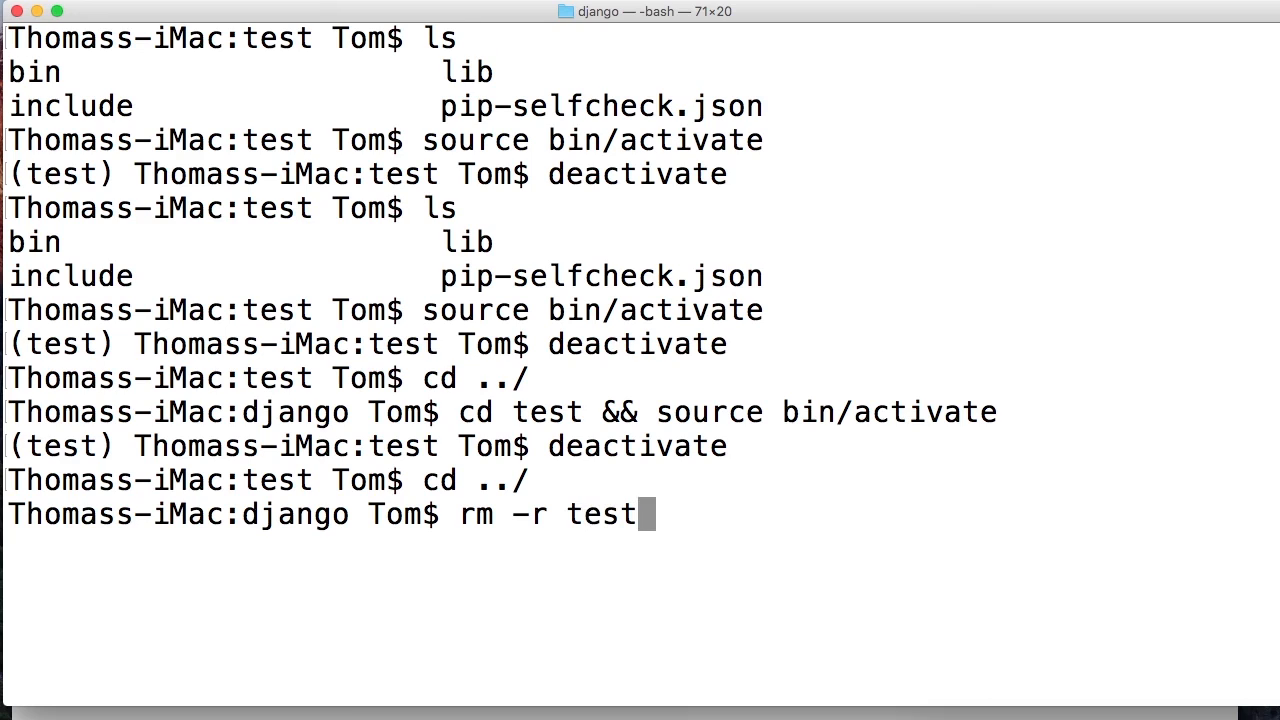
mouse_move(520, 510)
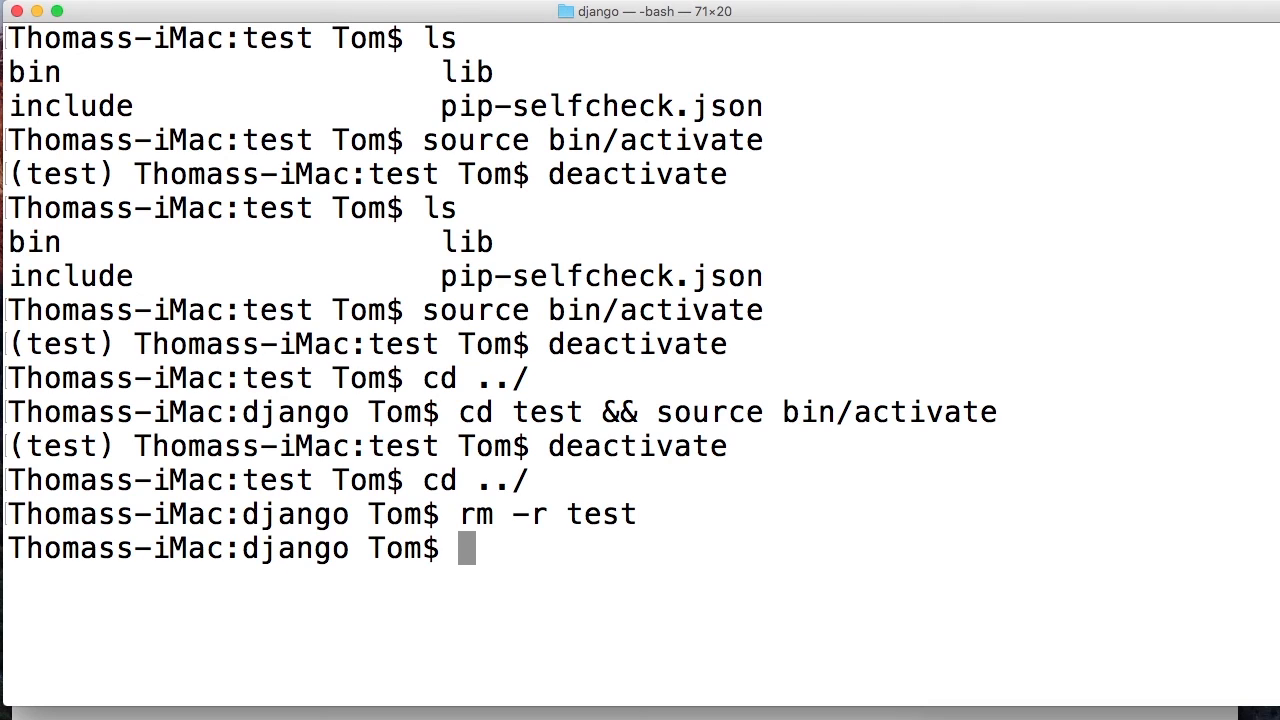
type("ls")
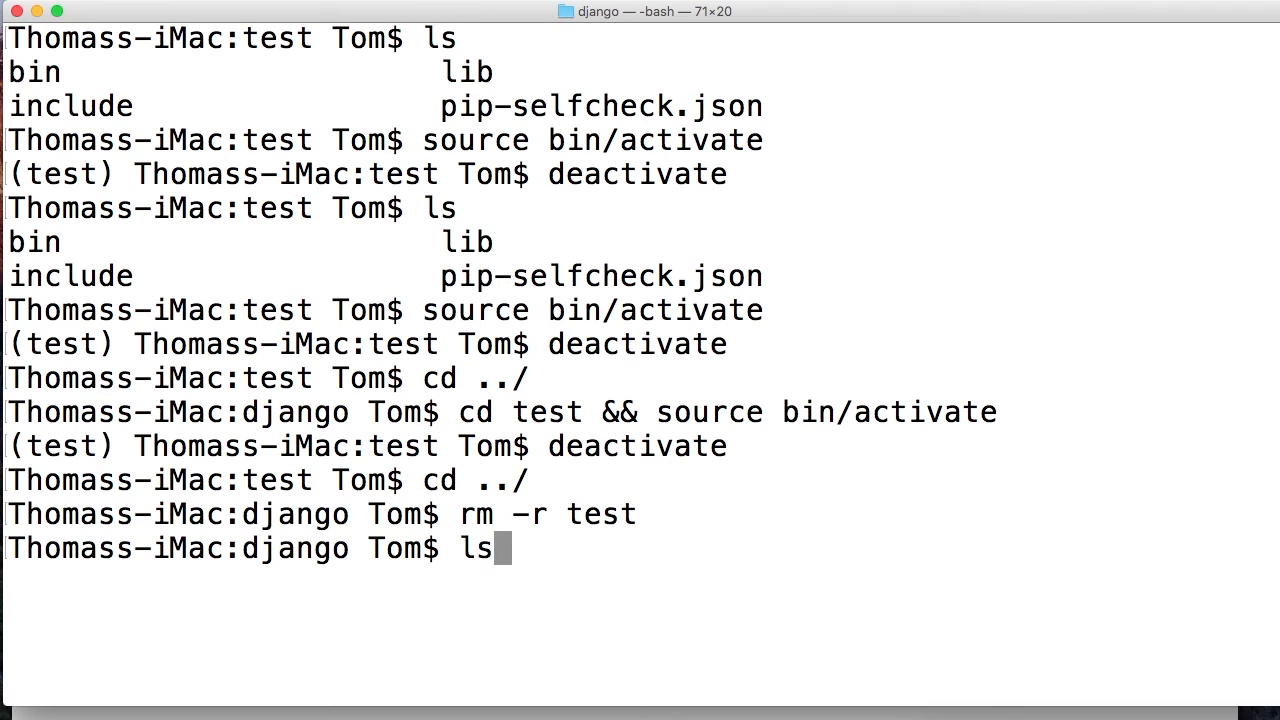